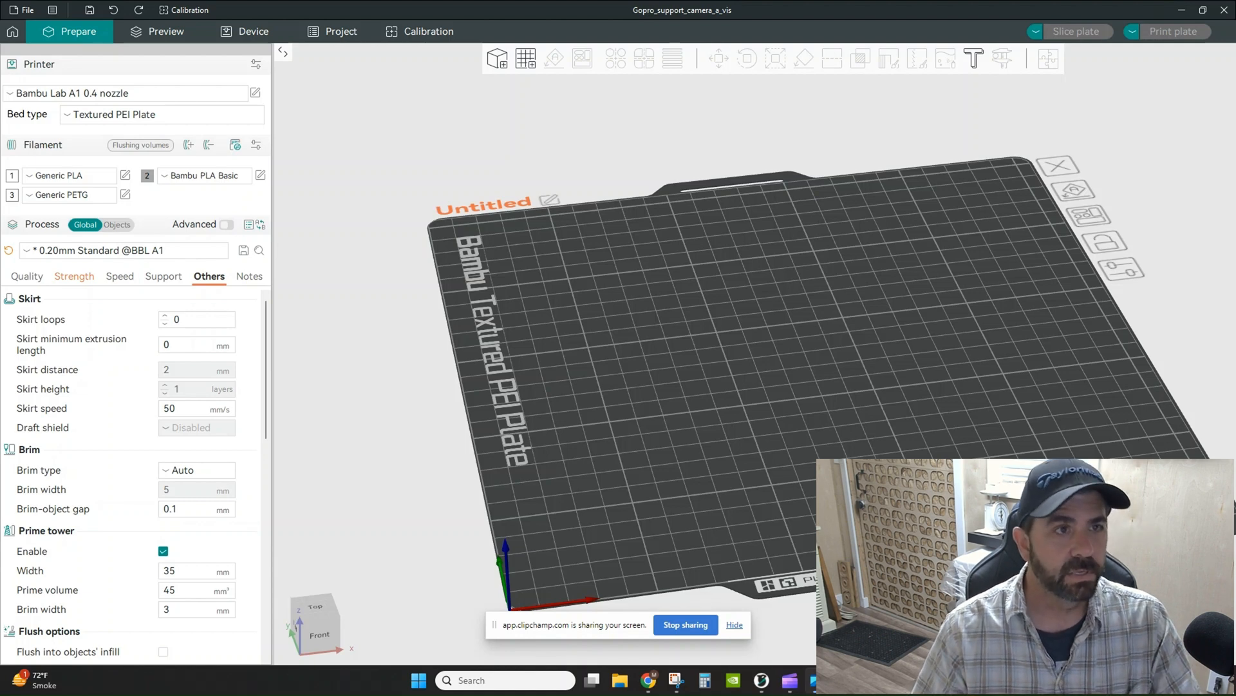
mouse_move(603, 402)
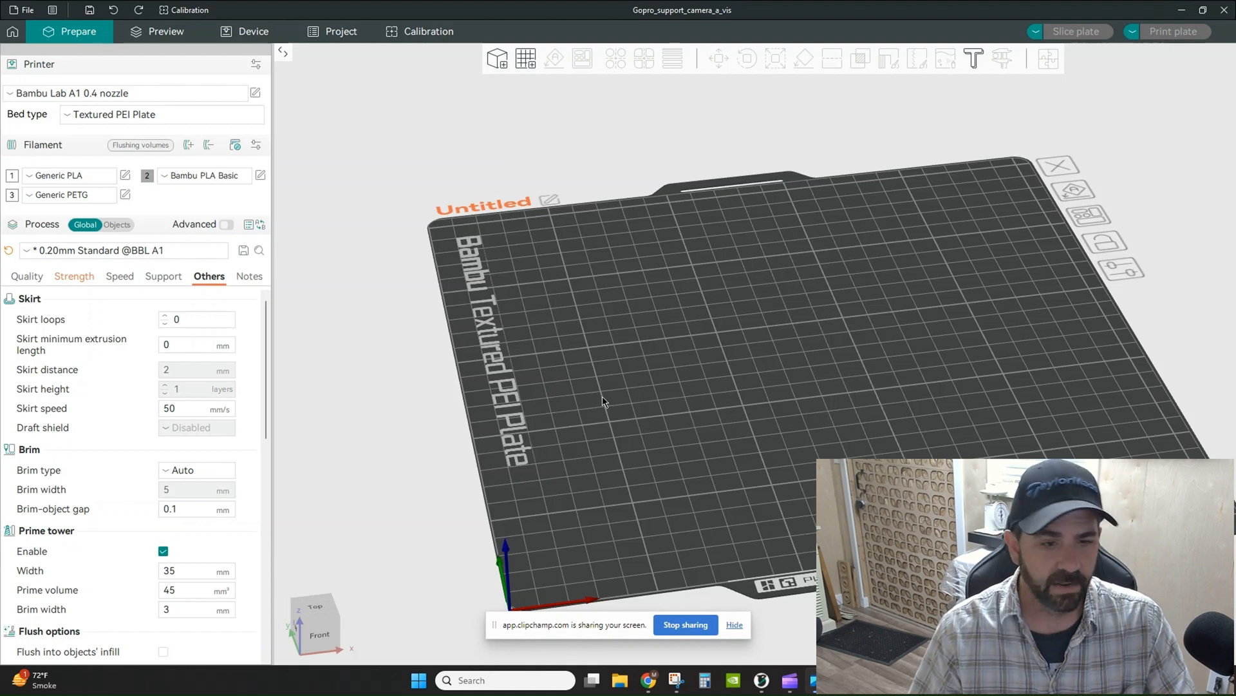
mouse_move(649, 680)
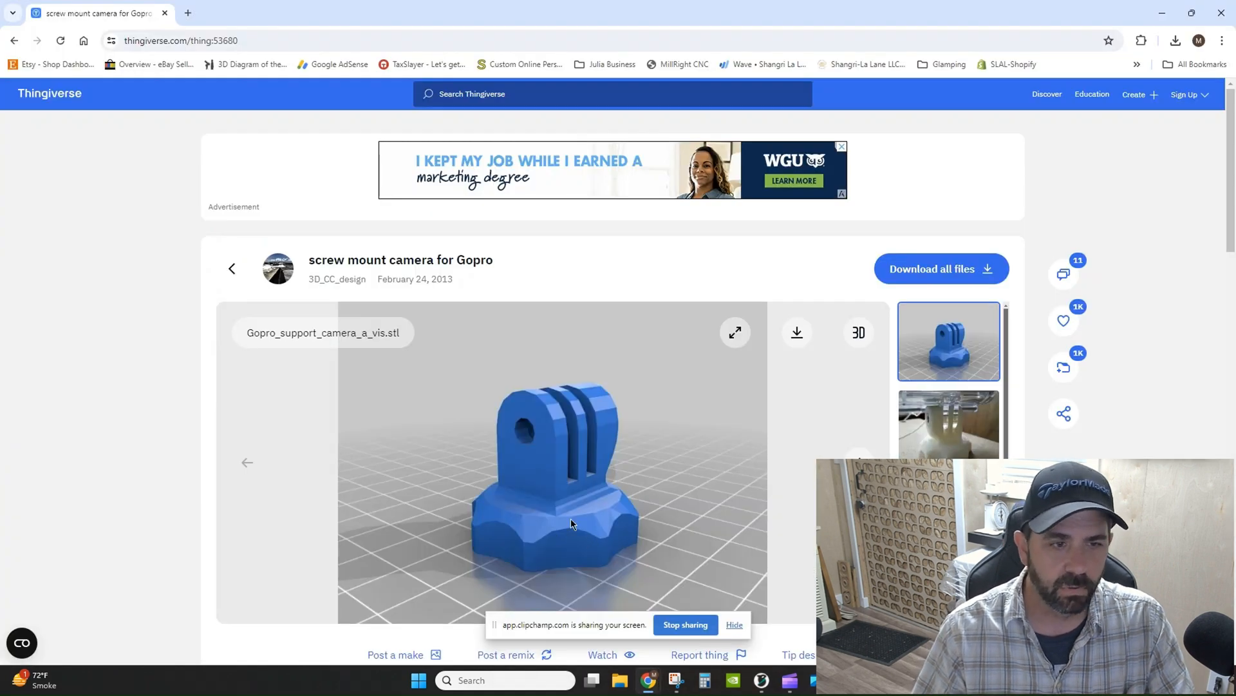
Page through the GoPro screw-mount gallery photos until the collage of printed mounts shows
scroll("down", 3)
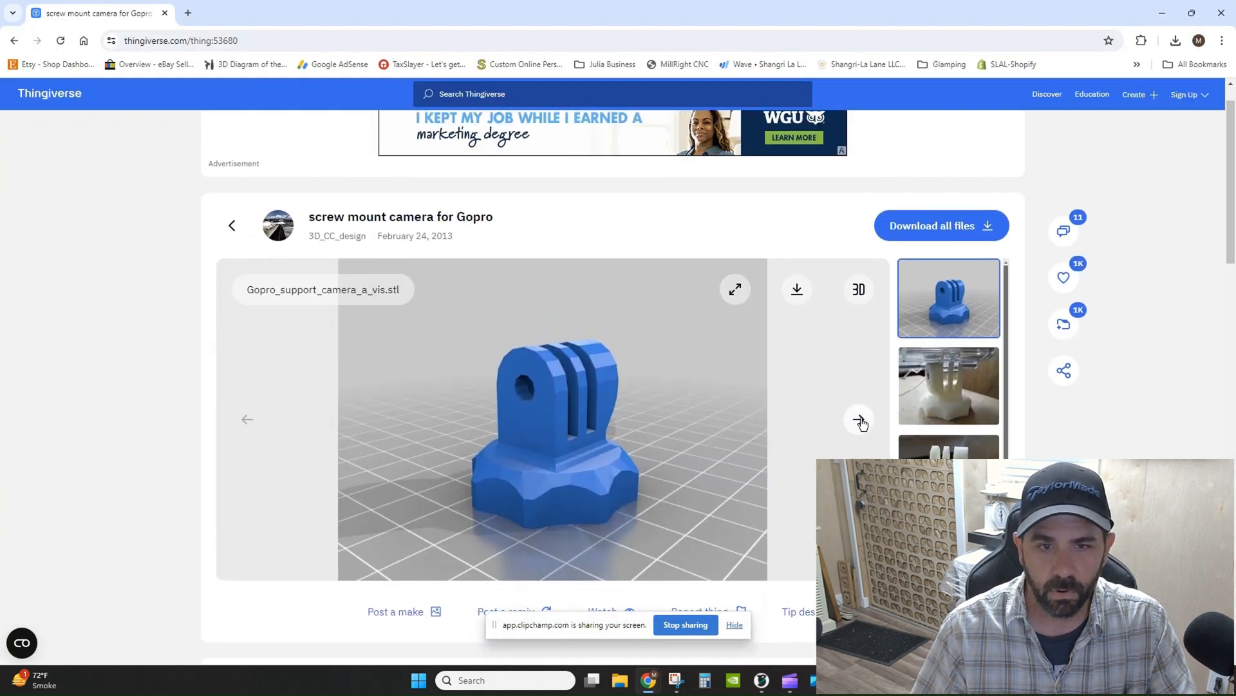
left_click(859, 419)
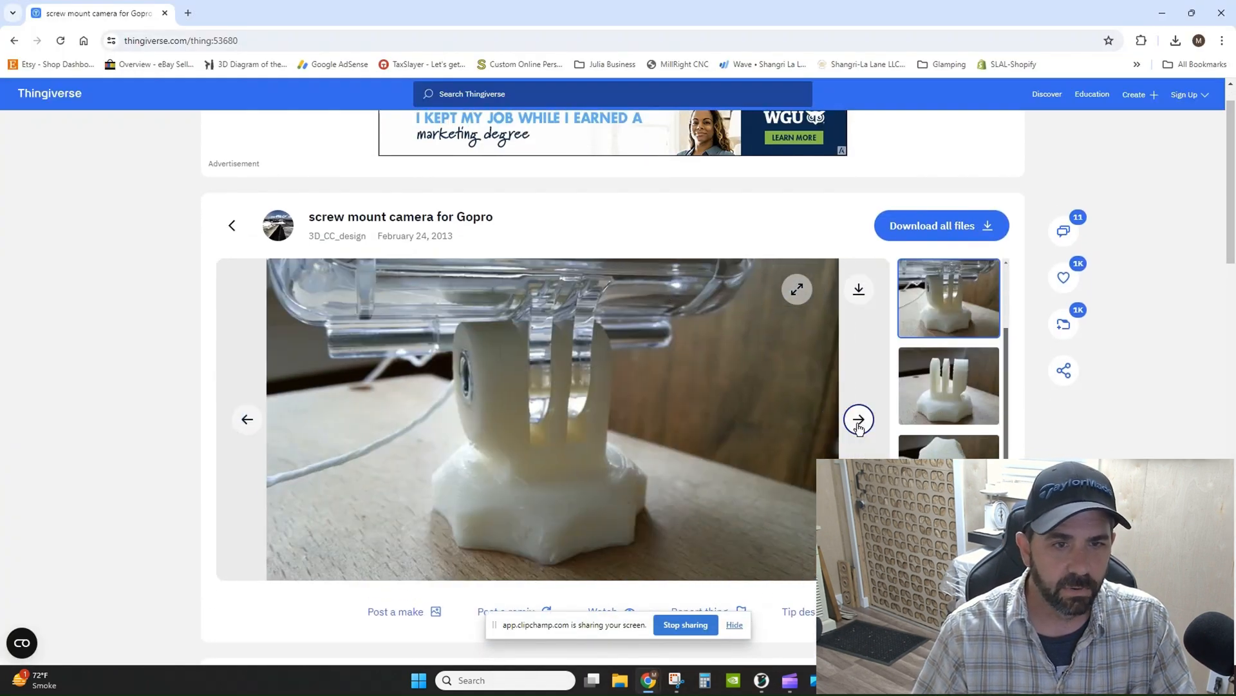
left_click(858, 418)
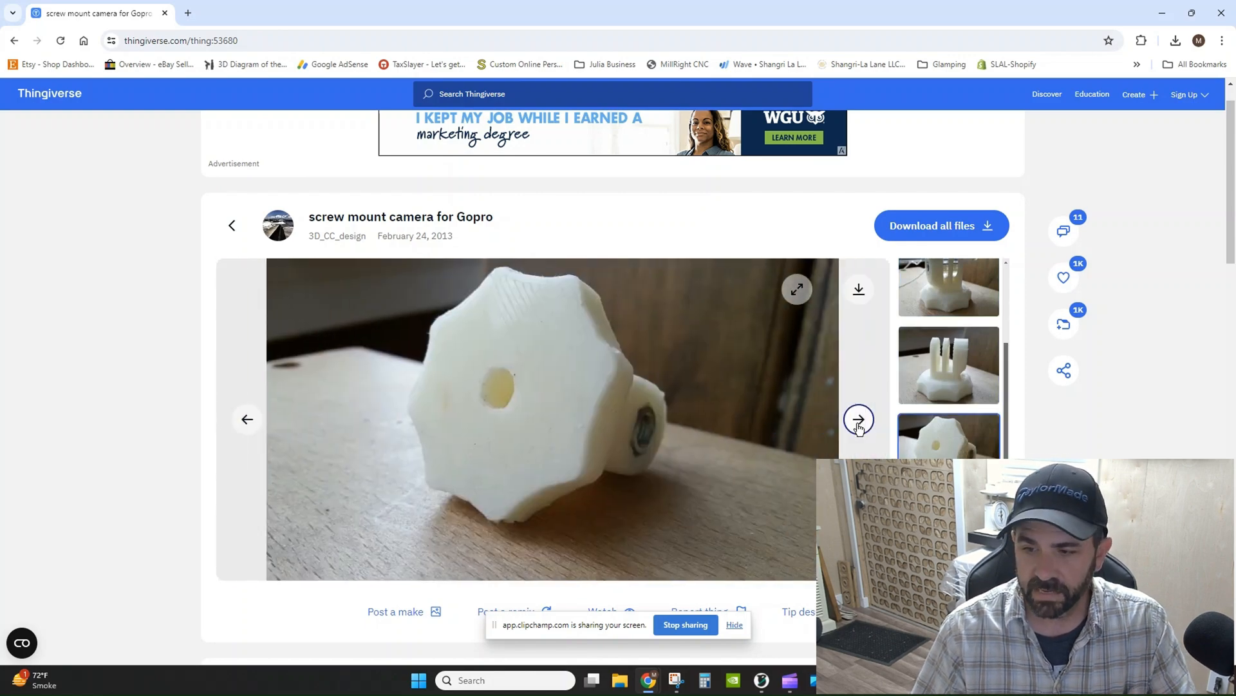
left_click(857, 419)
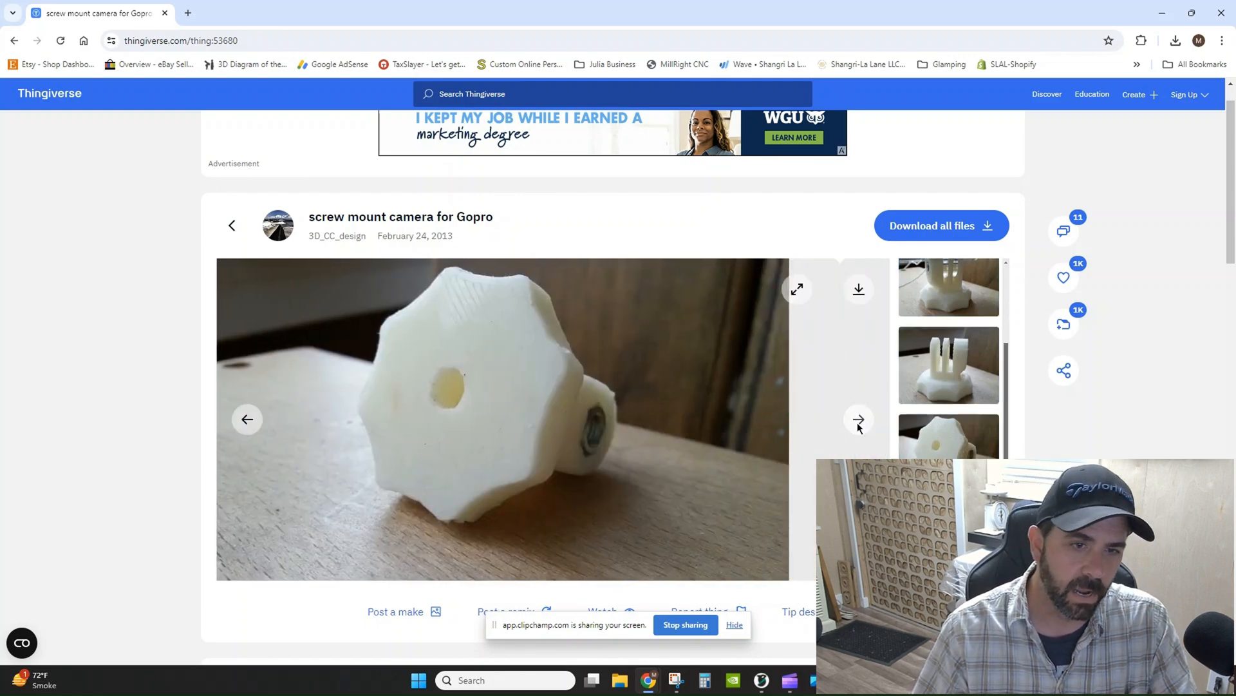
left_click(859, 419)
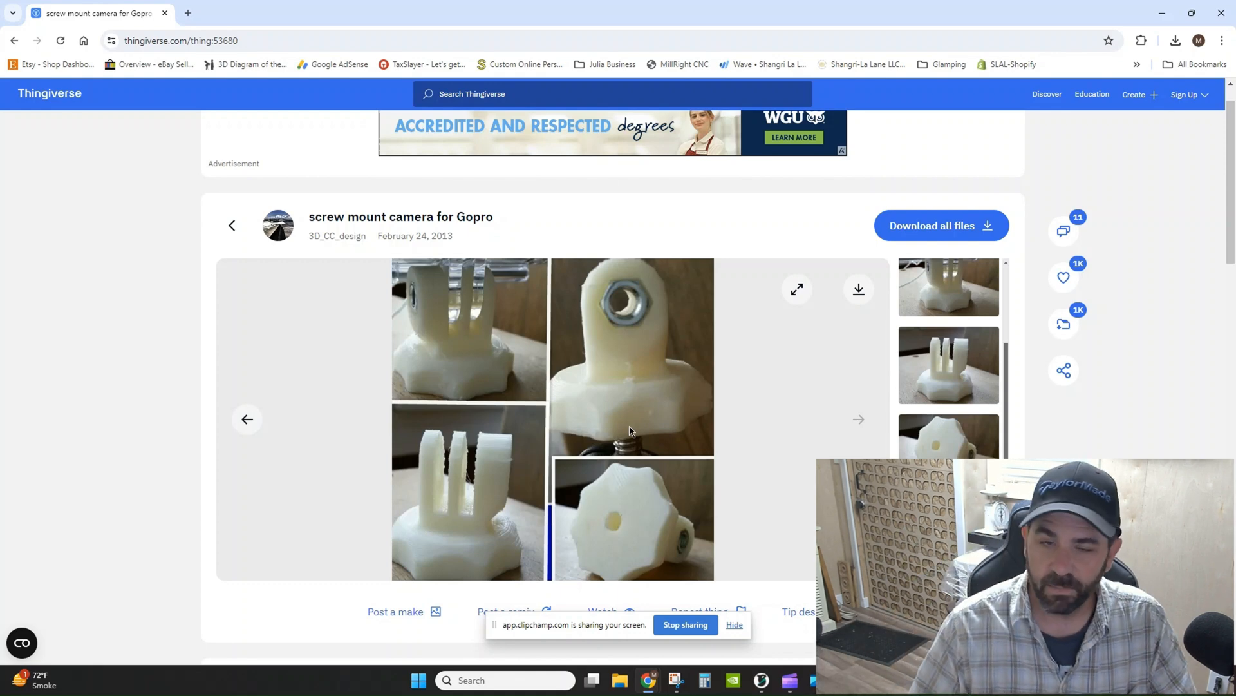
mouse_move(432, 237)
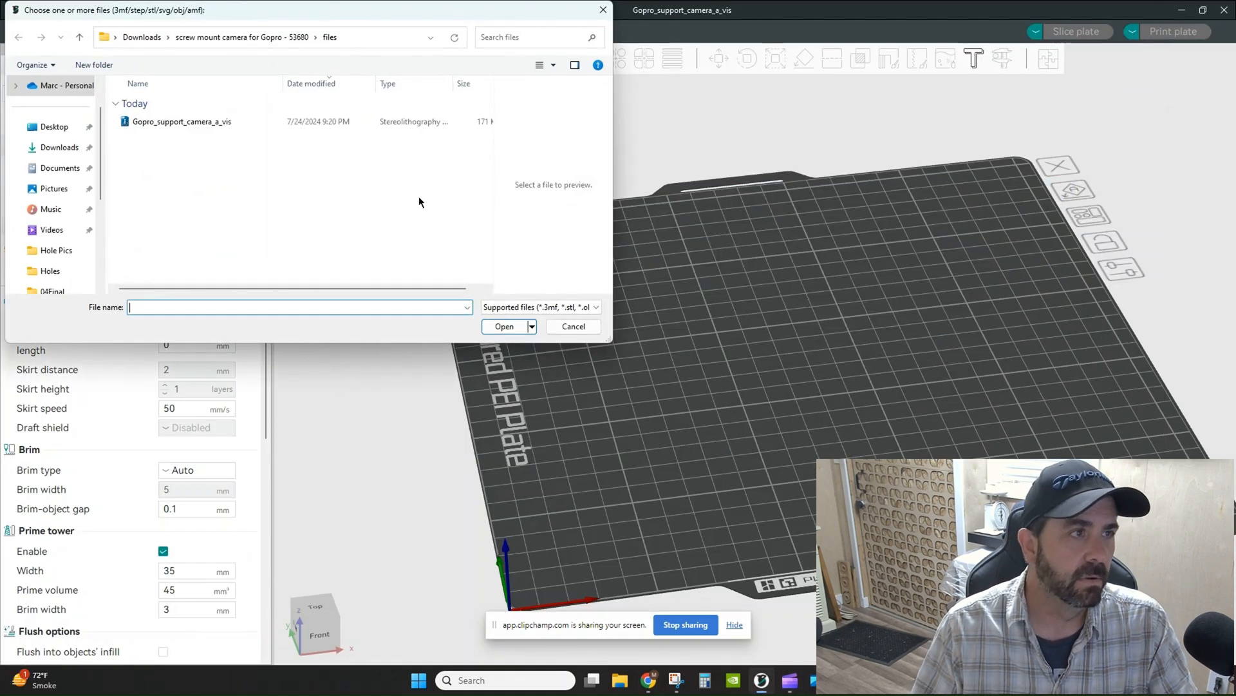
Import the Gopro_support_camera_a_vis STL onto the textured PEI build plate
left_click(181, 121)
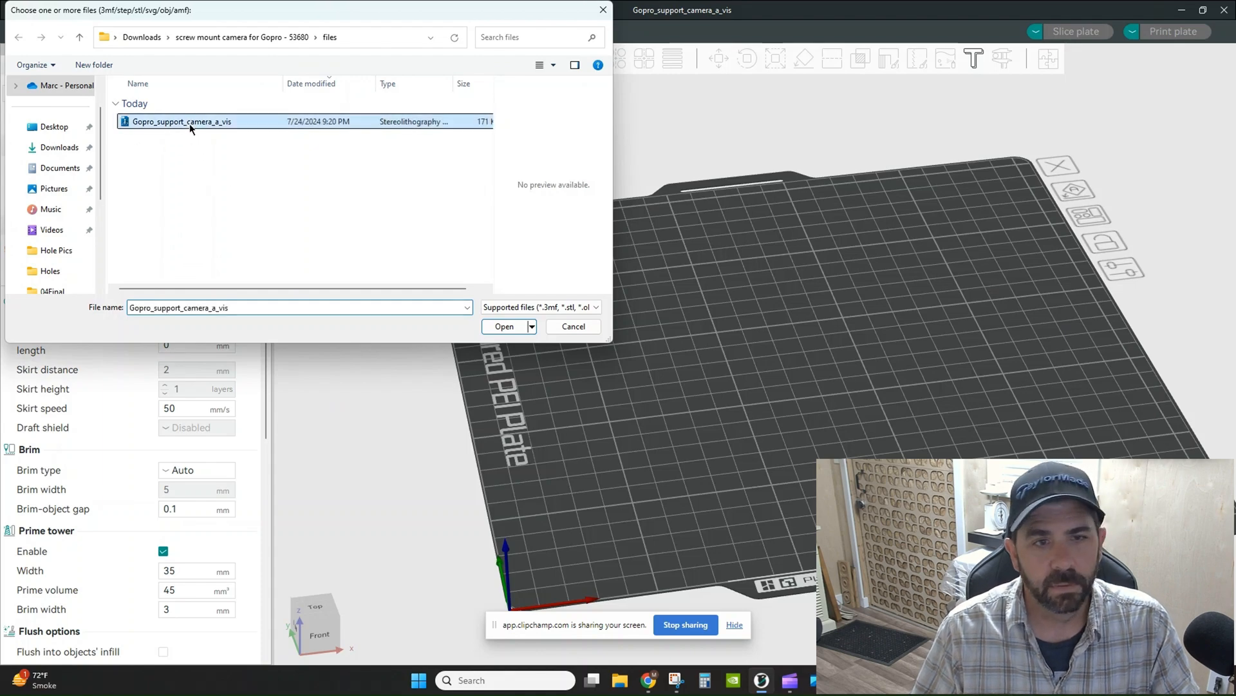
left_click(504, 326)
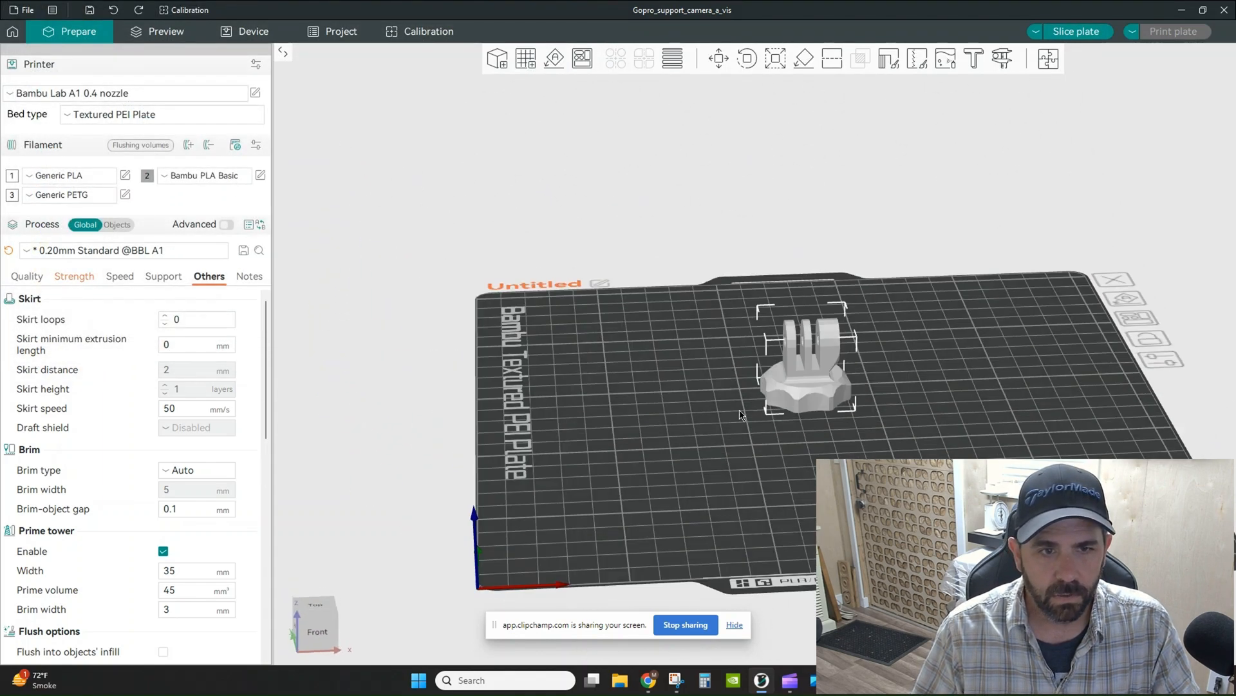
left_click_drag(742, 409, 804, 364)
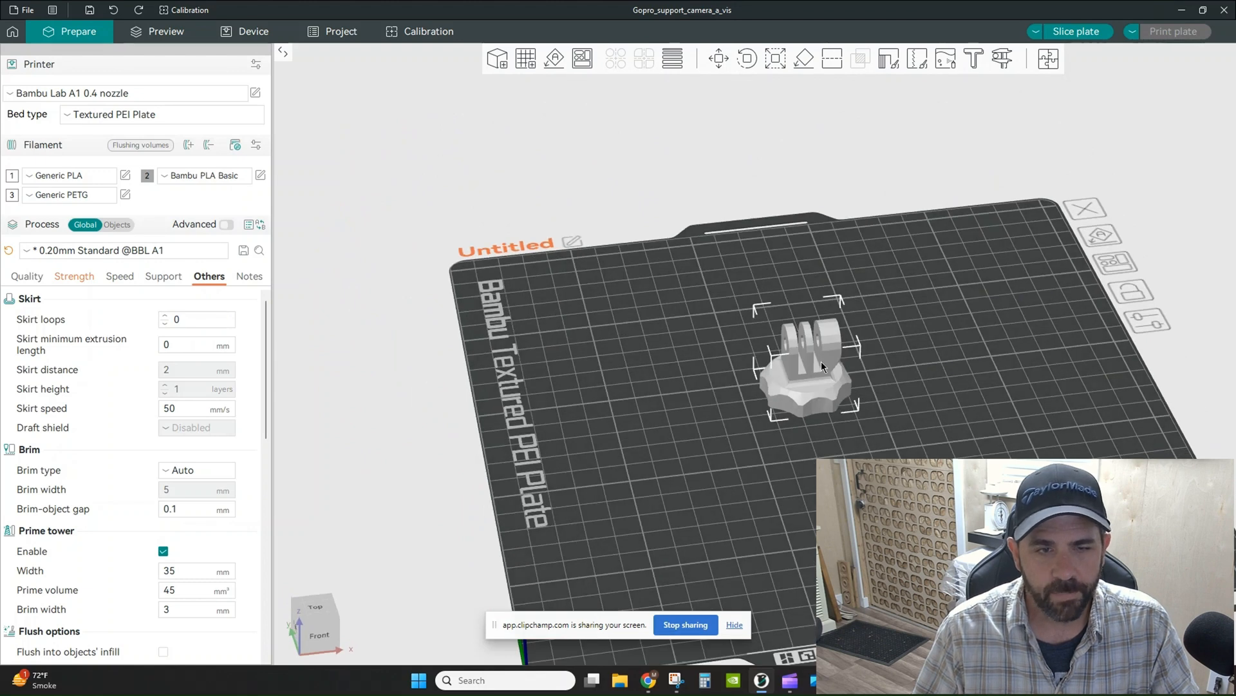
mouse_move(763, 457)
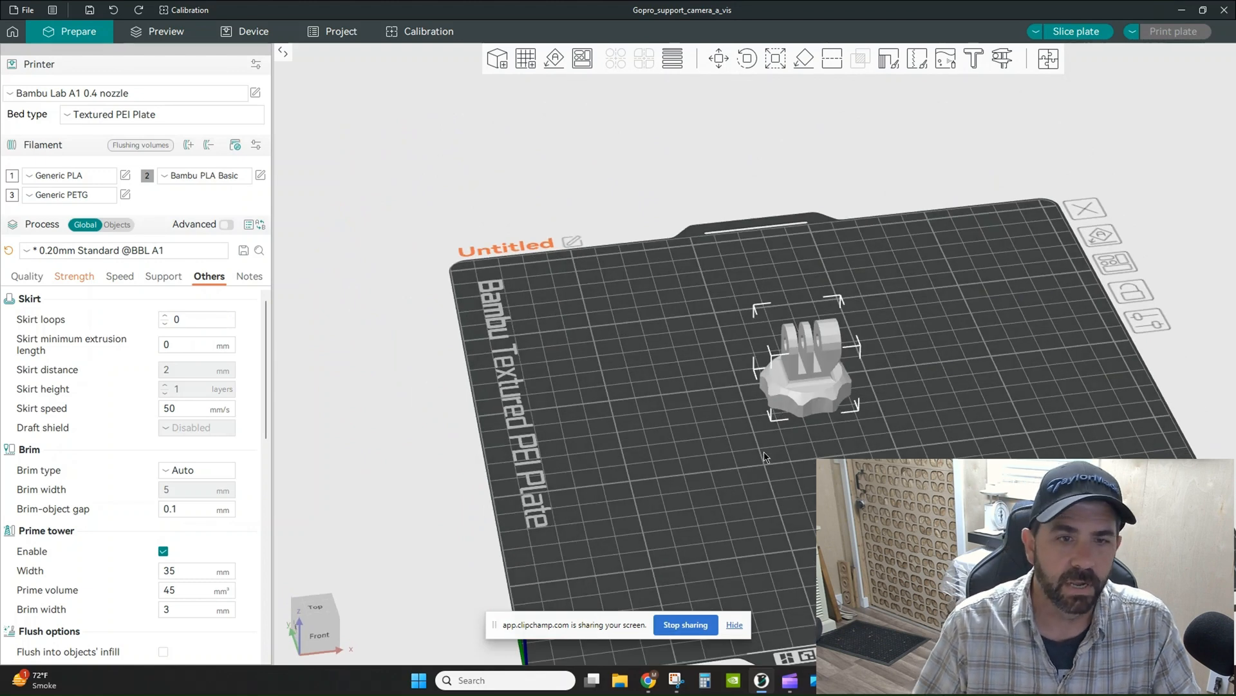
mouse_move(637, 304)
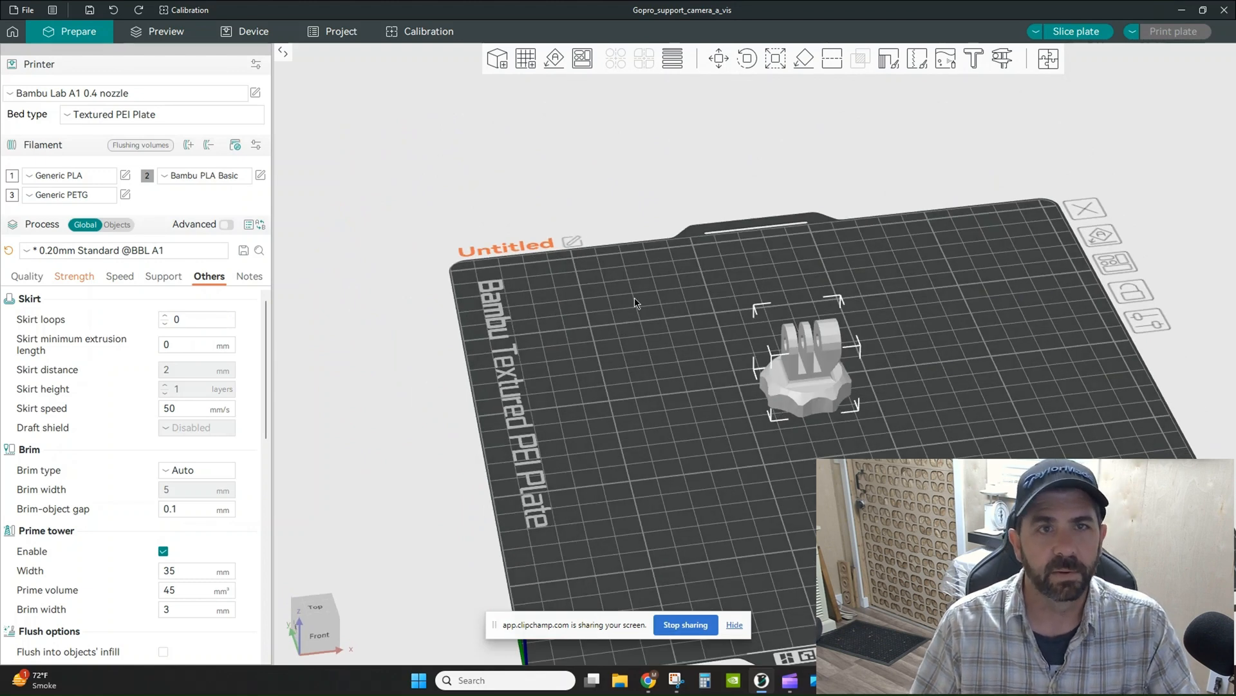
mouse_move(831, 58)
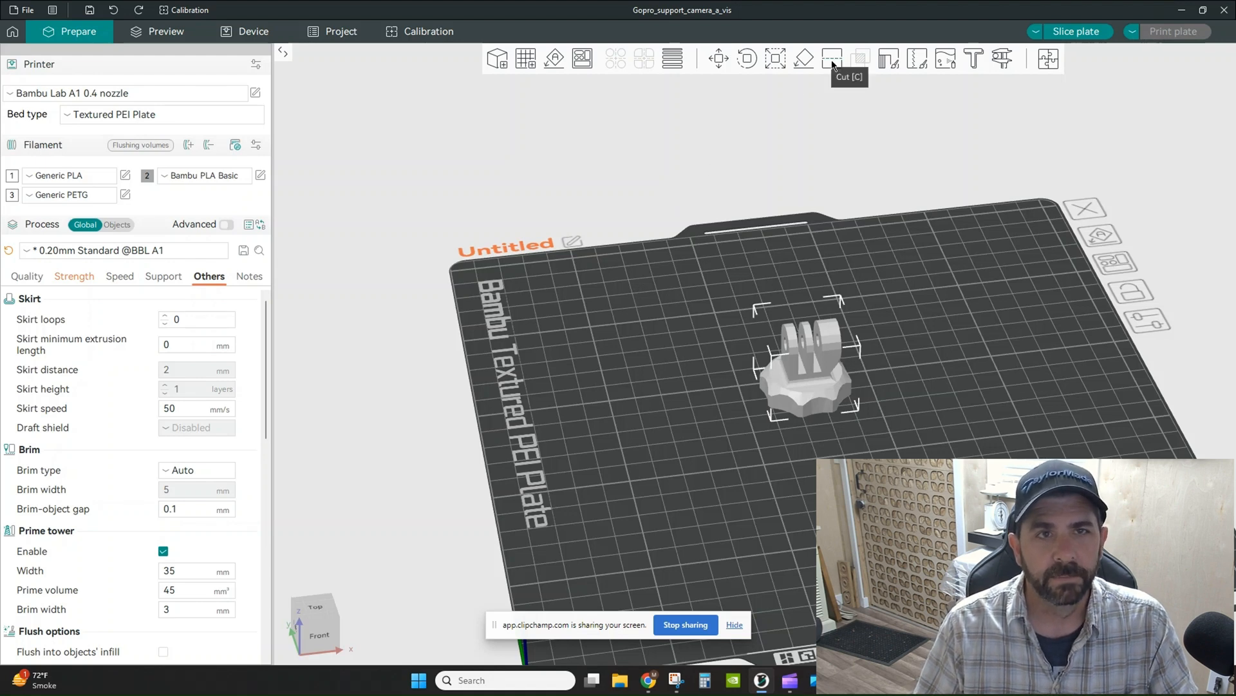
Cut the mount at Z 8.98 keeping only the lower knob base
left_click(834, 58)
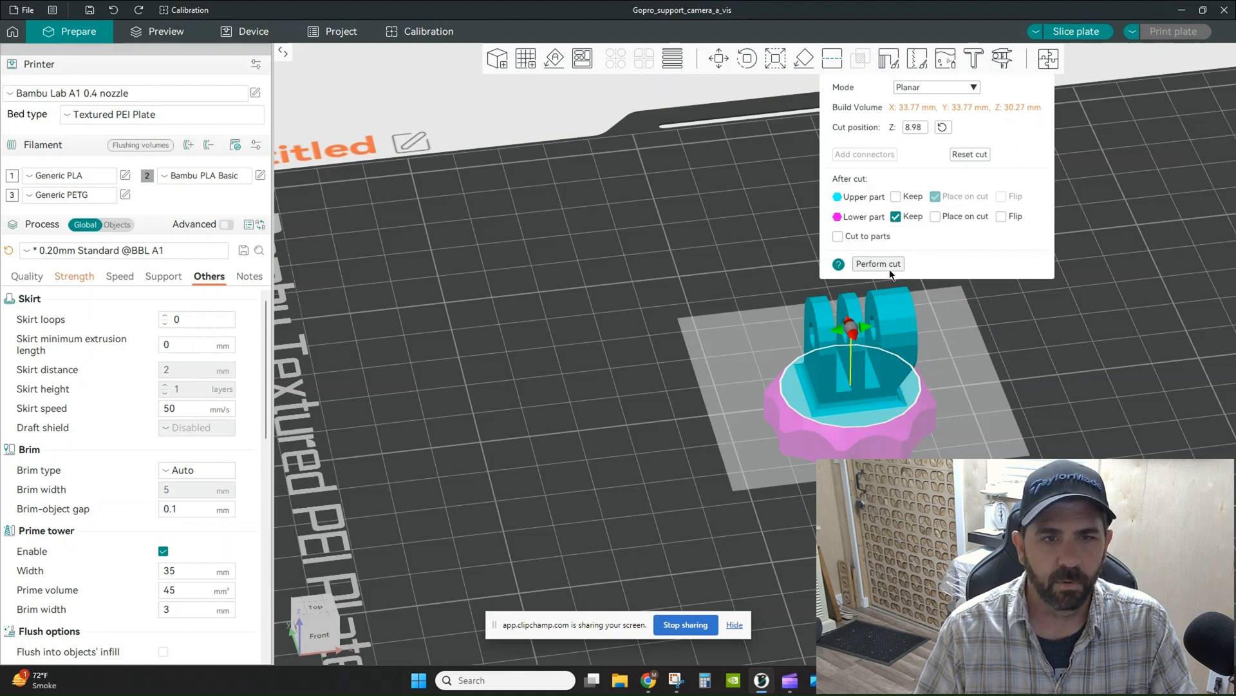
left_click(878, 262)
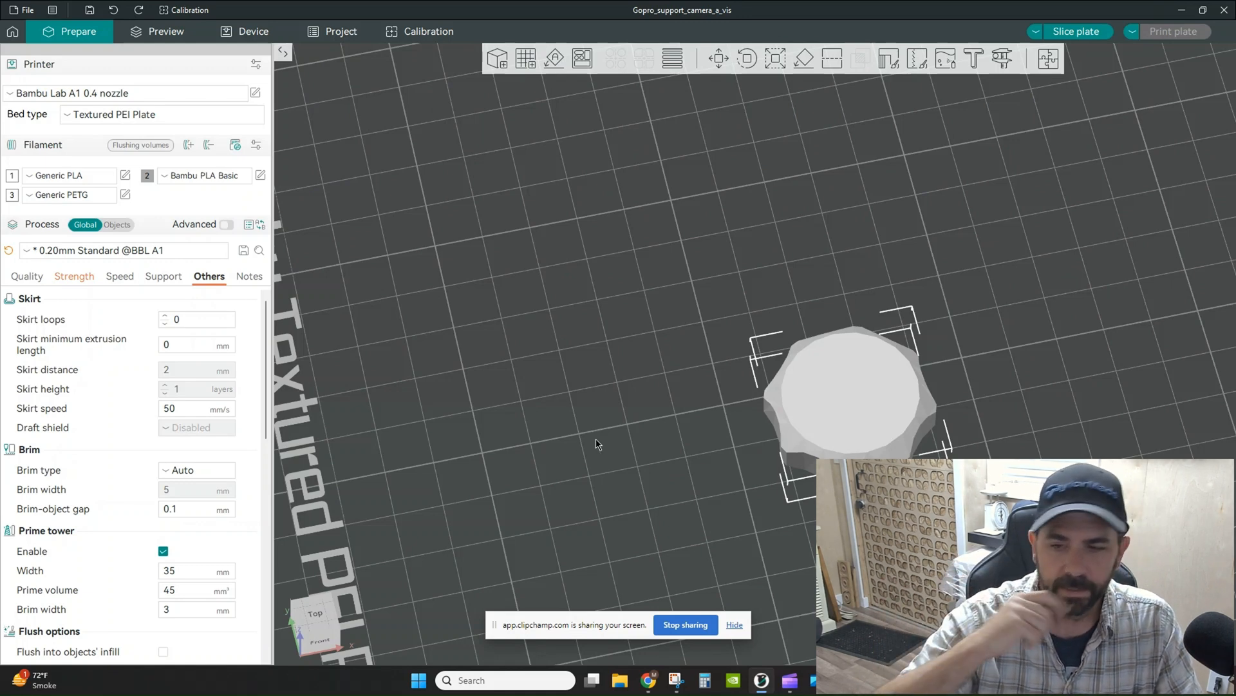
mouse_move(596, 443)
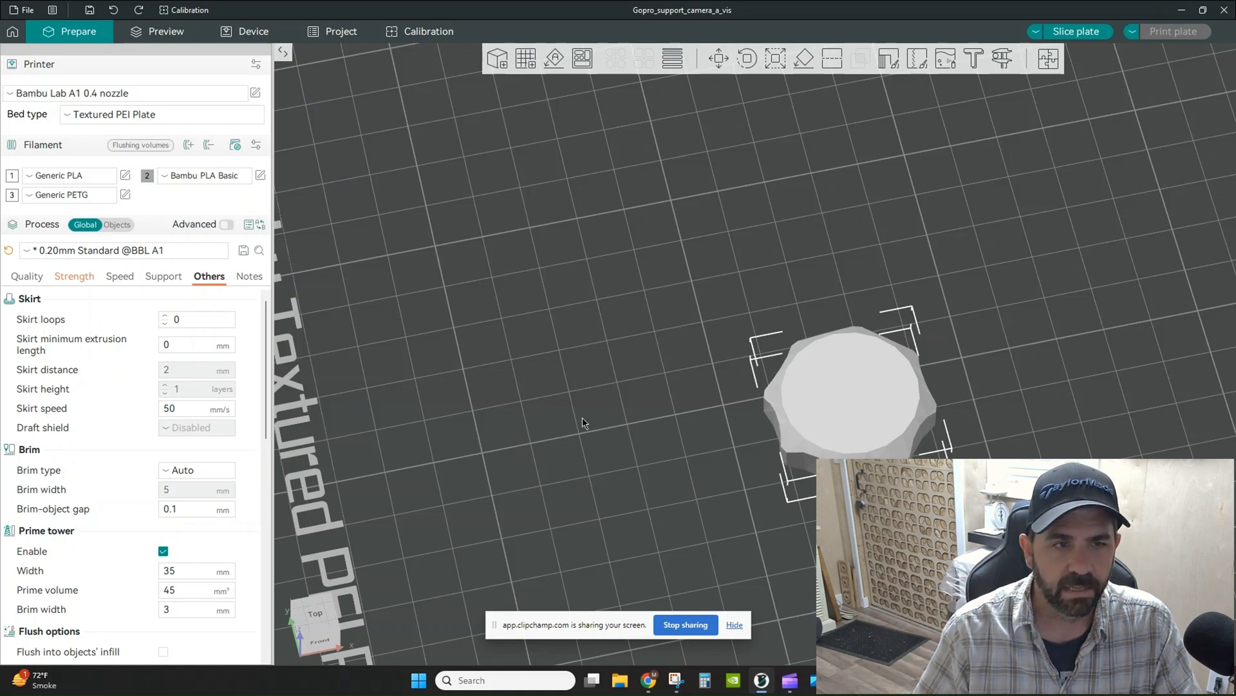
Add a cylinder primitive to the plate and scale it to 30 × 30 × 45 mm
left_click(650, 352)
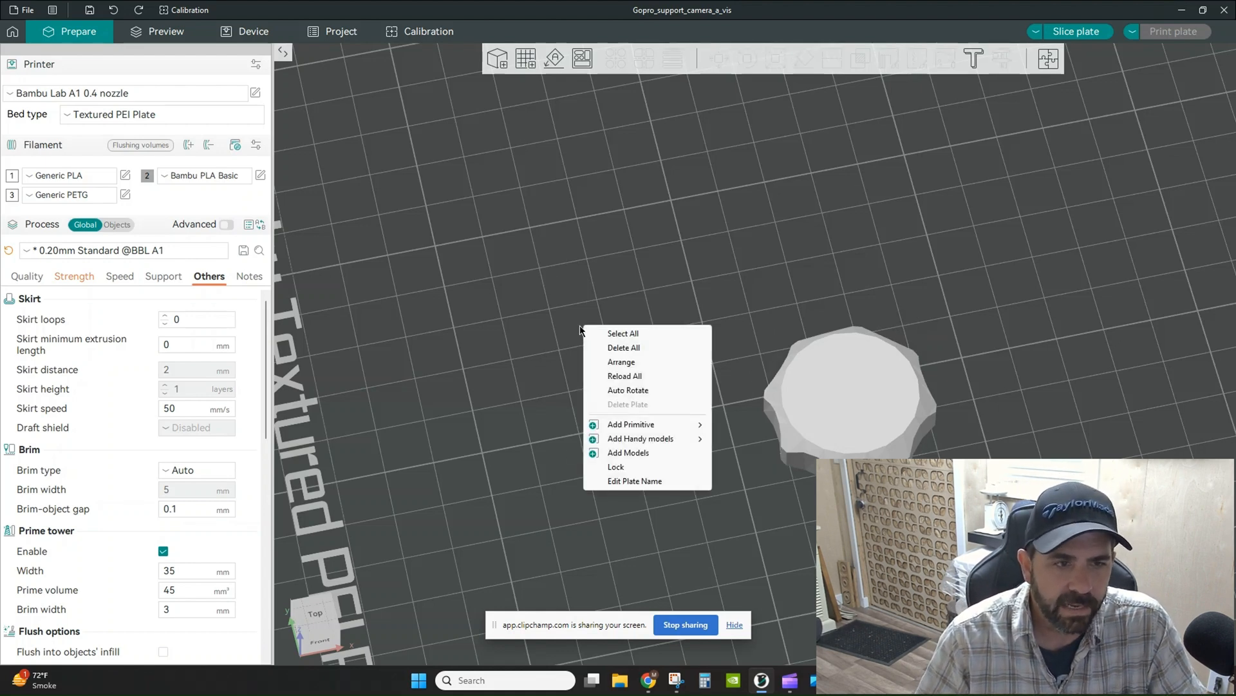
mouse_move(632, 424)
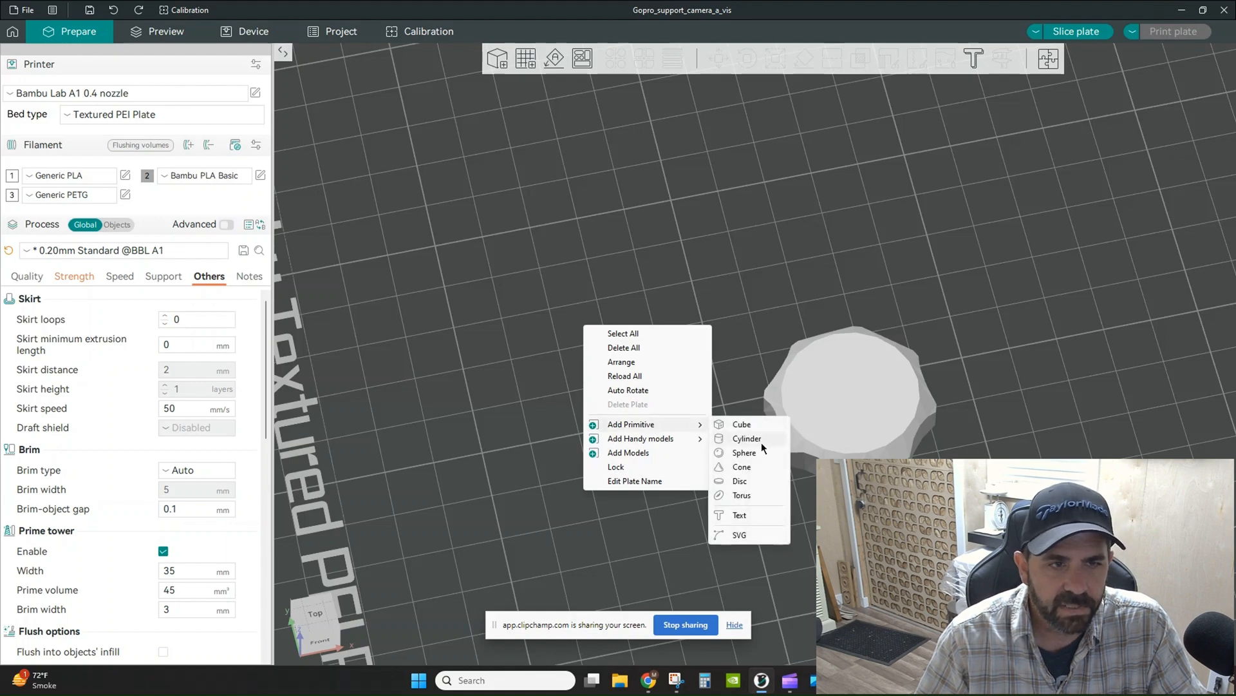
left_click(745, 438)
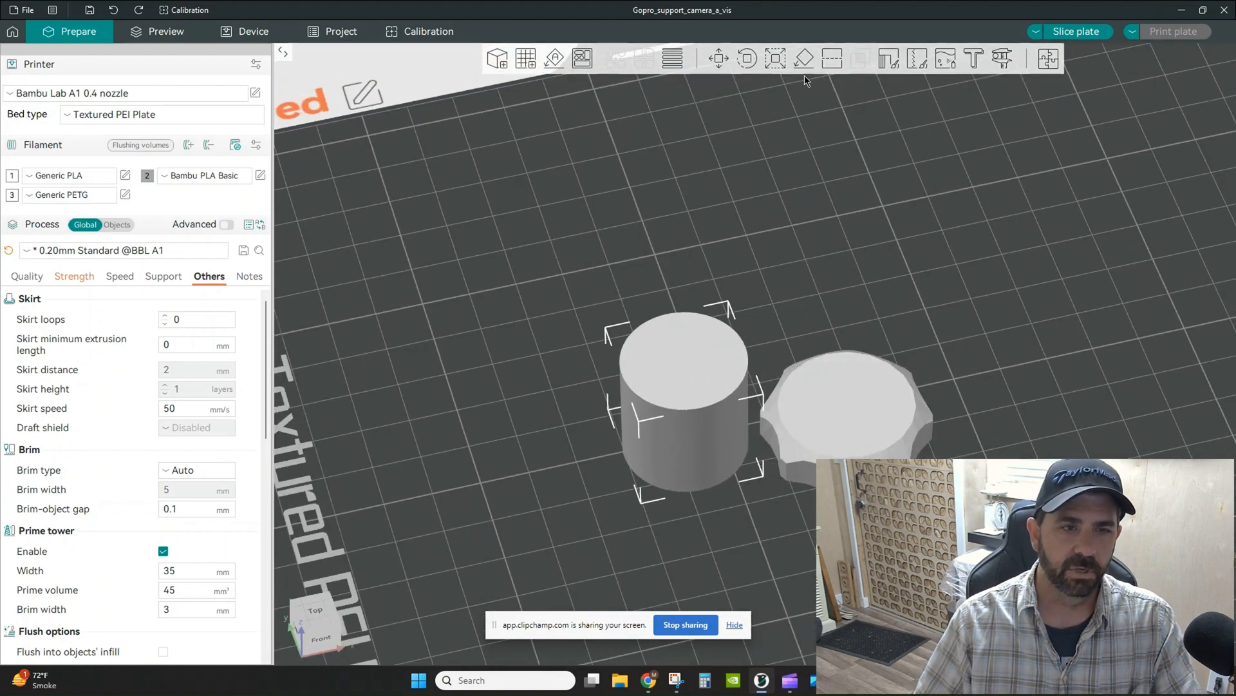
mouse_move(774, 58)
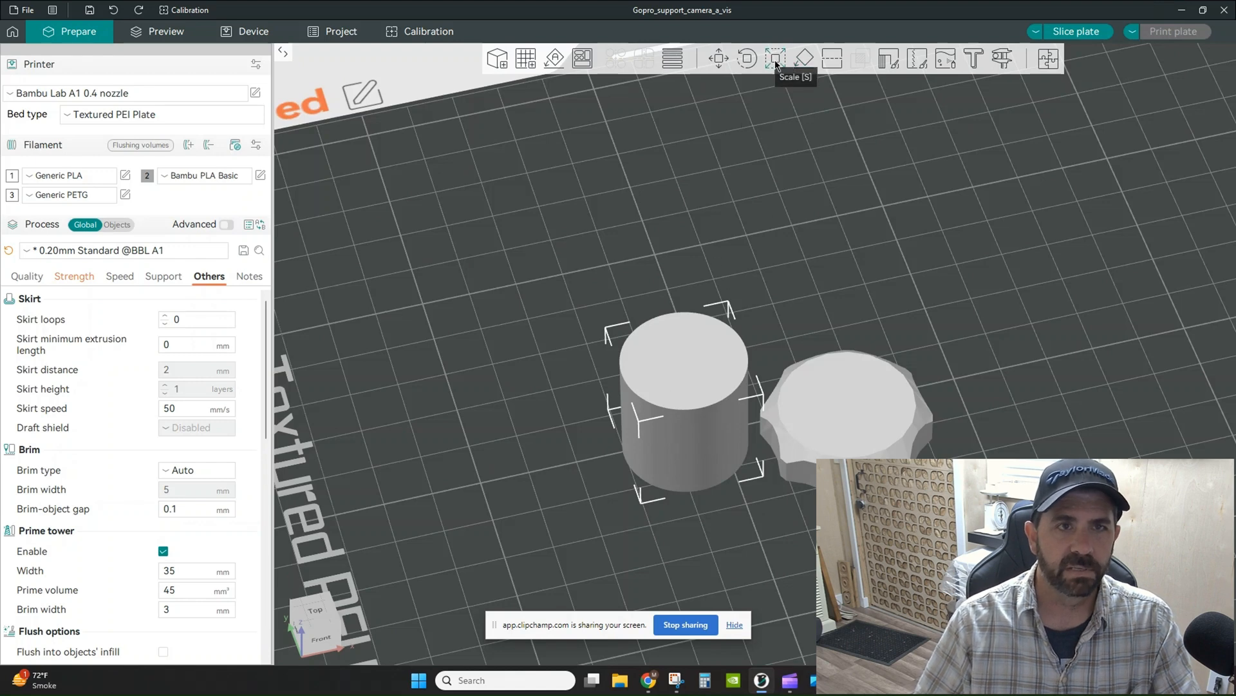
left_click(776, 58)
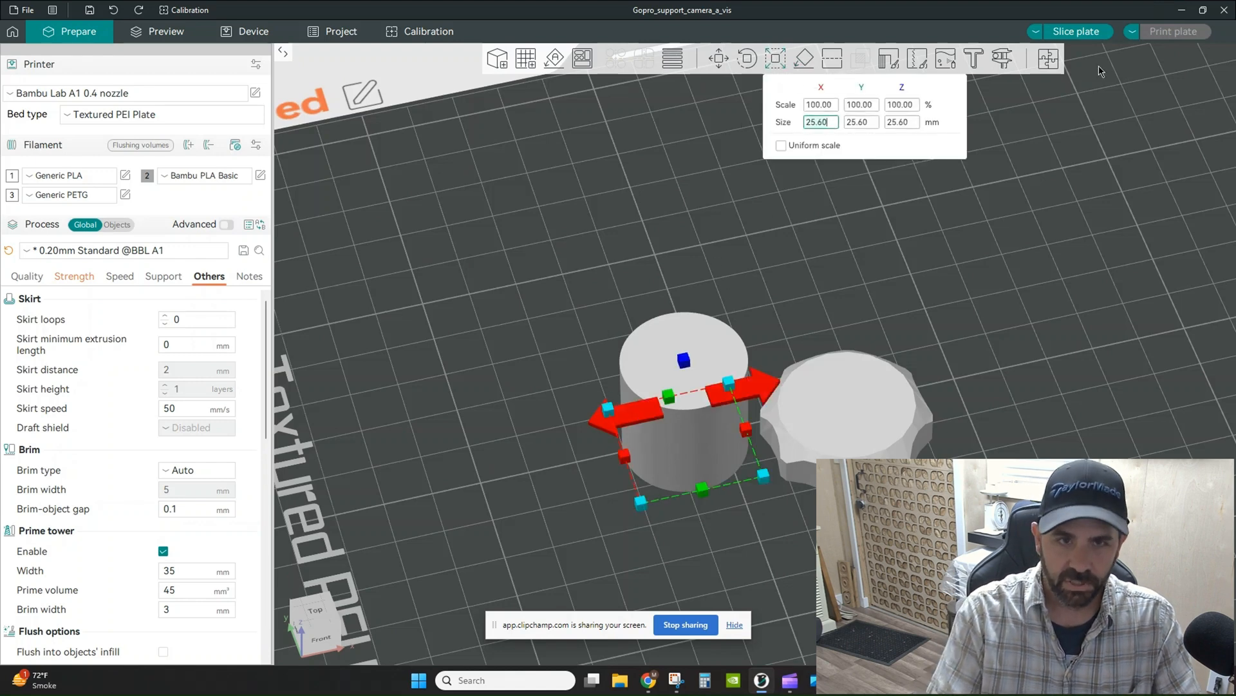
type("30")
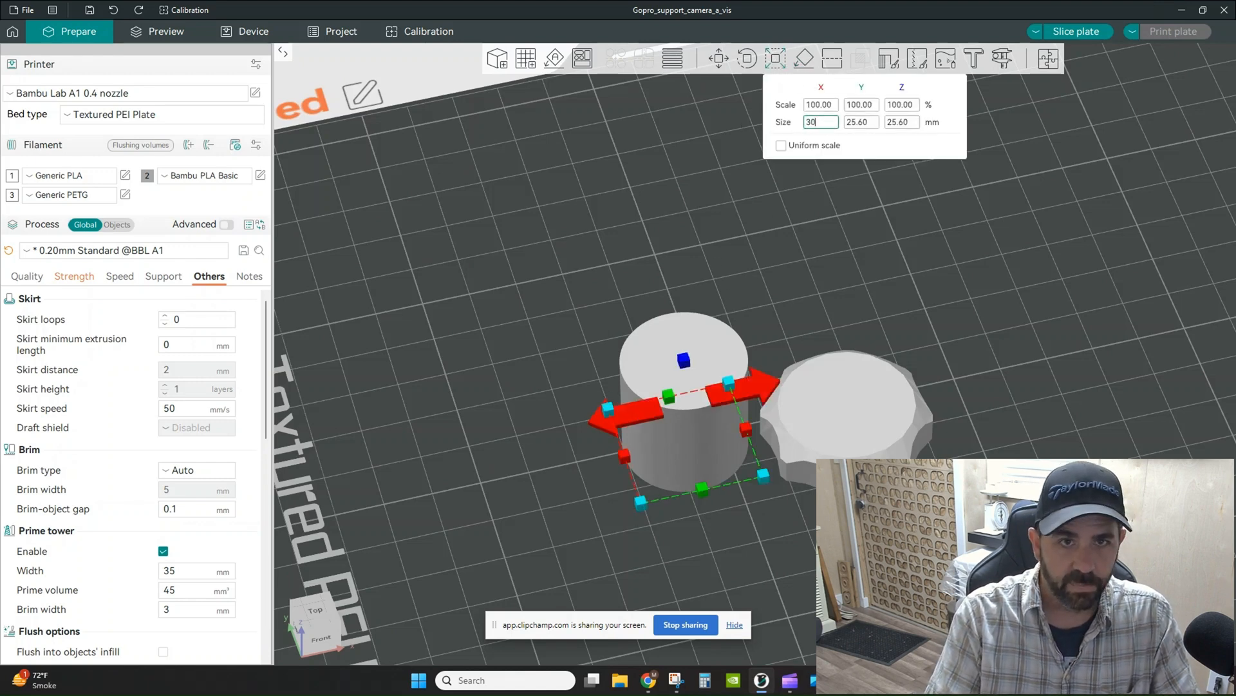
type("30.00")
left_click(902, 121)
type("45")
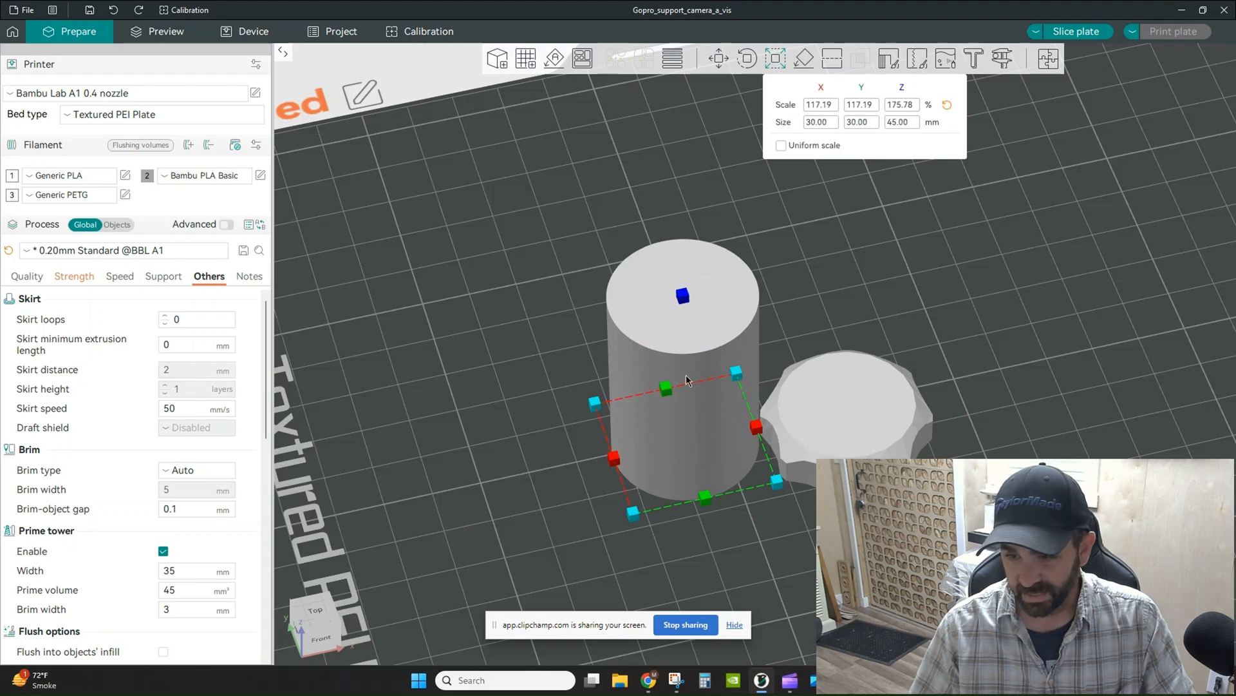
mouse_move(683, 378)
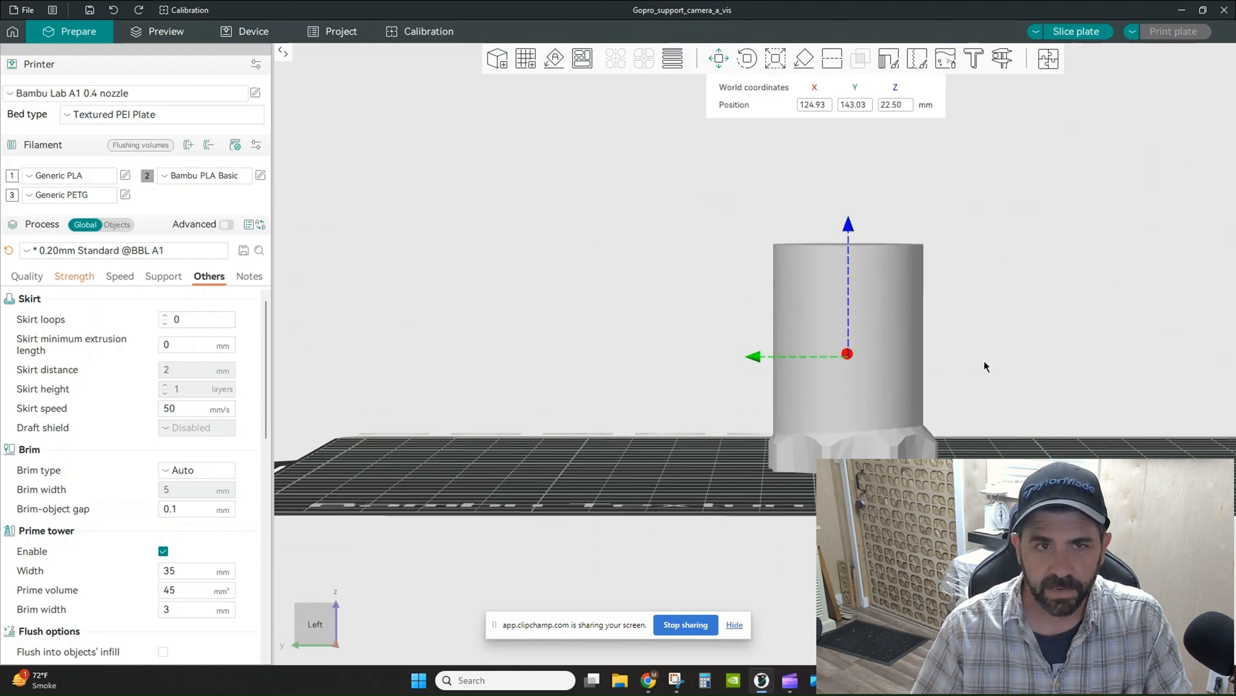
mouse_move(850, 208)
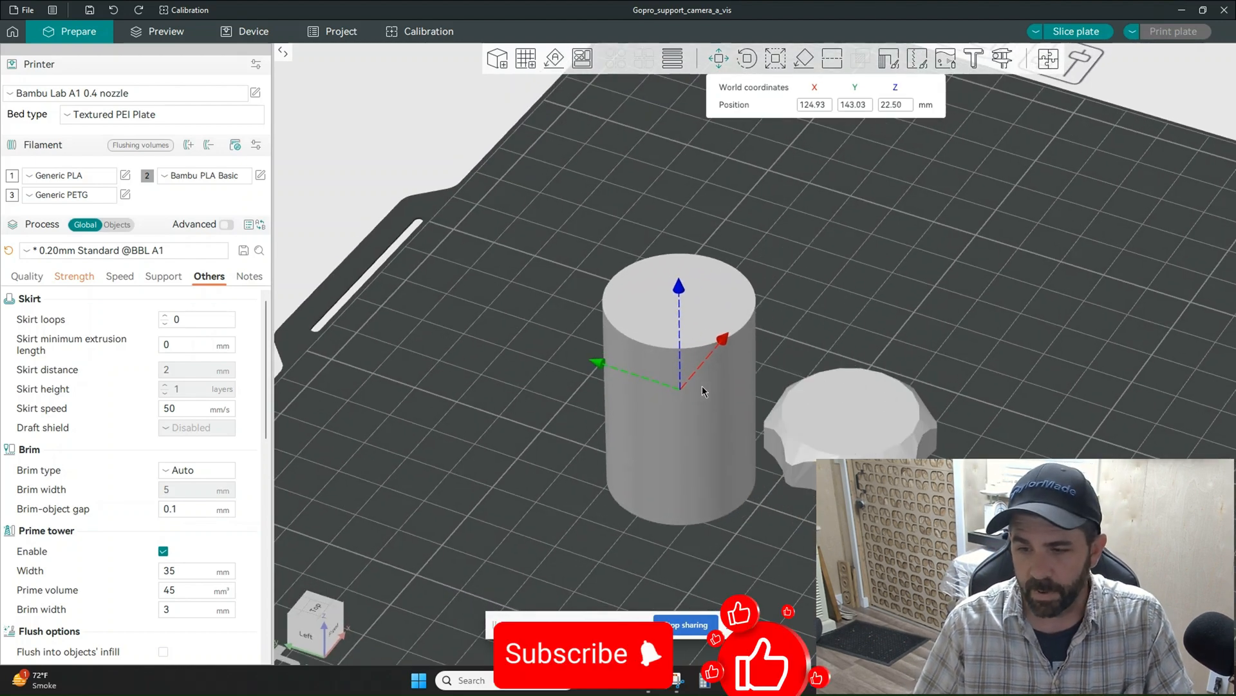
Sink the knob base to world Z 6.22 mm and view it from the side
right_click(851, 426)
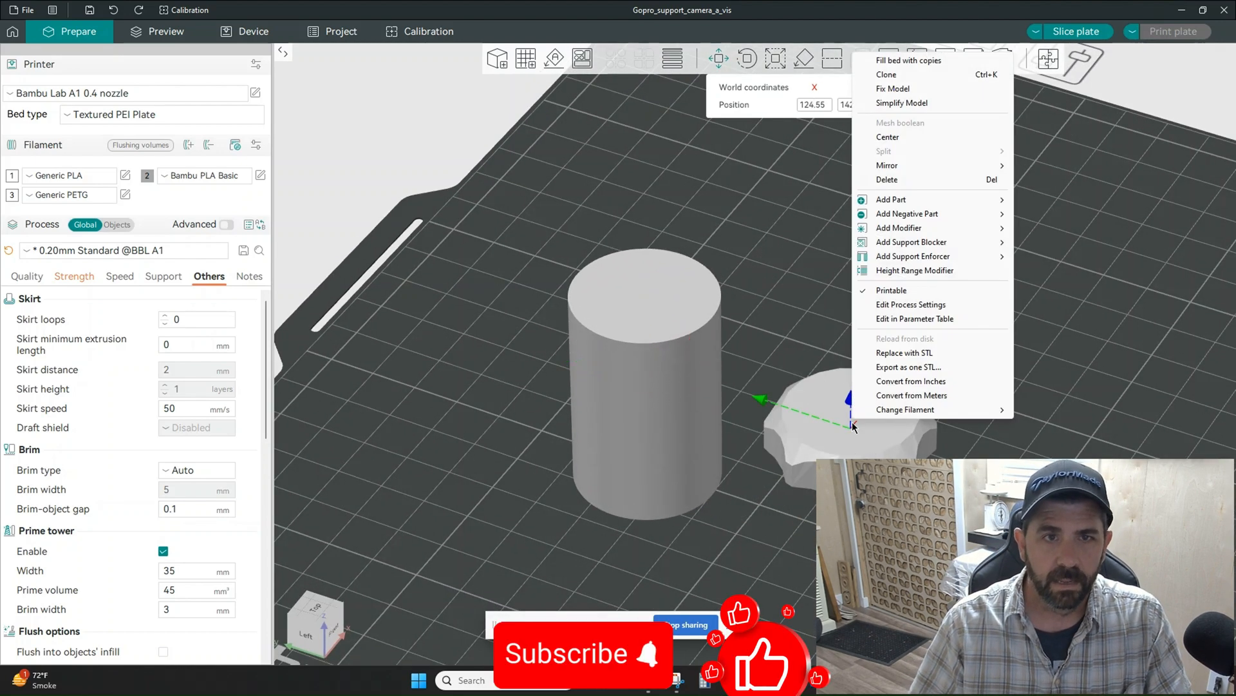
mouse_move(891, 198)
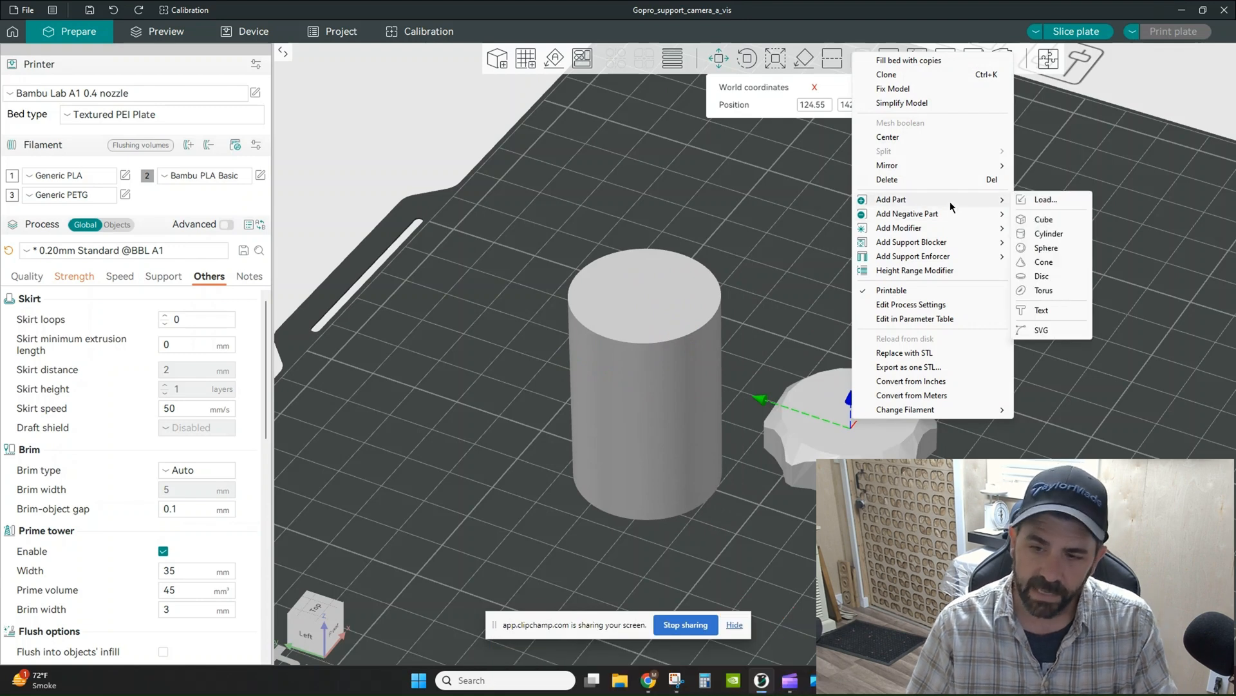
mouse_move(907, 213)
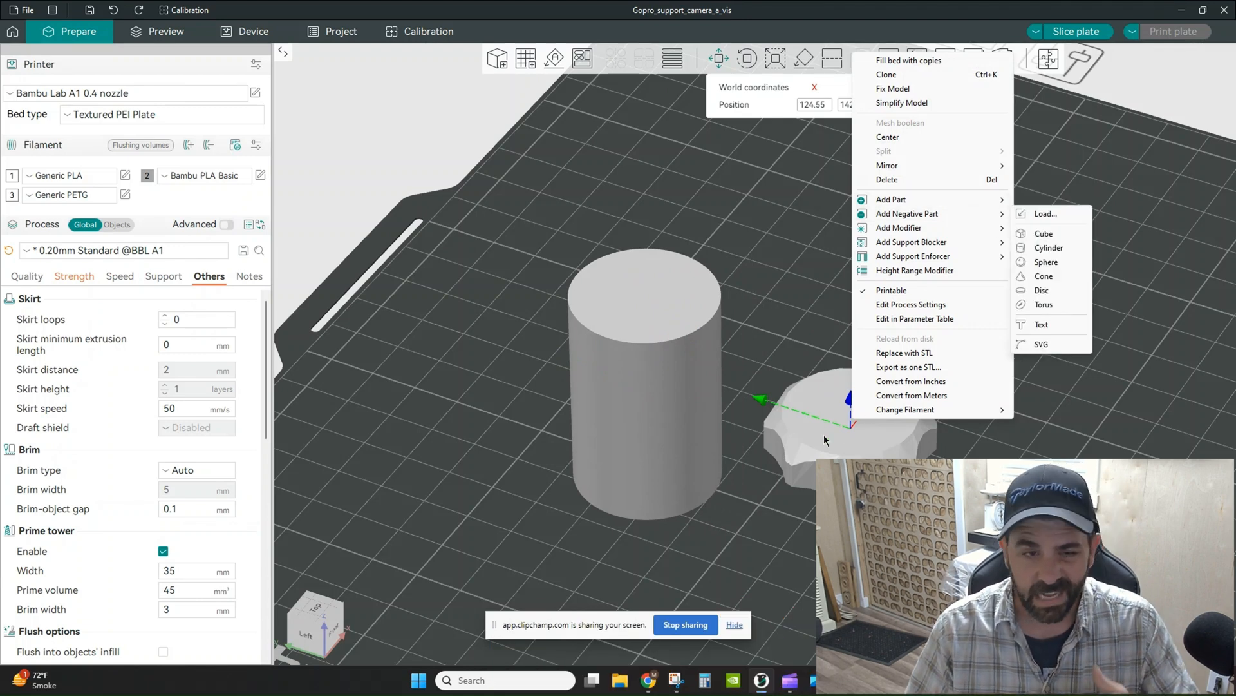
left_click(824, 441)
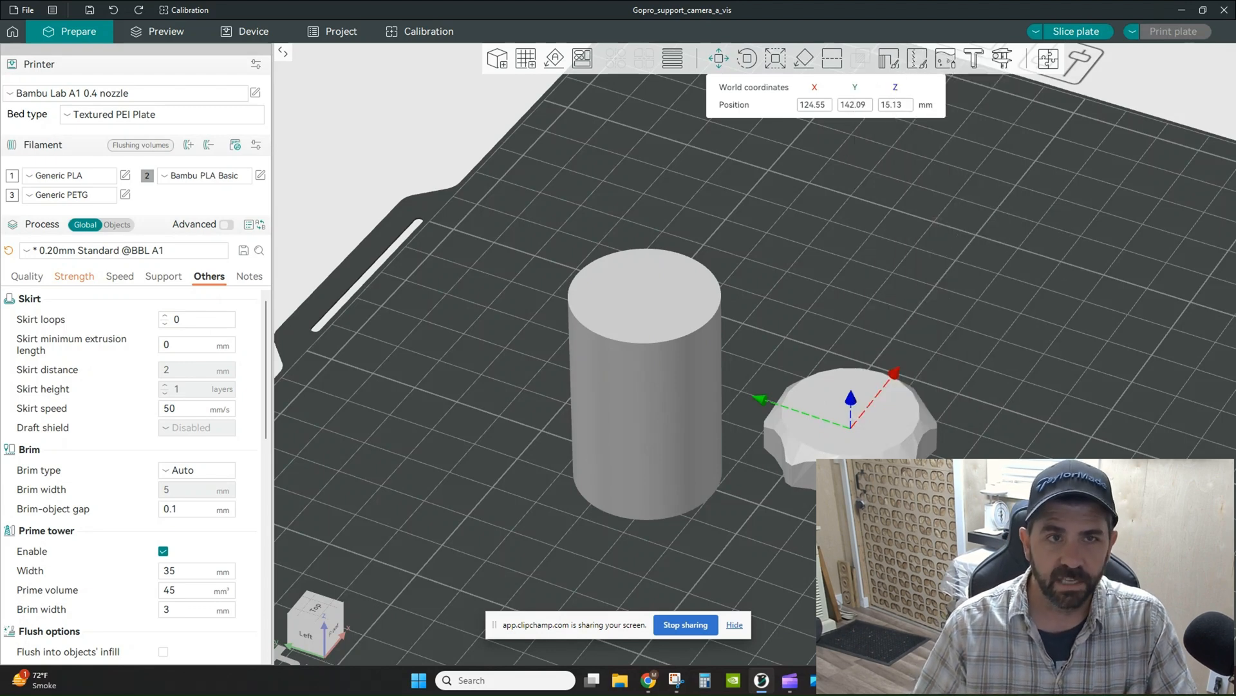
mouse_move(801, 185)
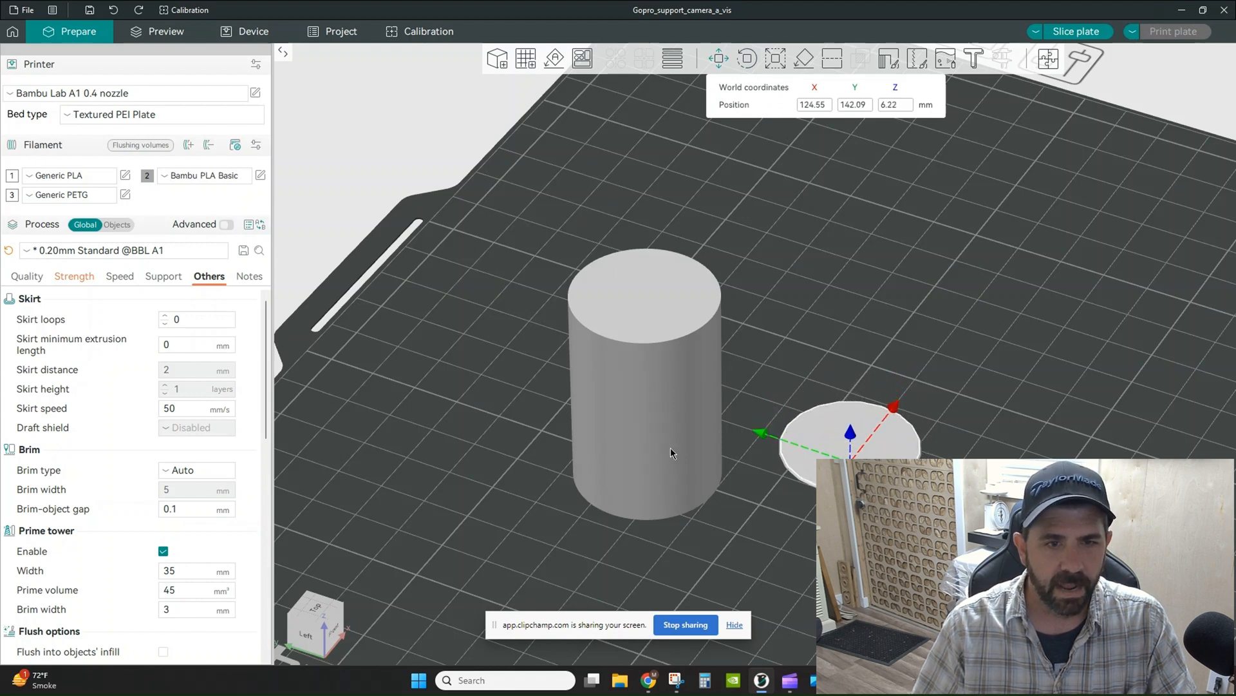
left_click_drag(669, 452, 880, 420)
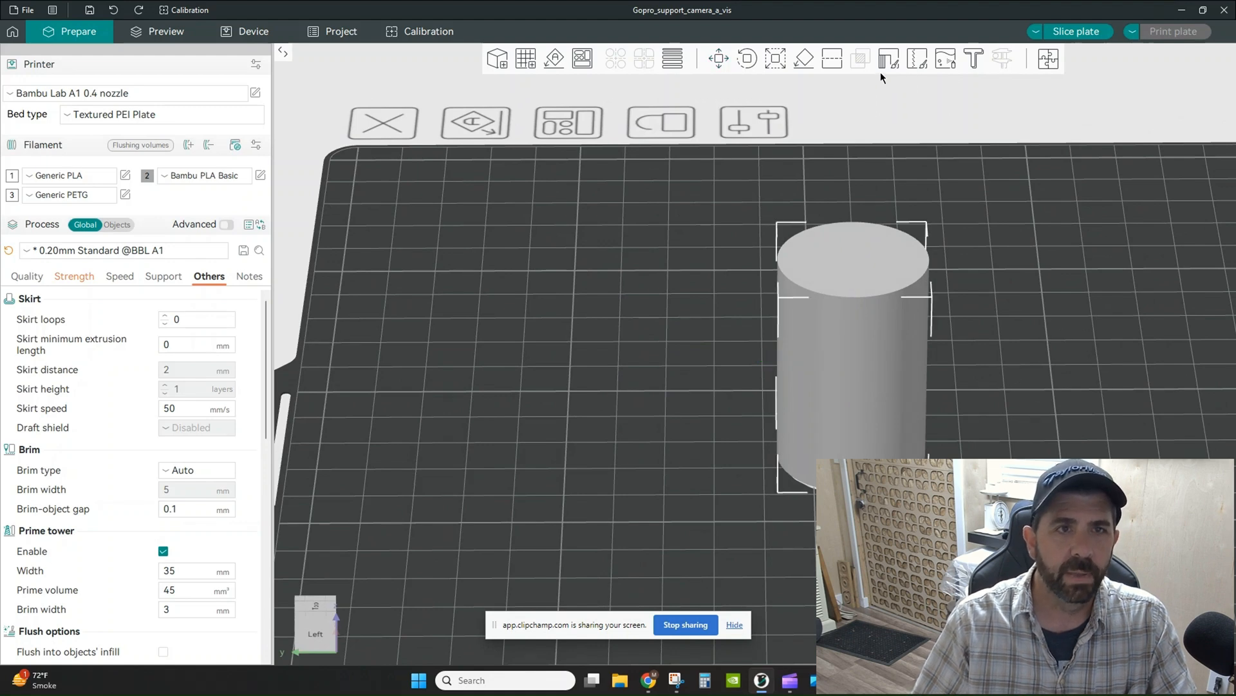
left_click(774, 58)
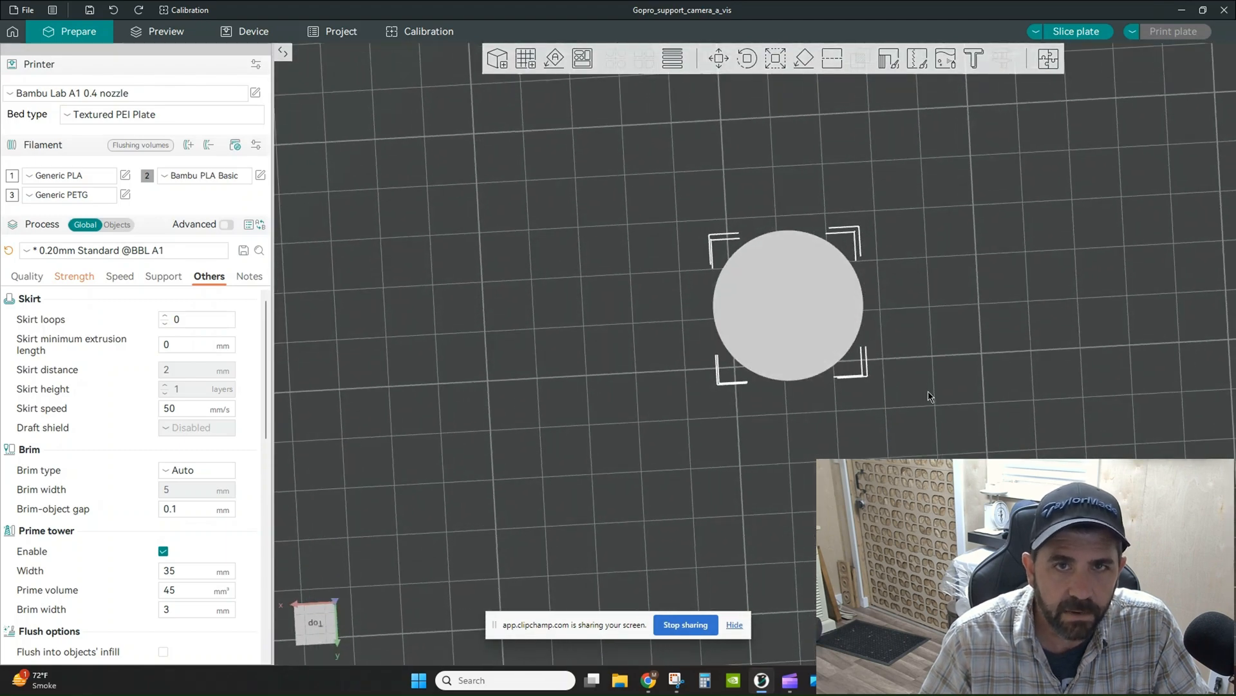
mouse_move(831, 303)
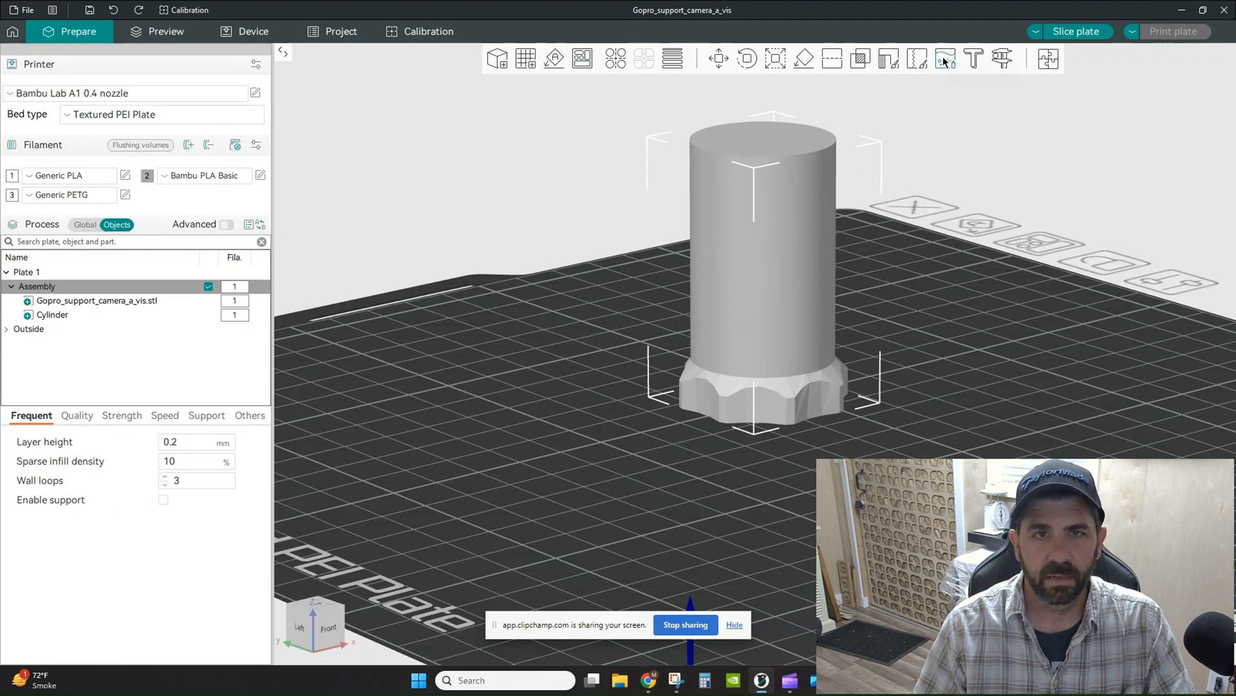
Enable colour painting with filament 3 in smart-fill mode, then return to global settings
left_click(944, 58)
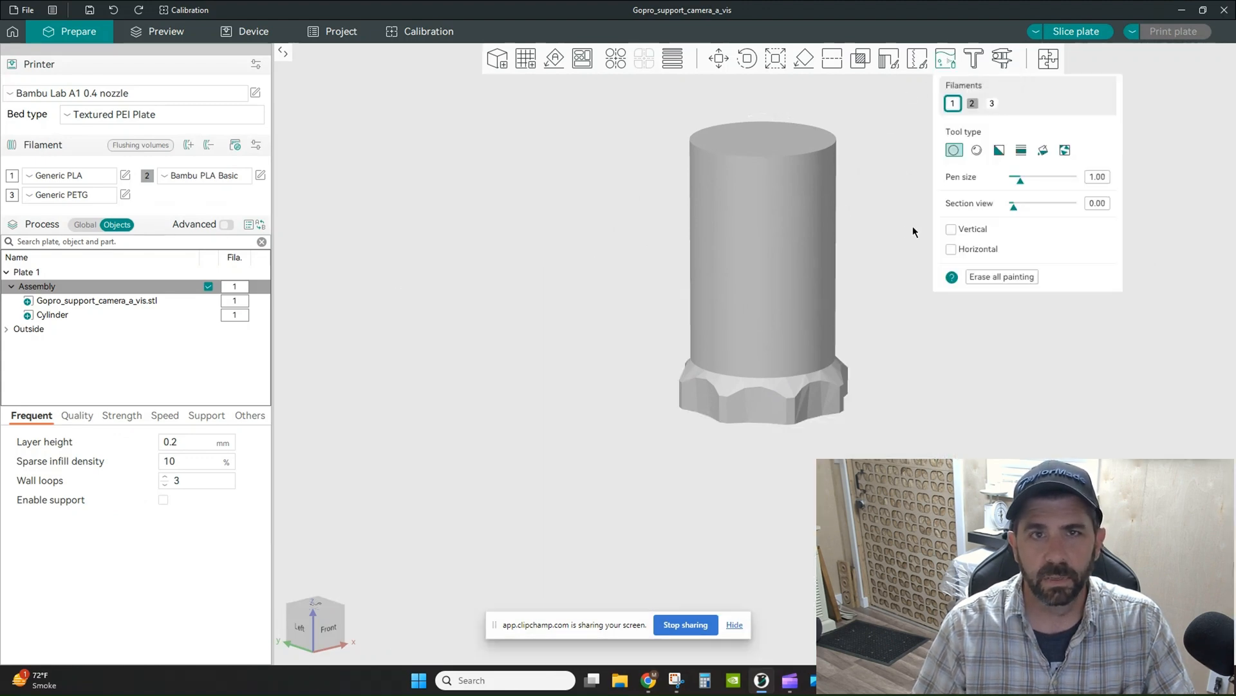
mouse_move(992, 103)
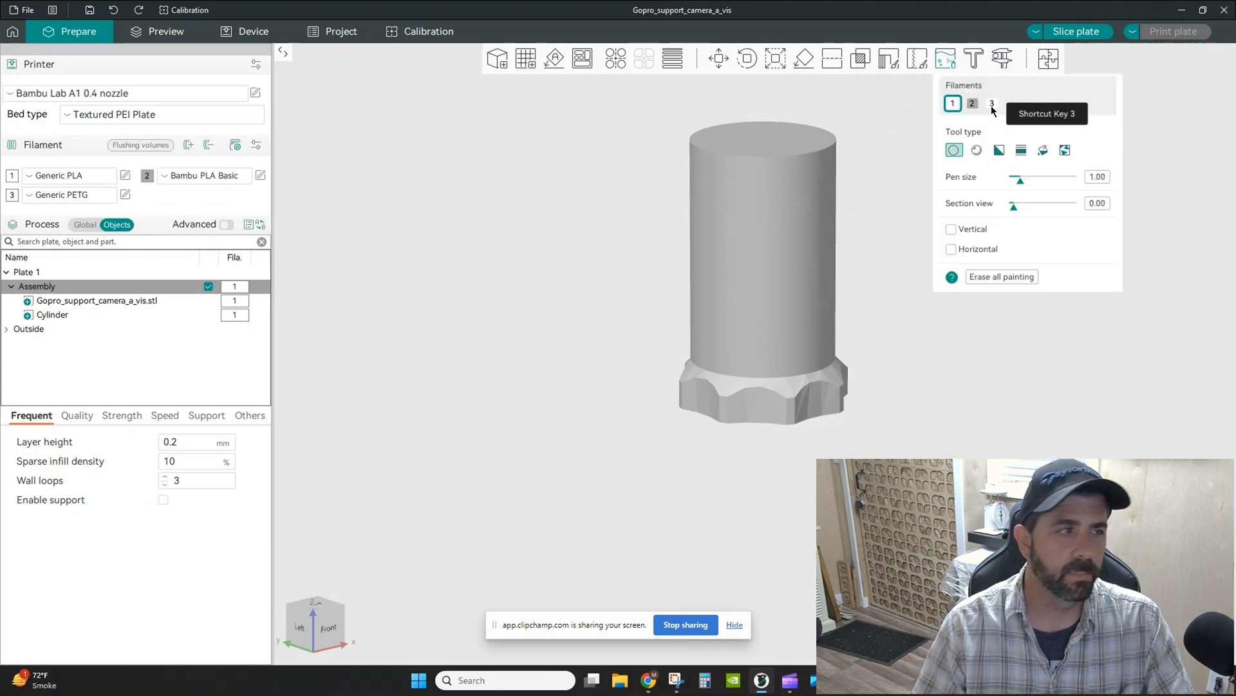
left_click(992, 103)
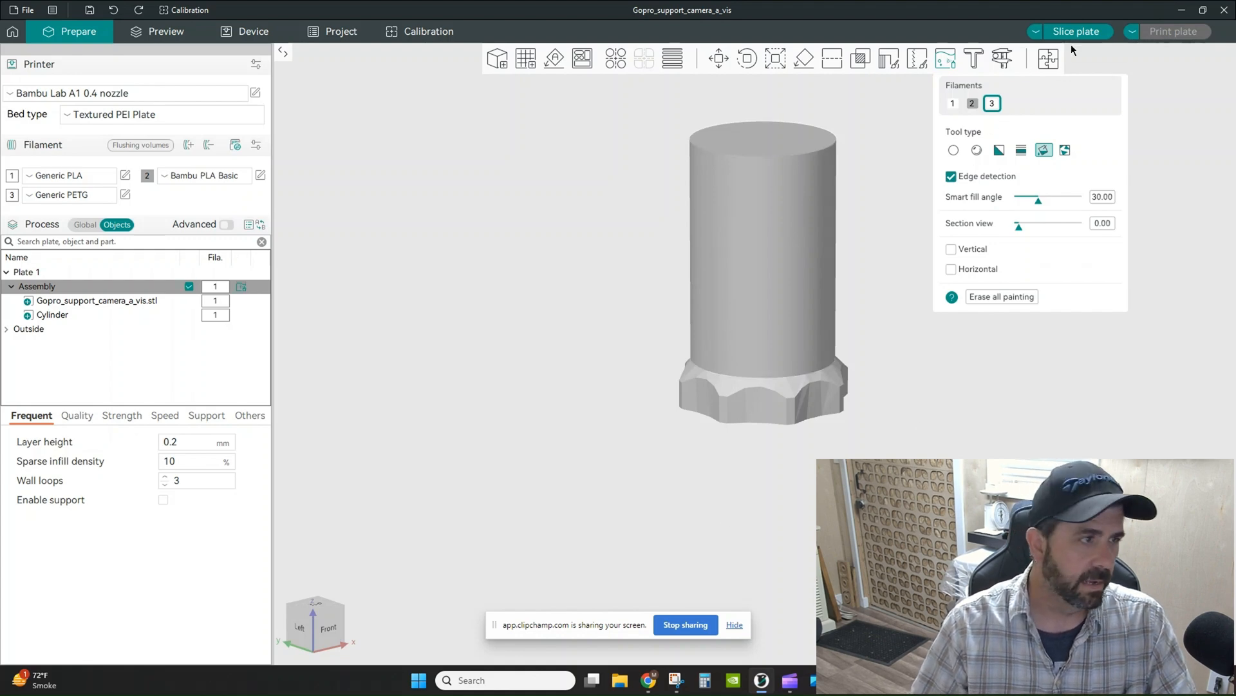
left_click(85, 225)
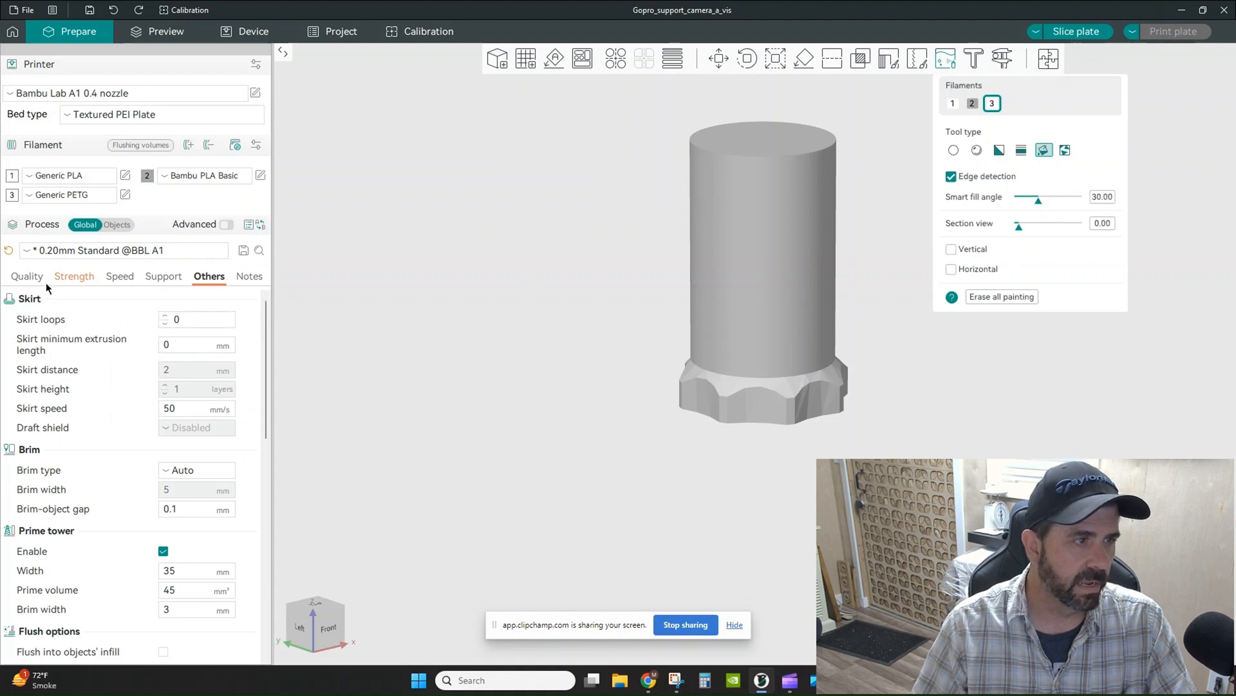
Review the Strength settings with 1 mm top shell thickness and 10% honeycomb infill
left_click(73, 276)
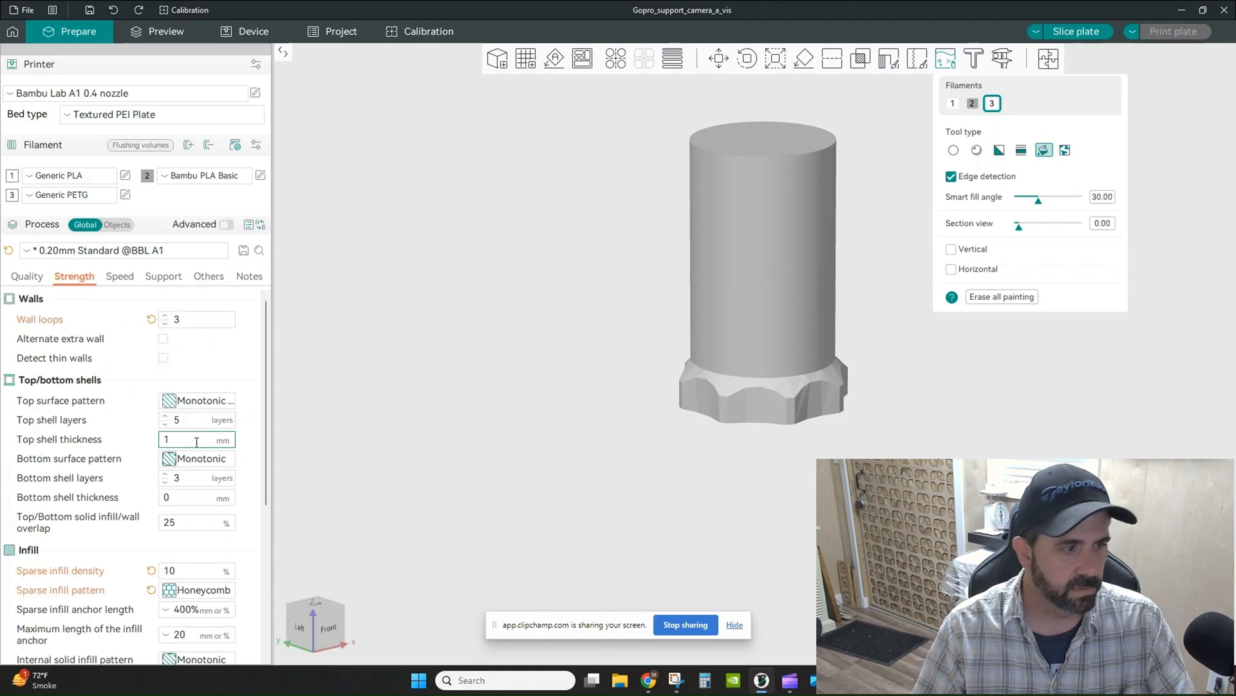
scroll("down", 3)
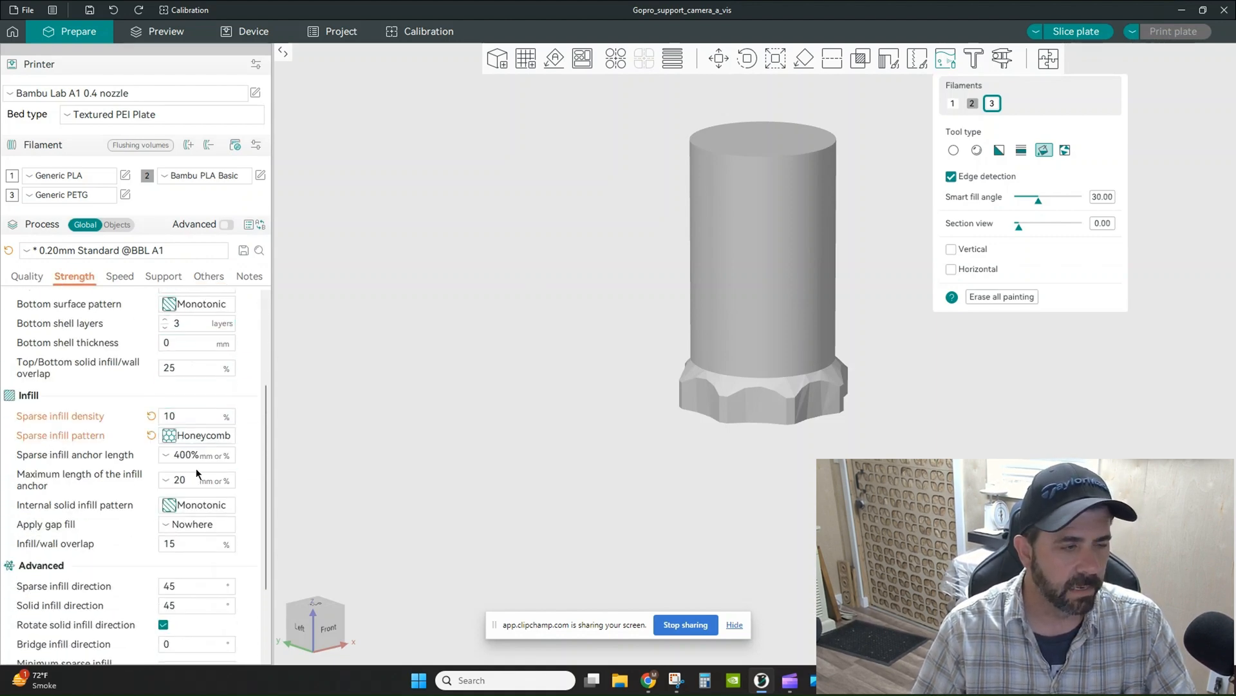
scroll("down", 3)
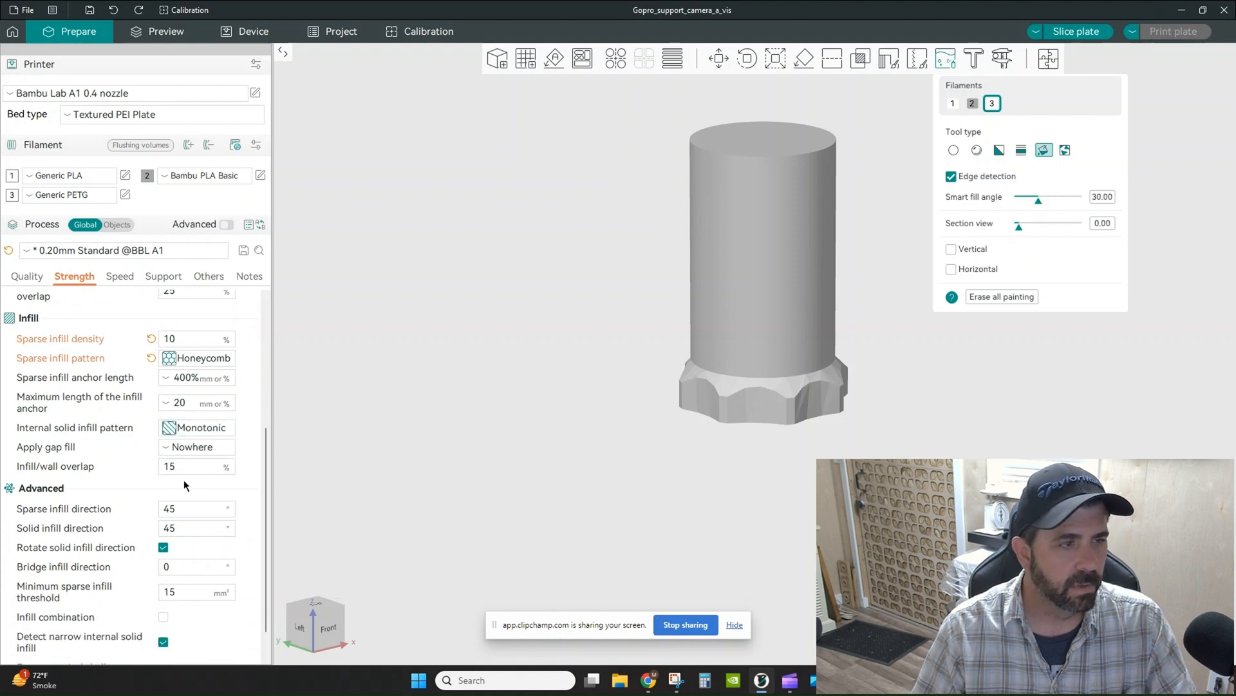
mouse_move(1077, 31)
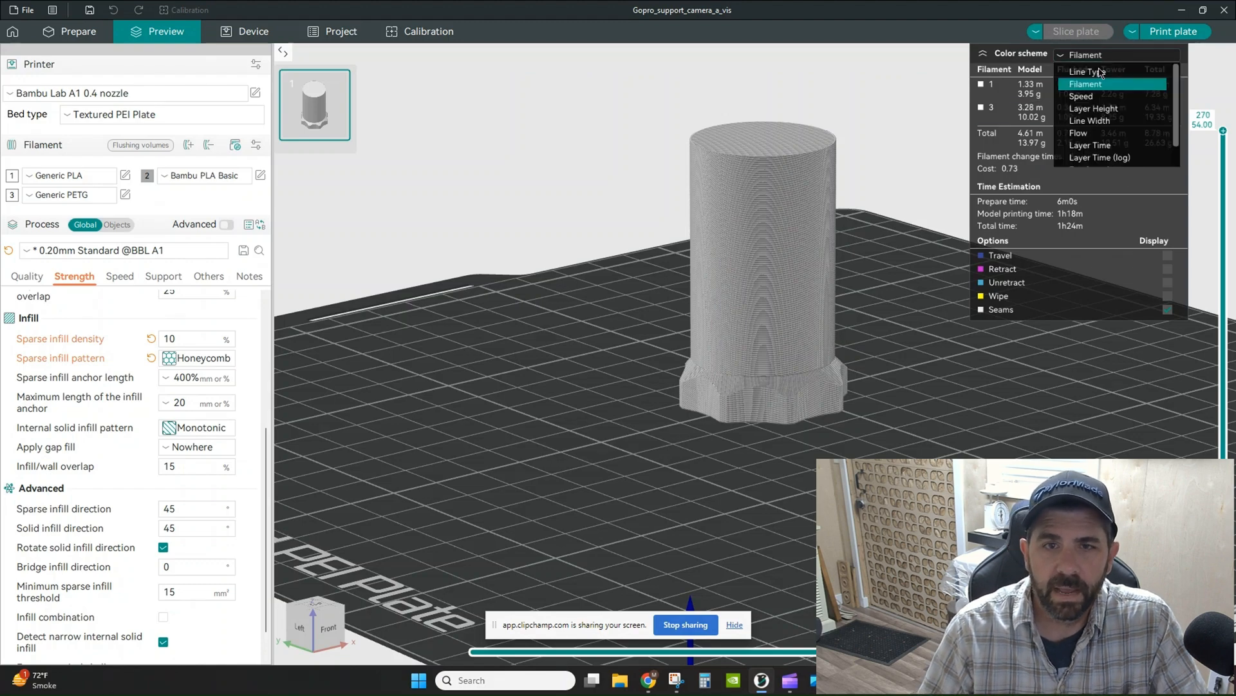
Colour the sliced preview by line type and rotate to inspect the cylinder
left_click(1090, 72)
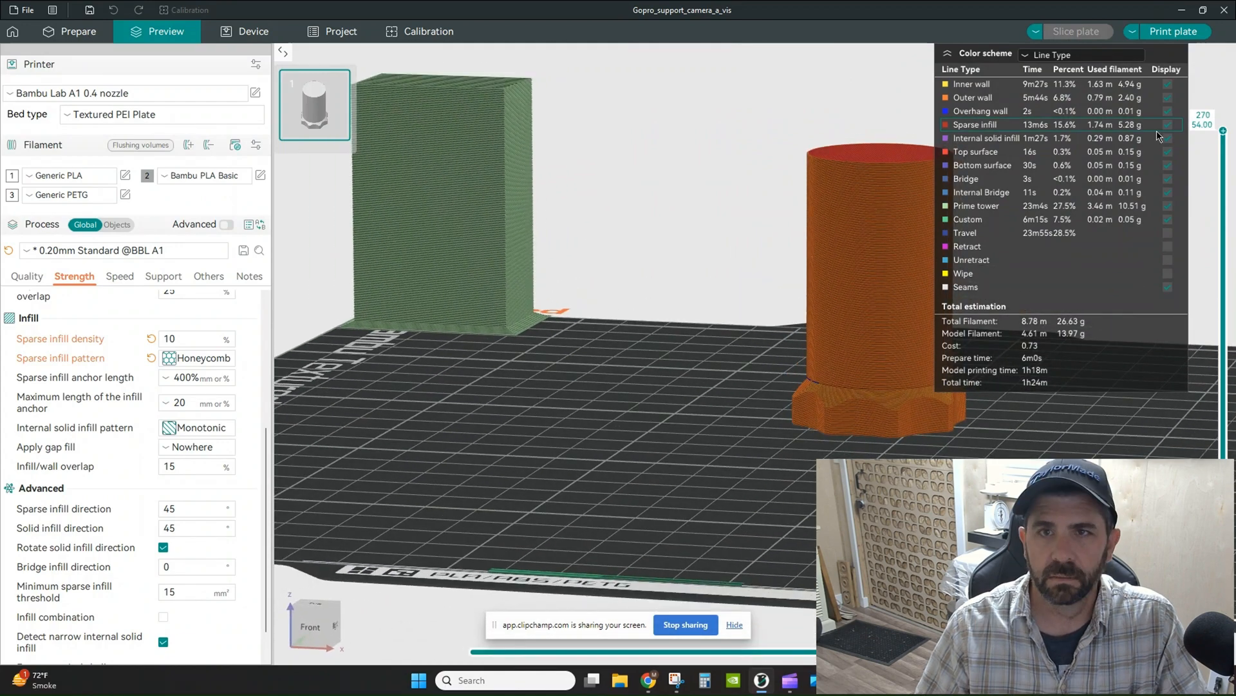
left_click_drag(1222, 130, 1223, 213)
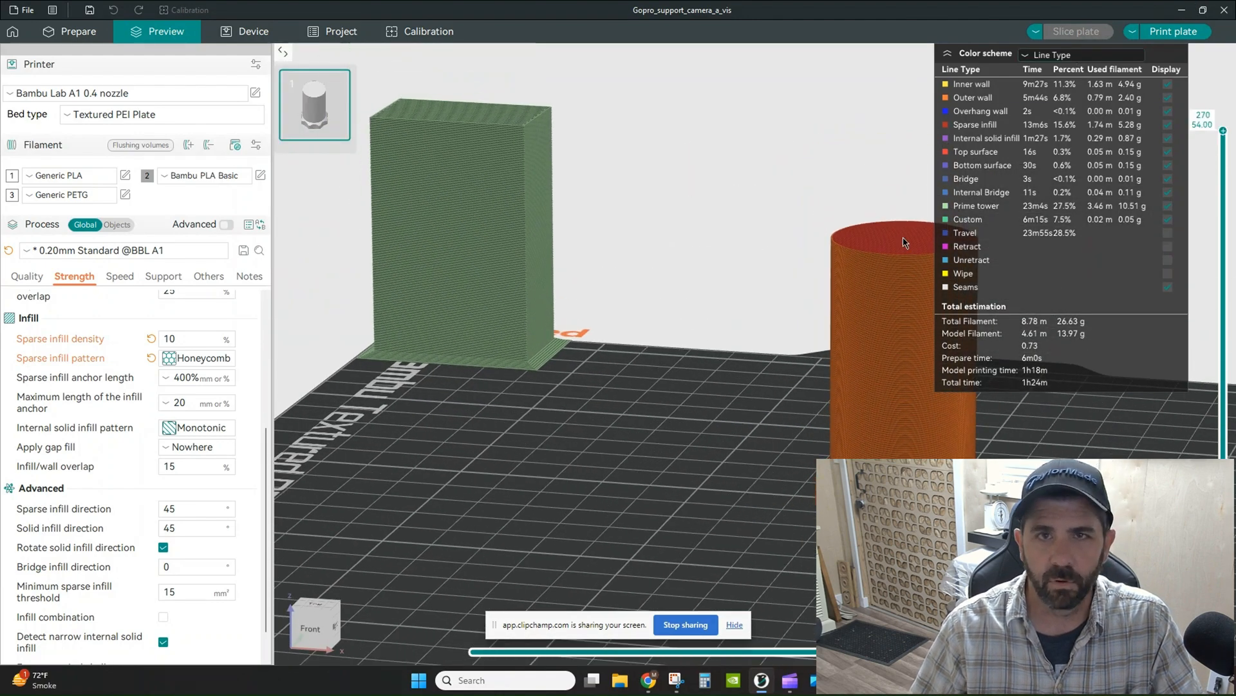
Switch the preview colour scheme to Filament and return to Prepare
left_click(1081, 54)
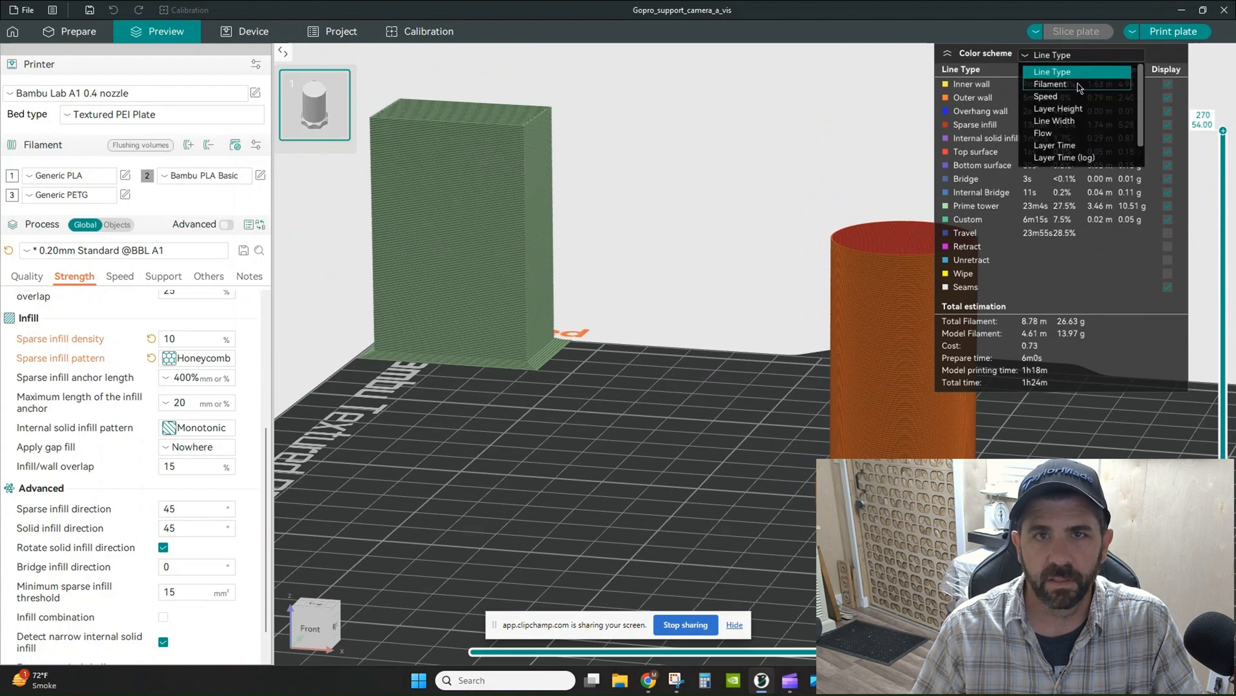
left_click(1050, 83)
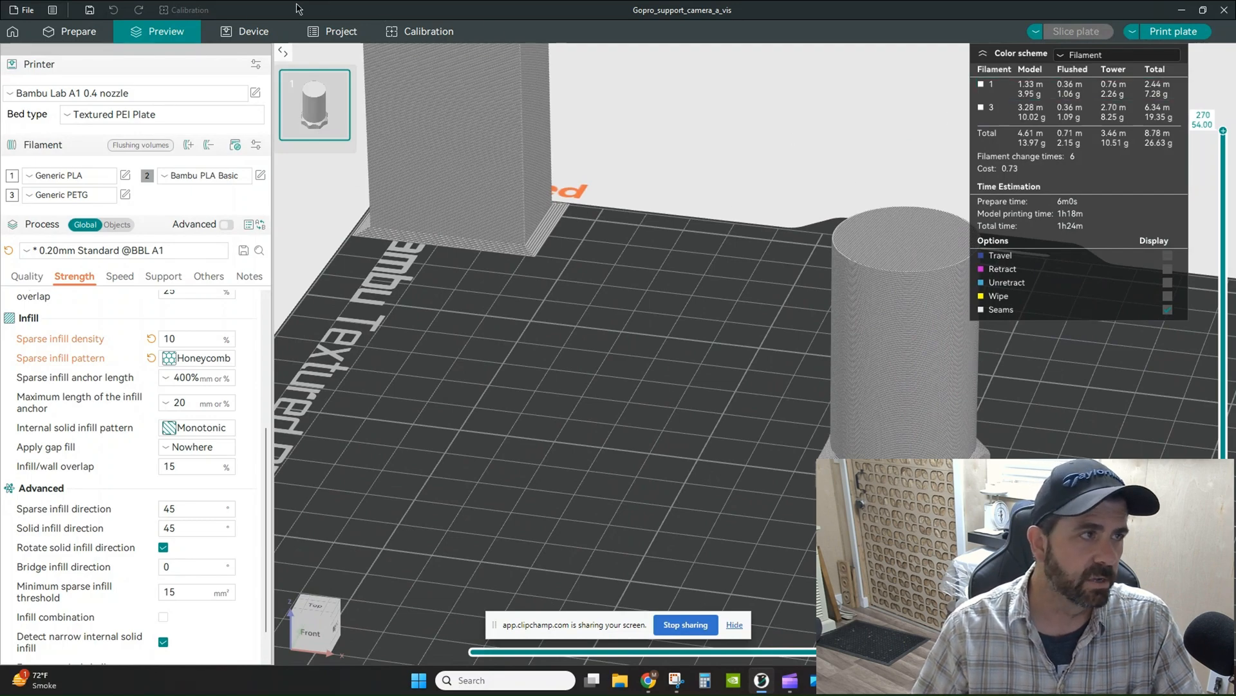
left_click(70, 31)
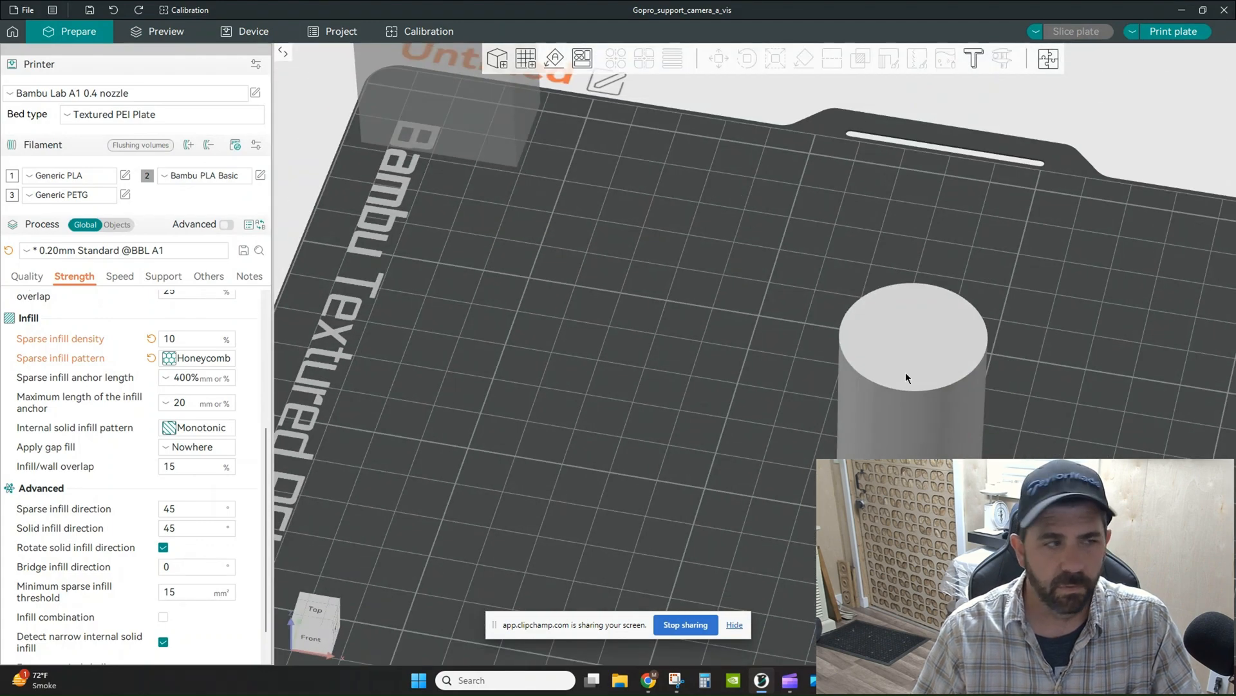
Assign filament 3 to the whole assembly in the Objects list and re-slice
left_click(118, 224)
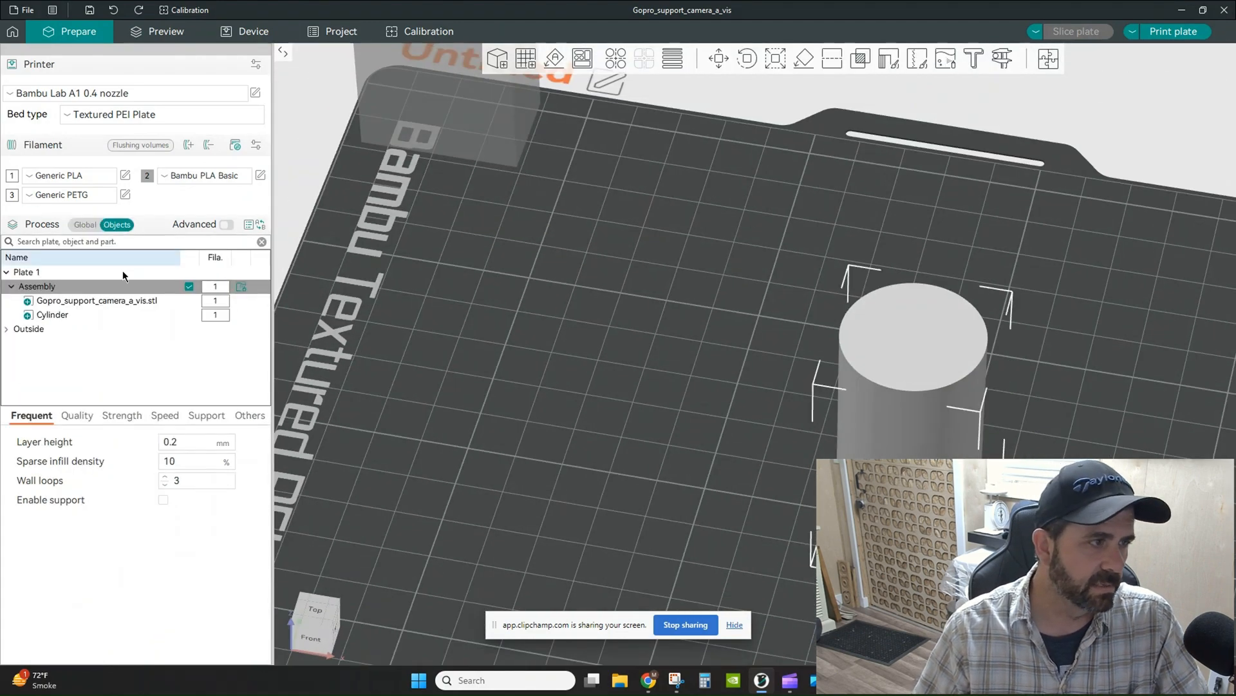
left_click(97, 300)
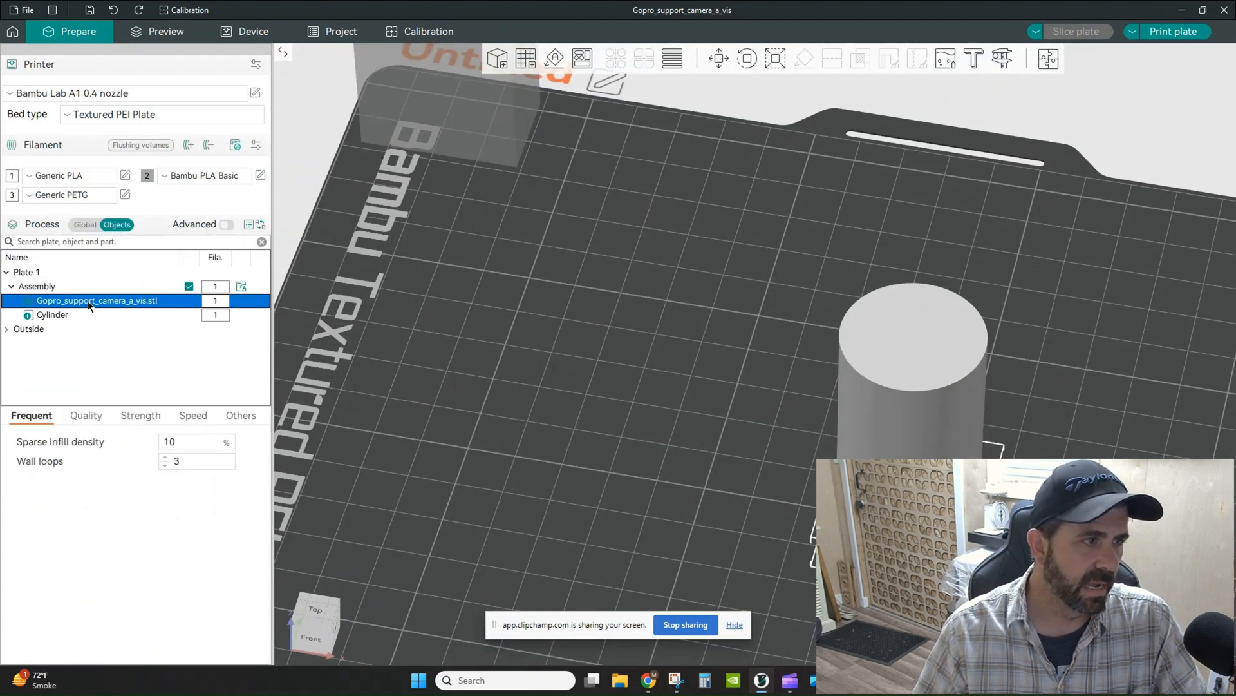
left_click(165, 31)
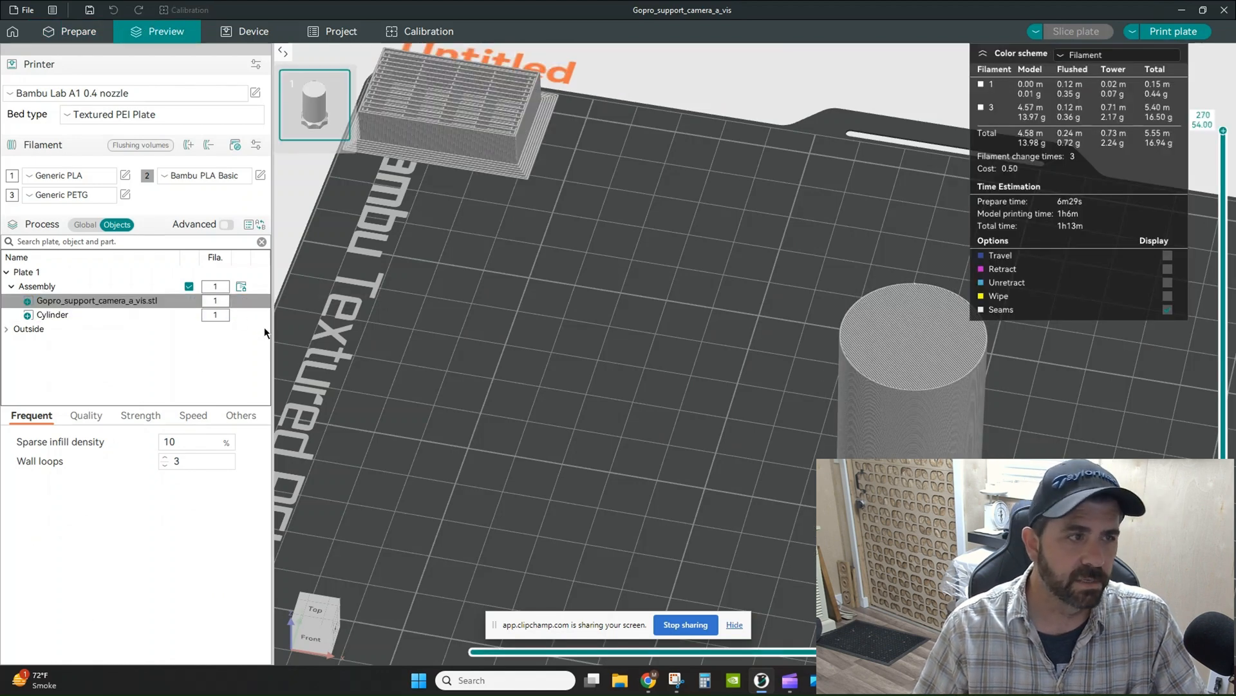
left_click(36, 286)
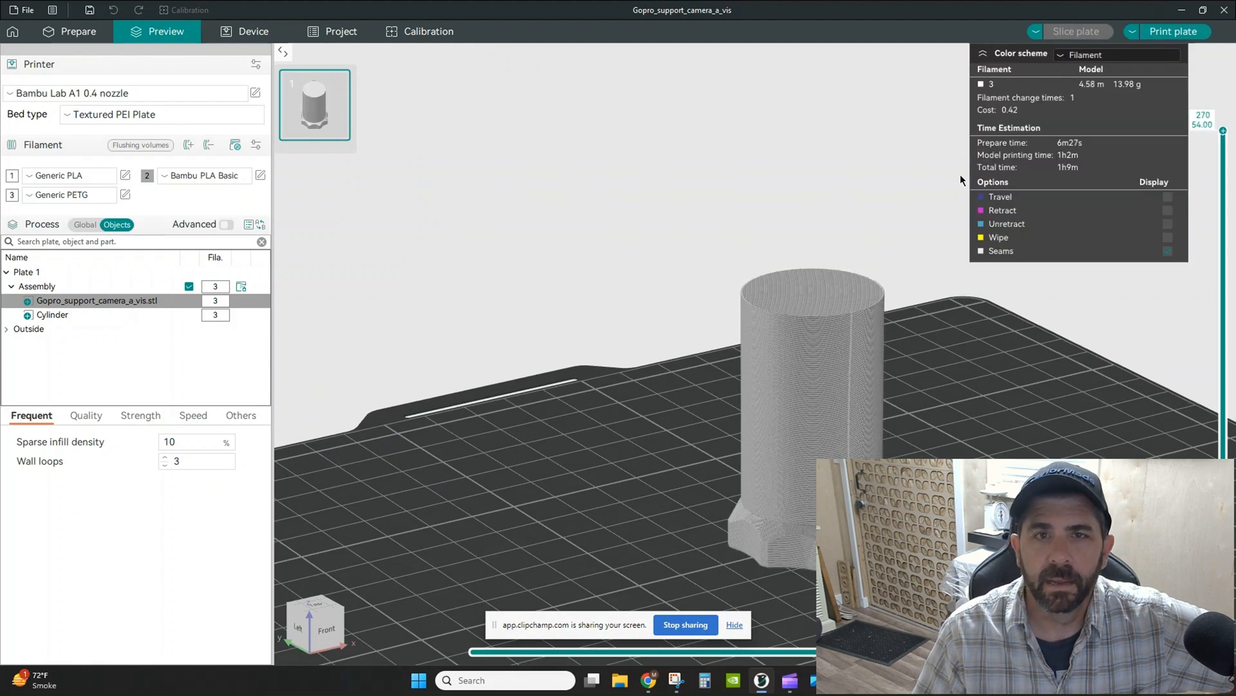
Colour the preview by line type and bring back the global print settings
left_click(1115, 54)
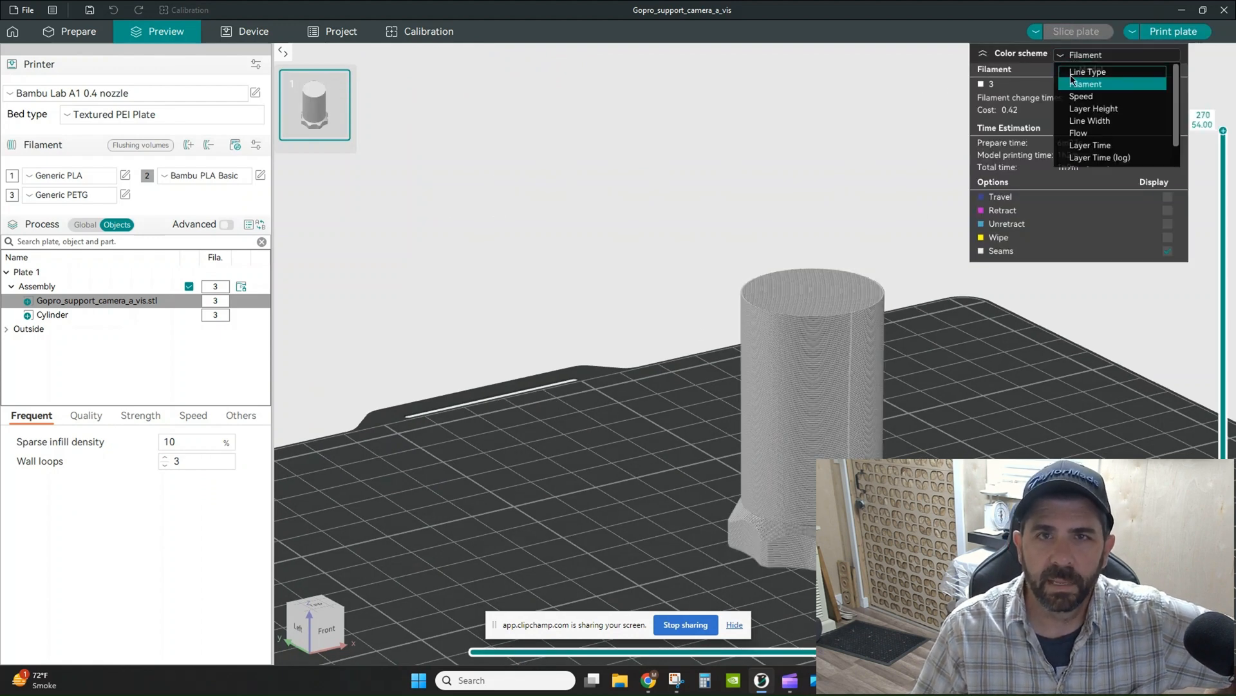
left_click(1090, 73)
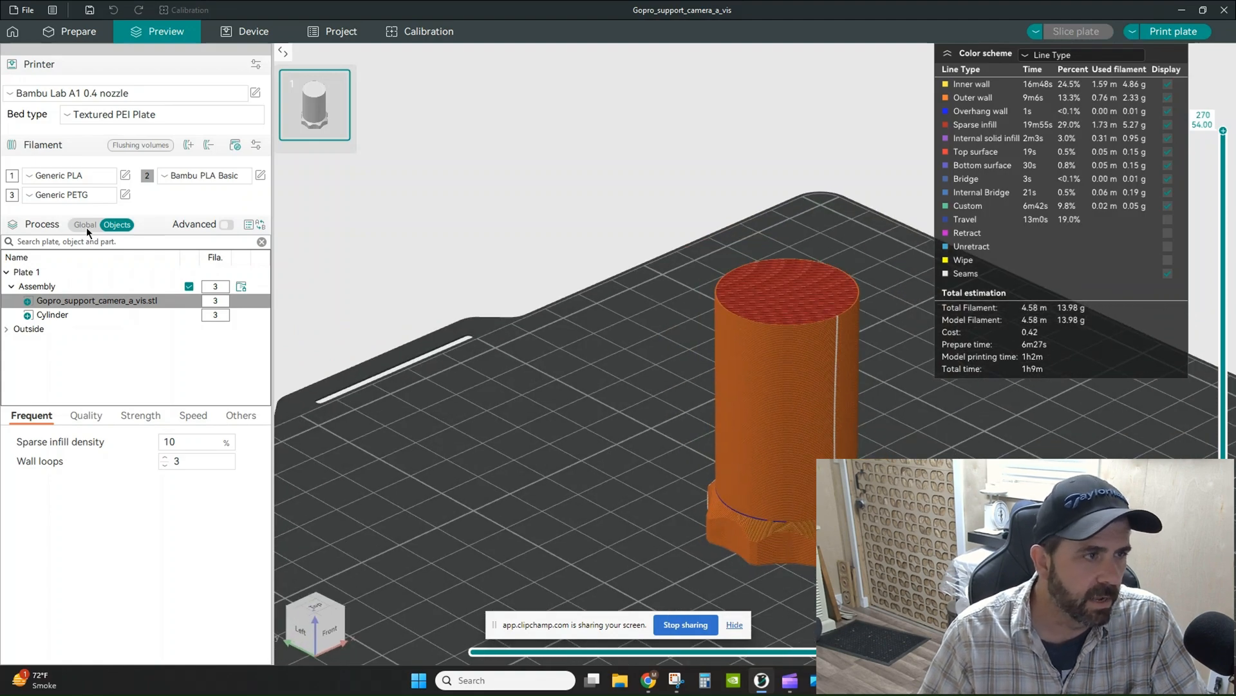
left_click(85, 224)
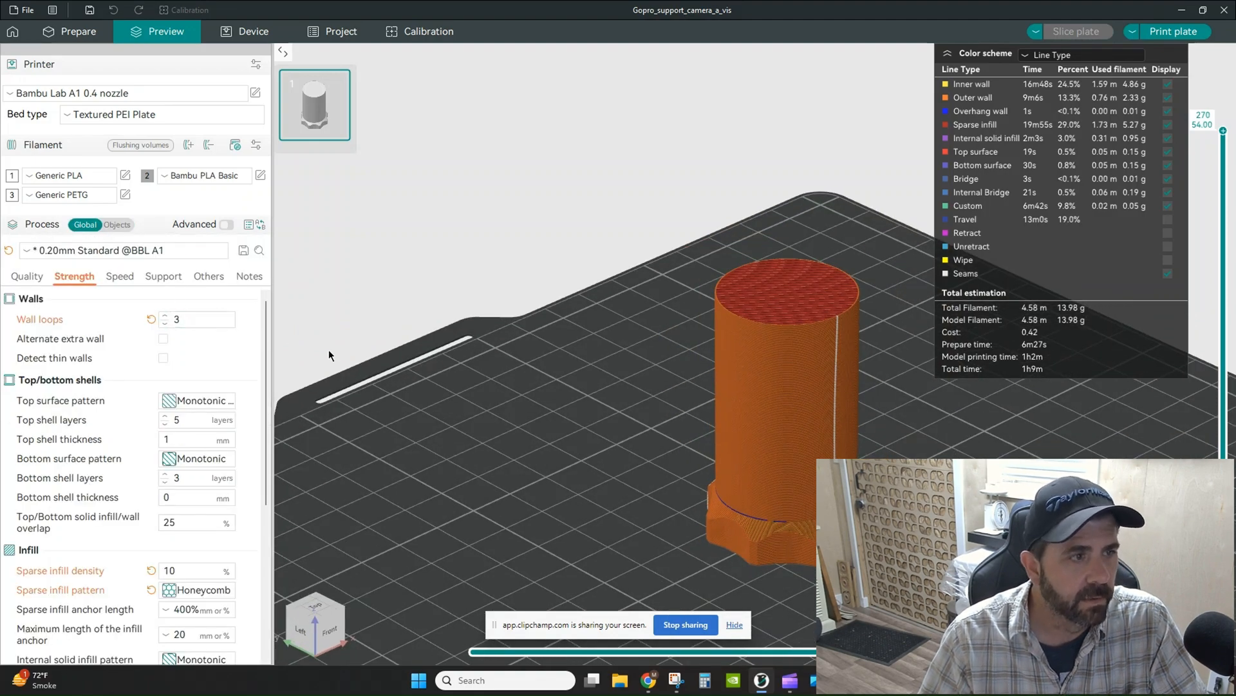
Set Fuzzy skin to Contour in the Others settings and check the Quality settings
left_click(208, 275)
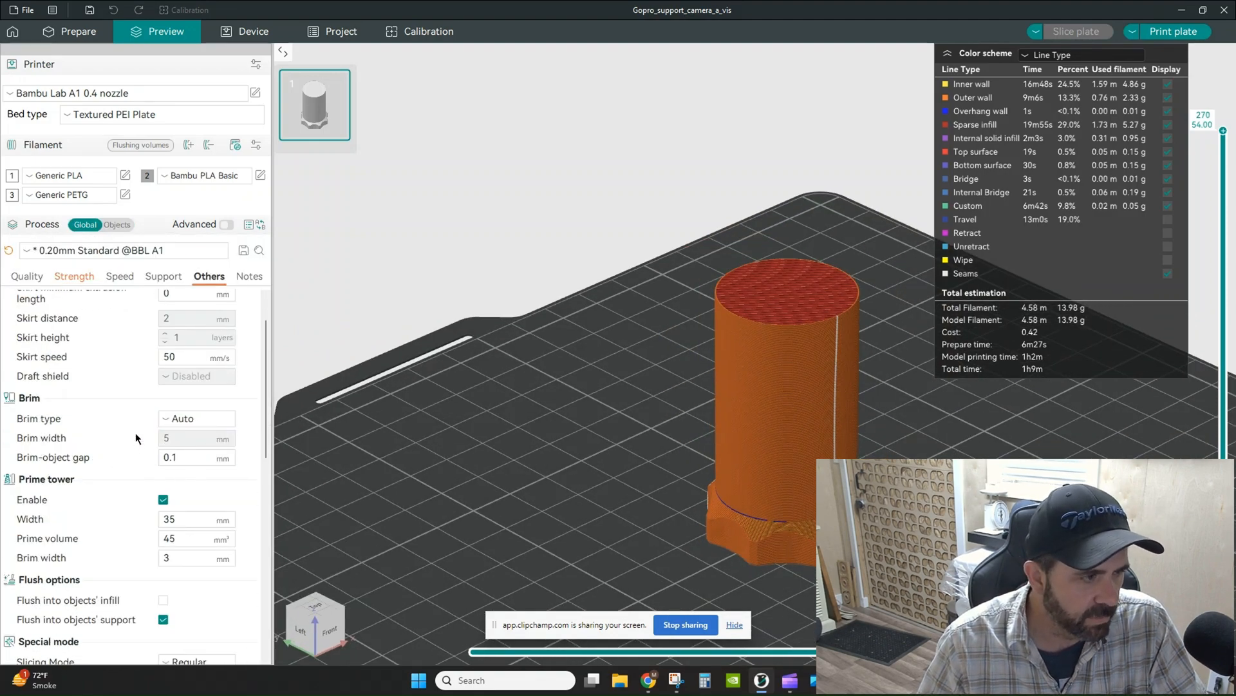
scroll("down", 3)
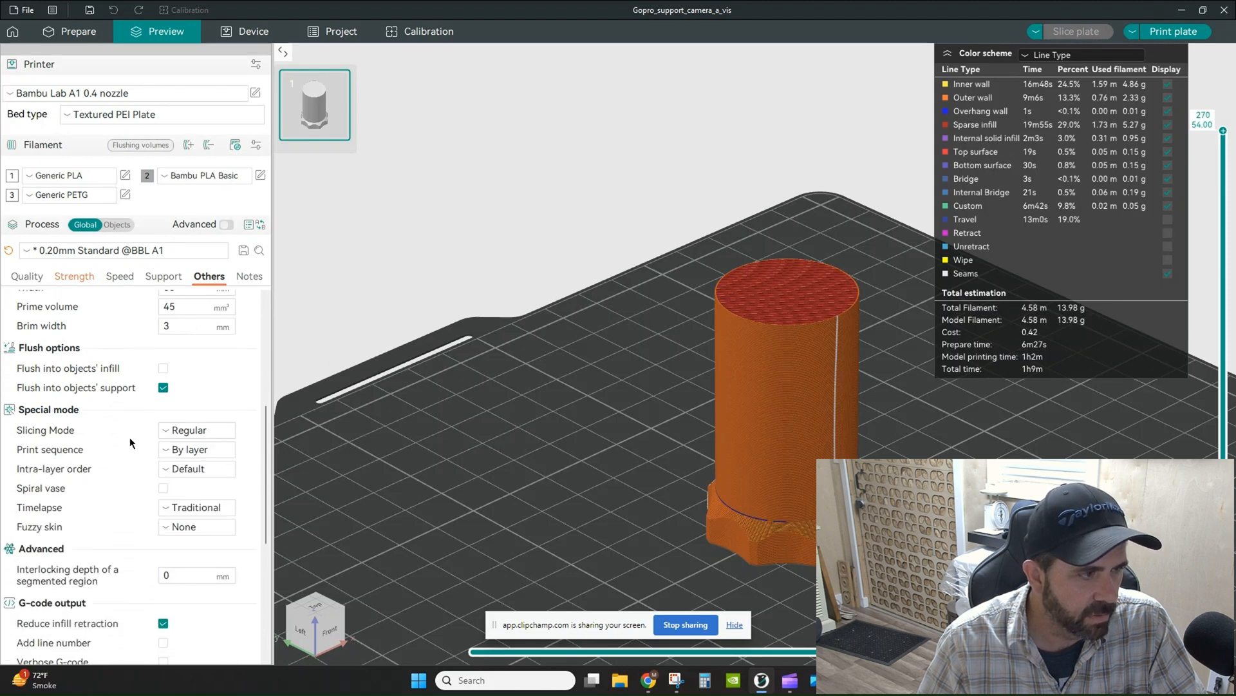
scroll("down", 3)
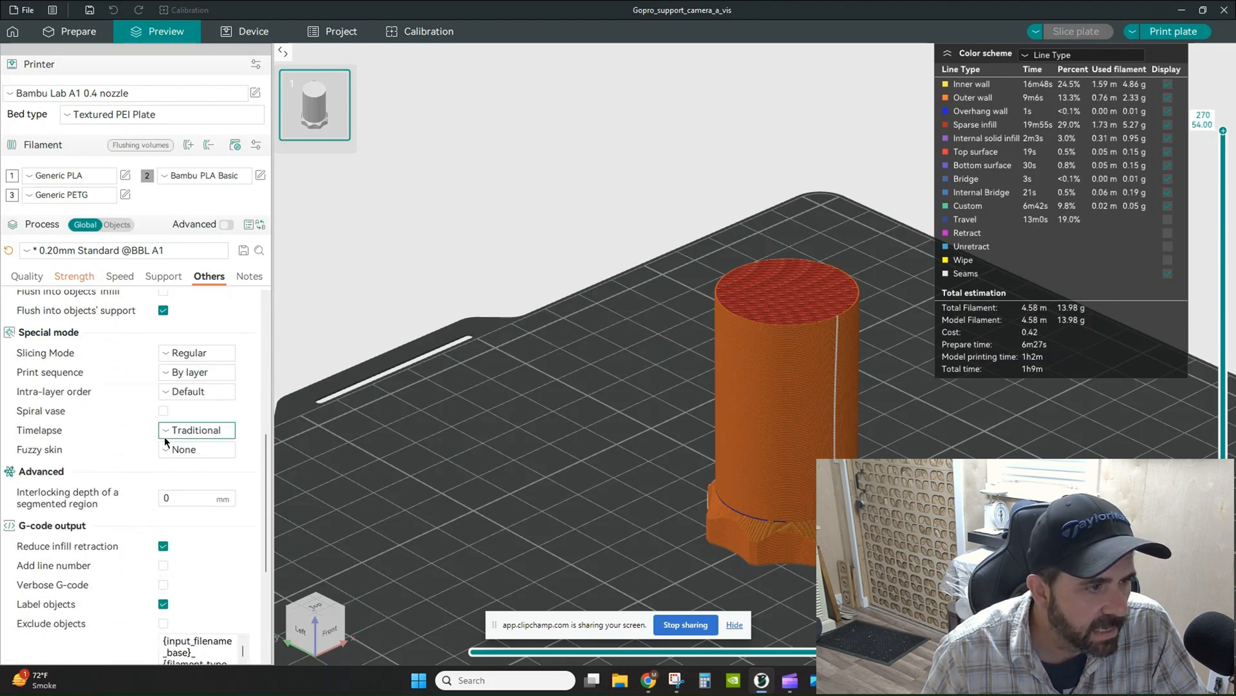
left_click(195, 448)
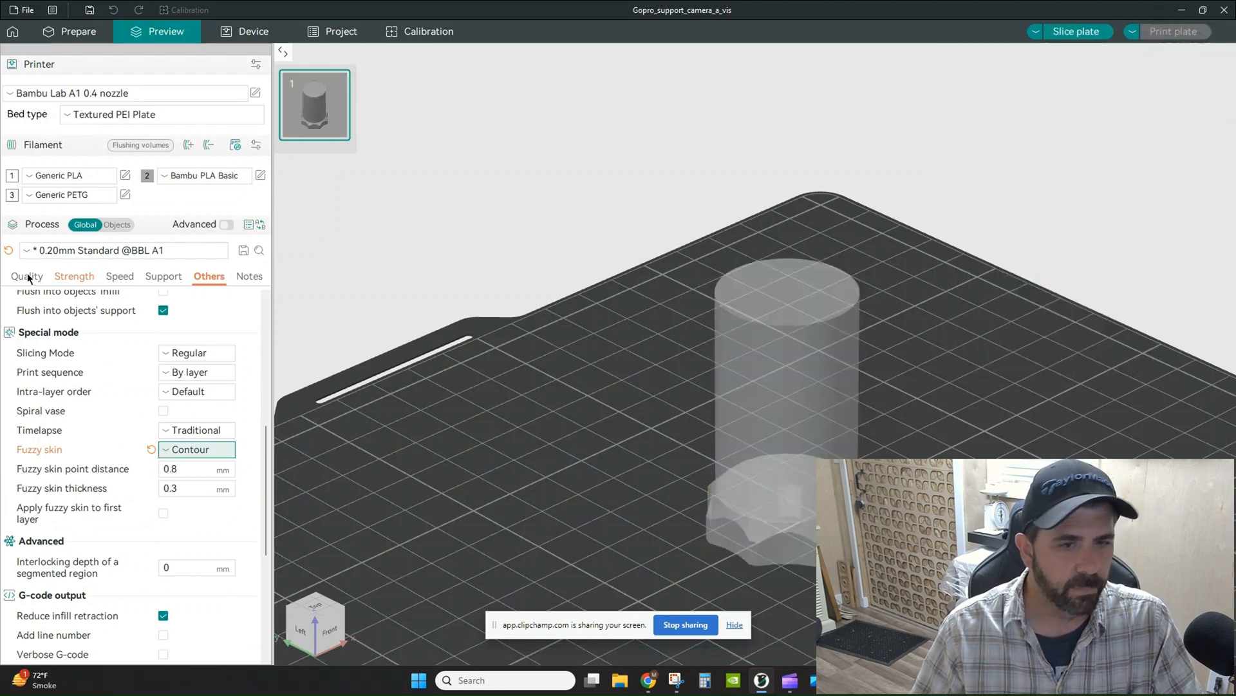
left_click(27, 276)
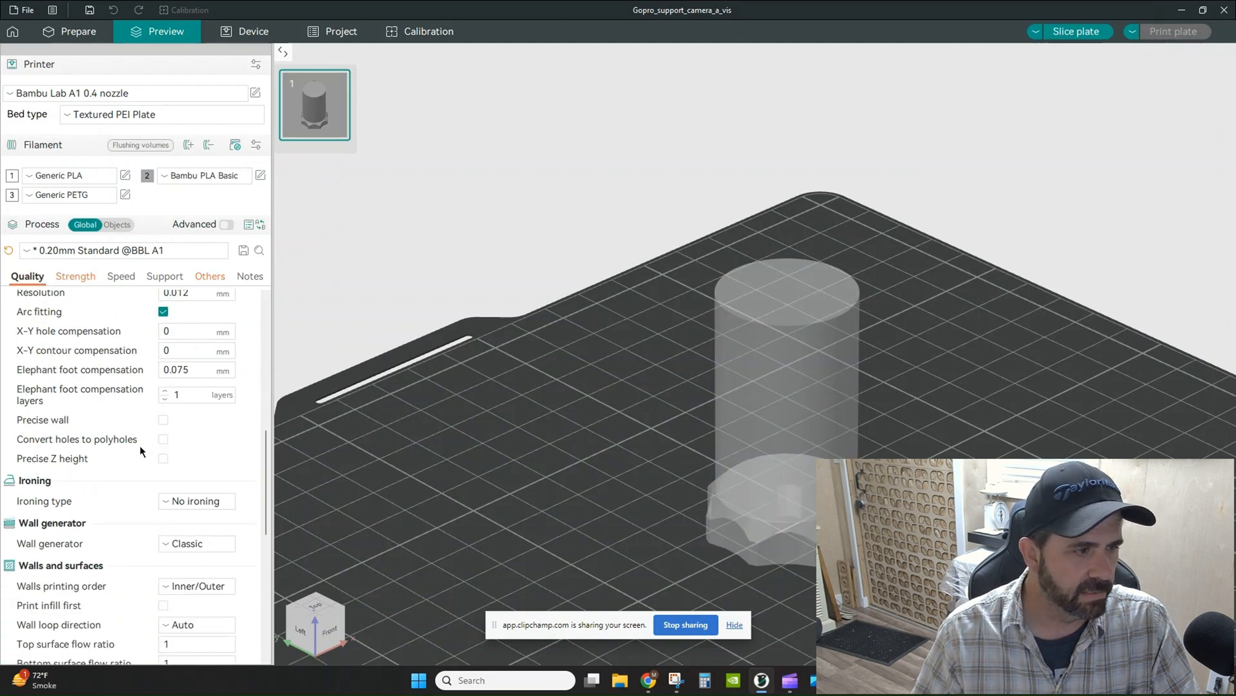
left_click(70, 31)
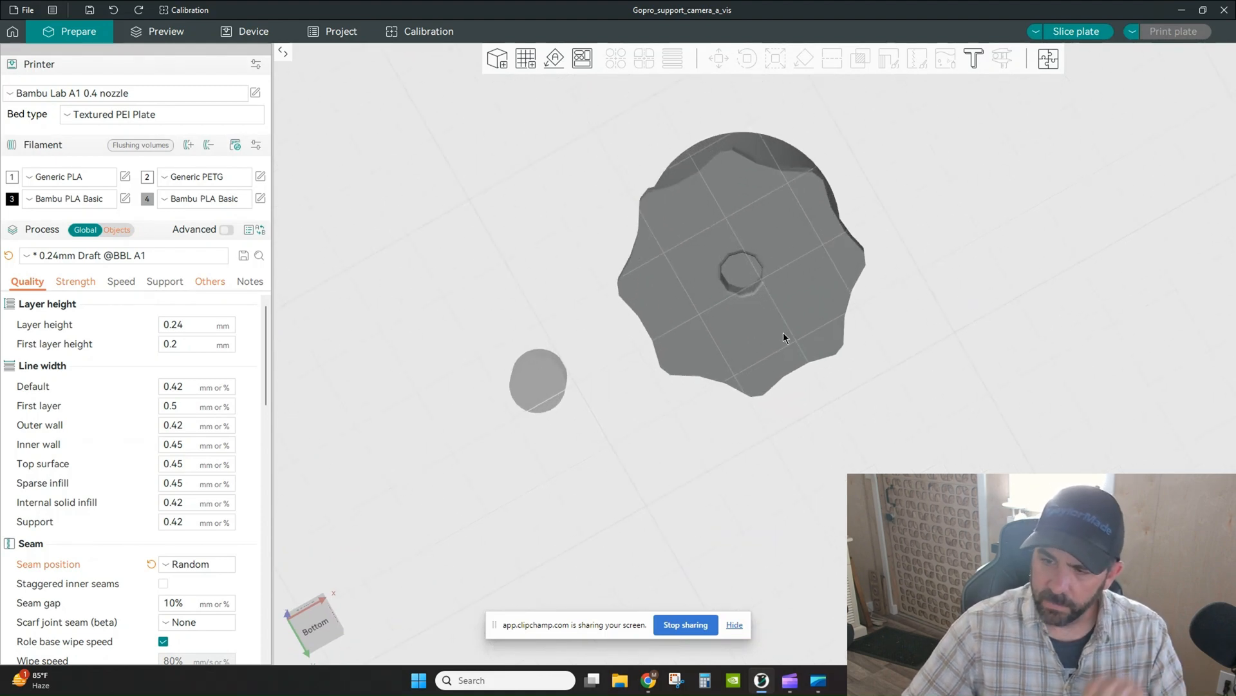
mouse_move(790, 339)
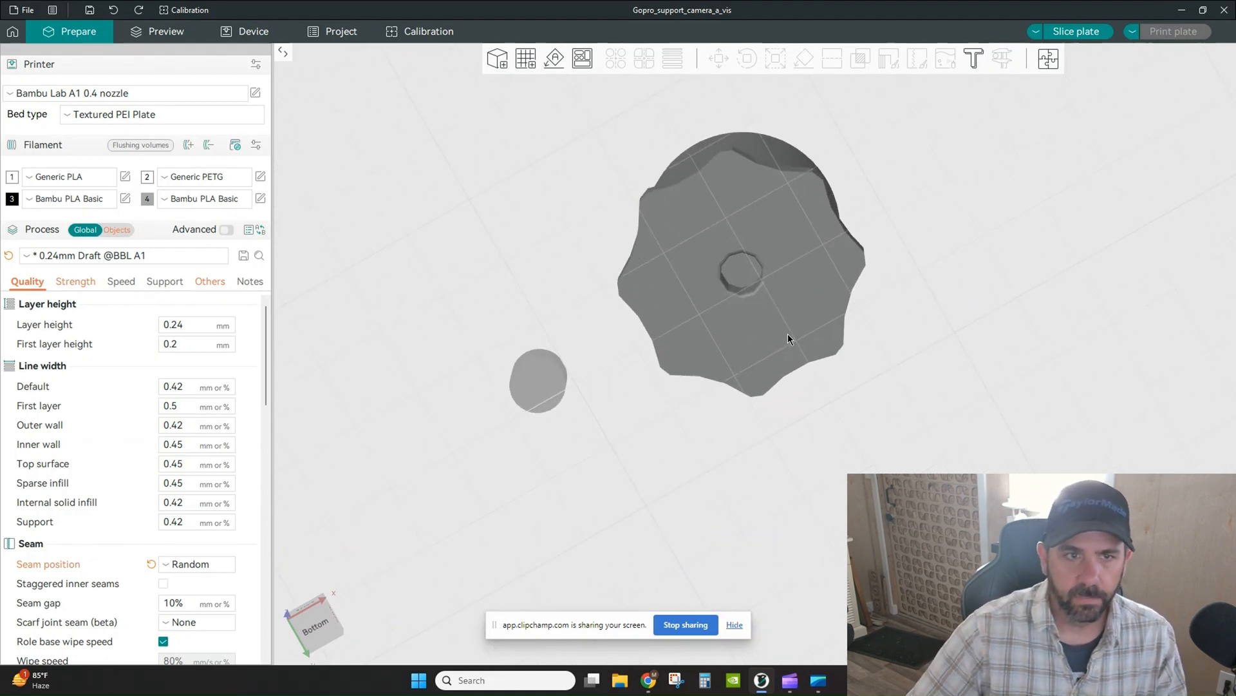
mouse_move(802, 345)
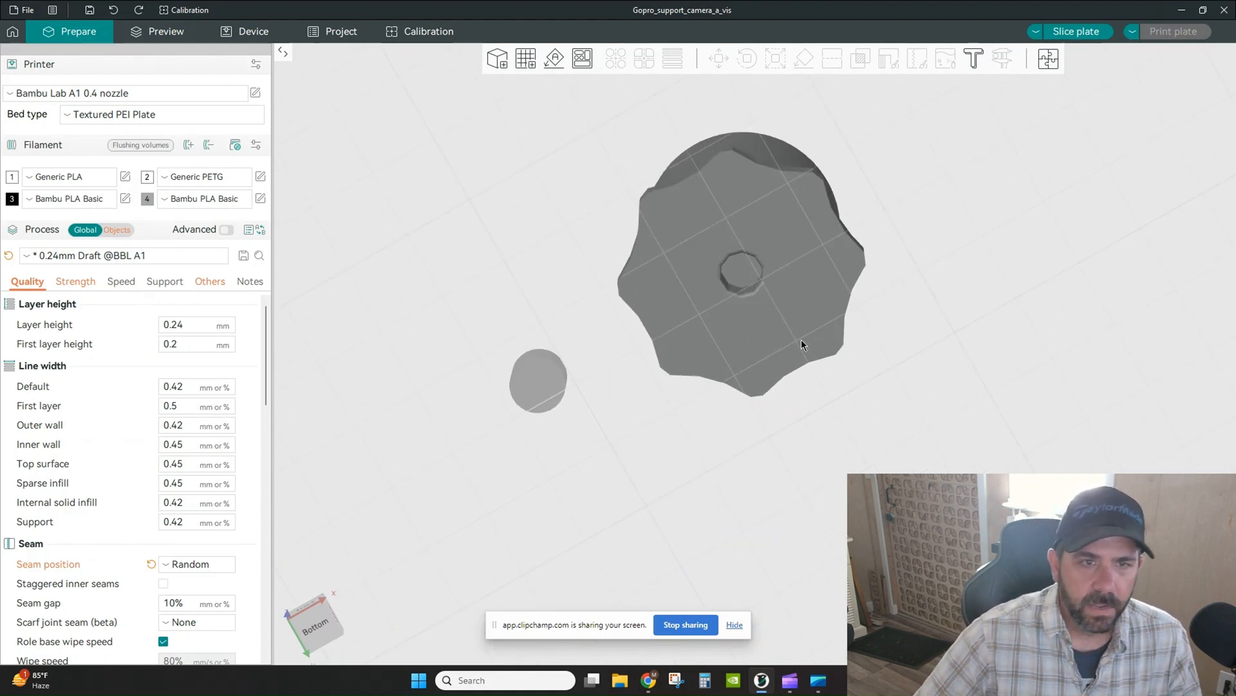
mouse_move(594, 334)
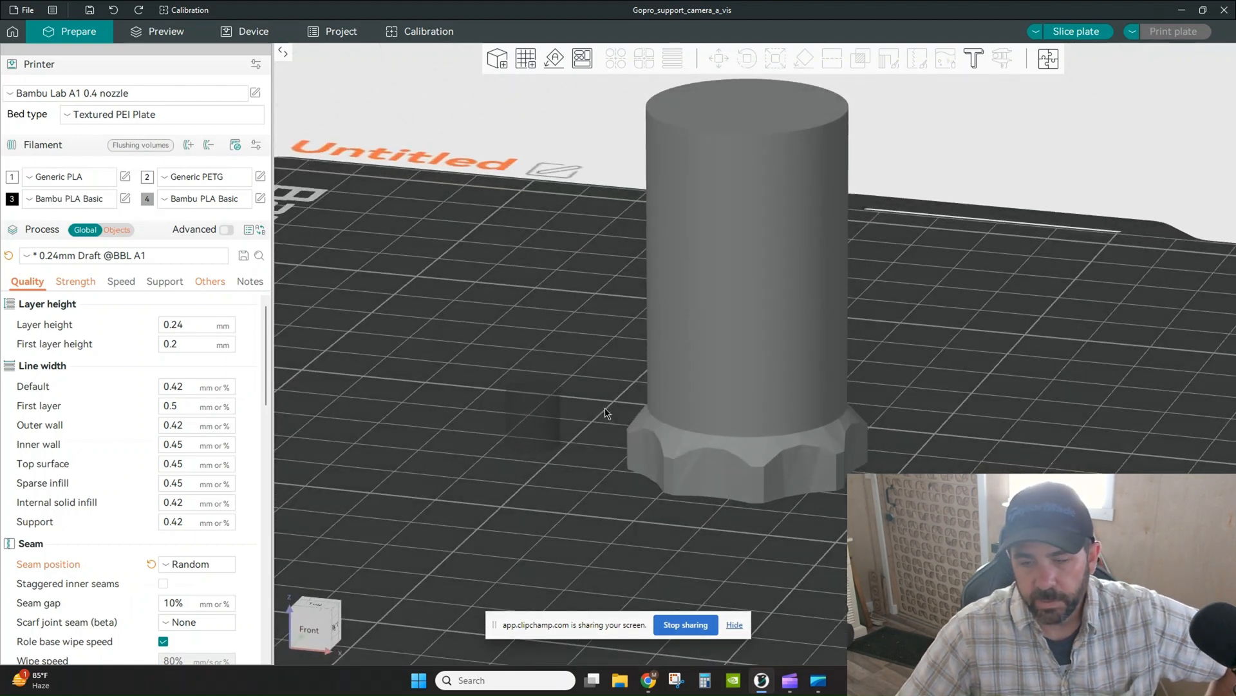
mouse_move(616, 417)
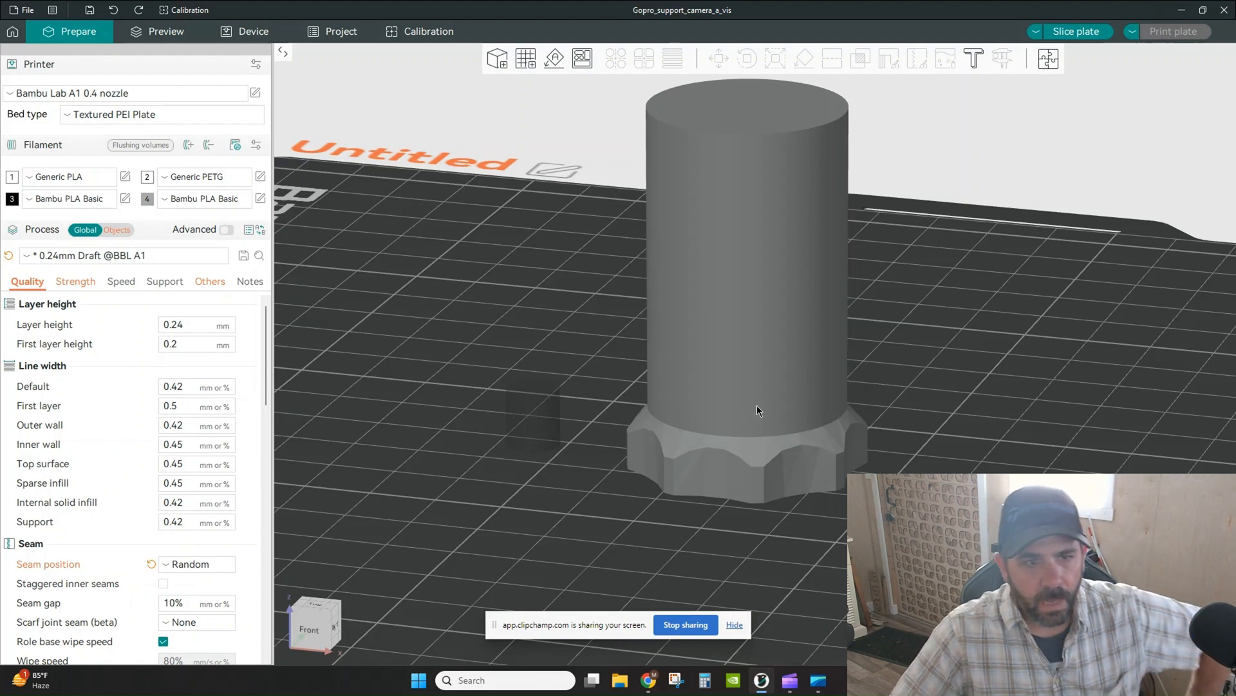
Add a negative cylinder to the knob model and check its scale values
left_click_drag(758, 410, 907, 416)
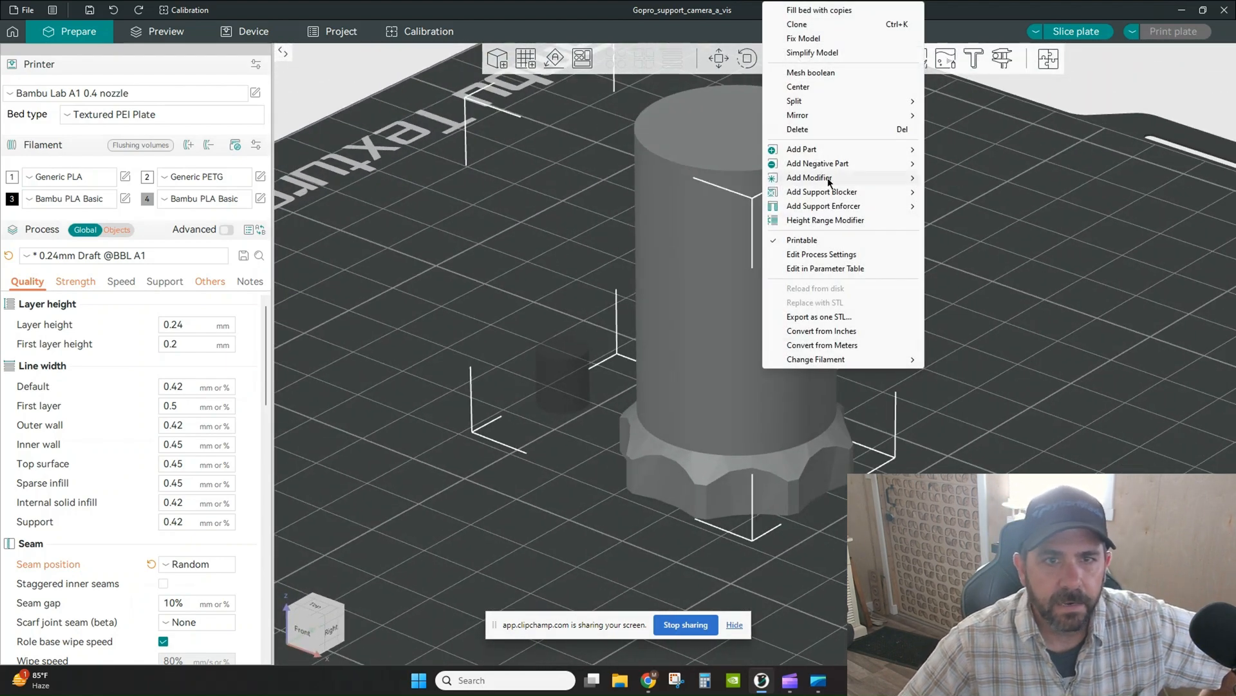
mouse_move(818, 163)
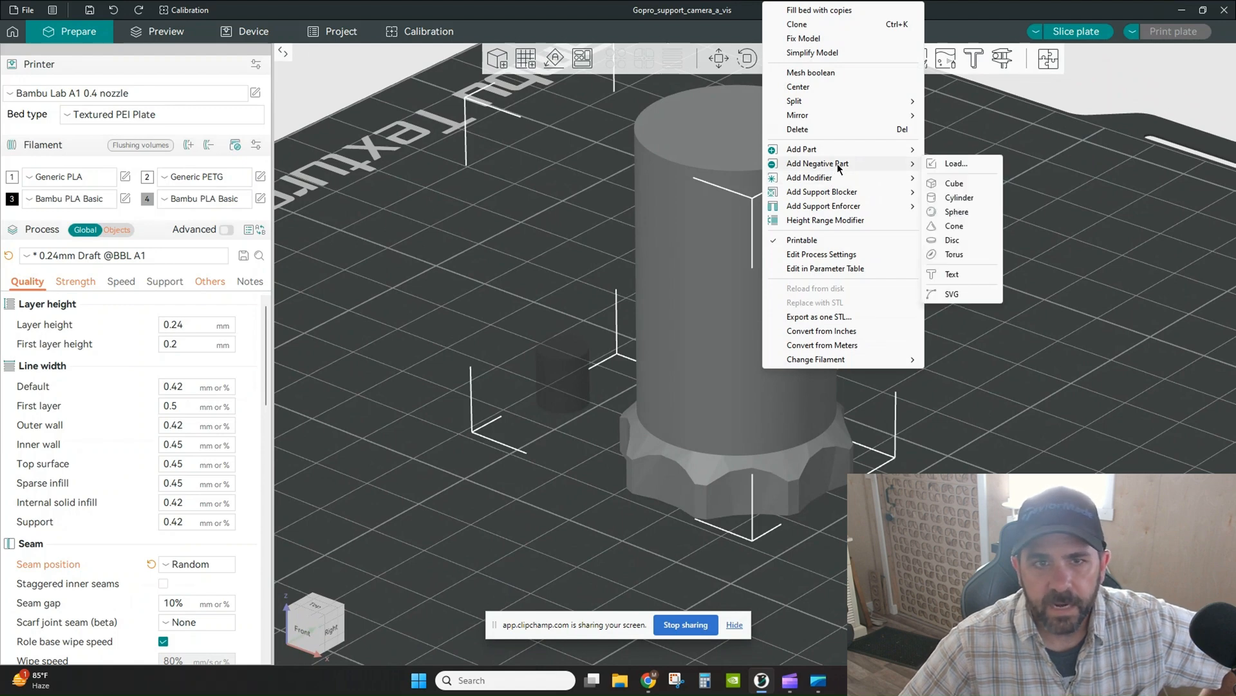
mouse_move(954, 198)
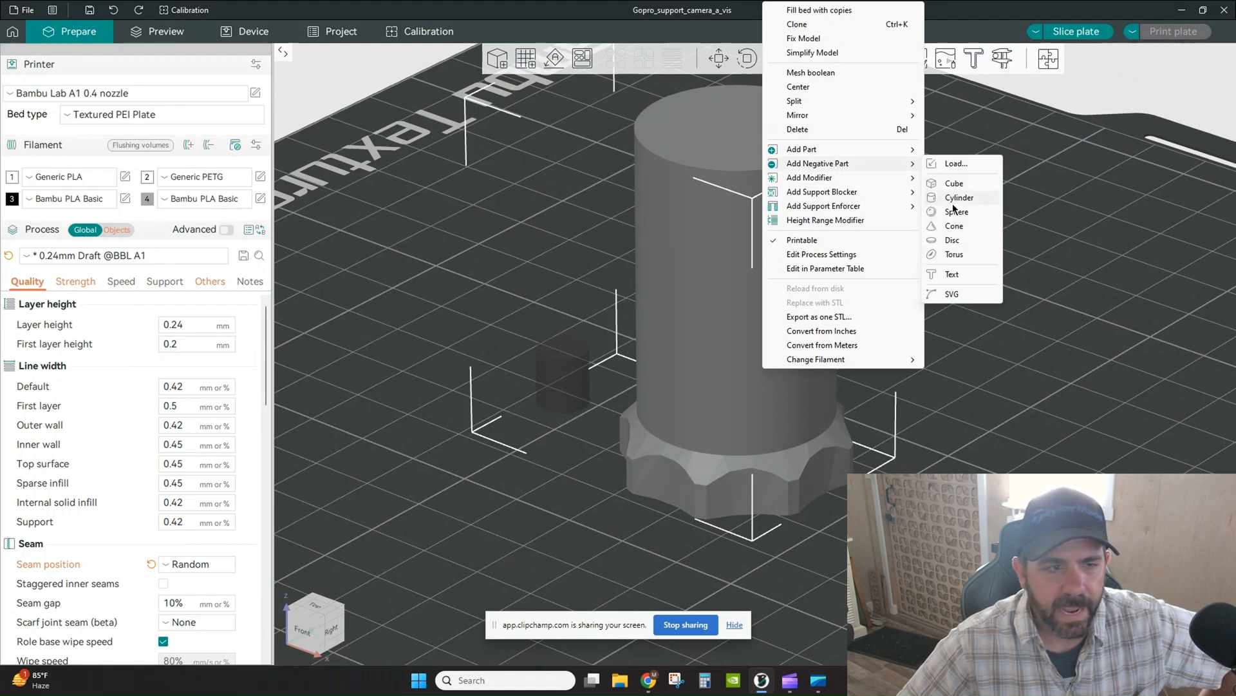
left_click(497, 465)
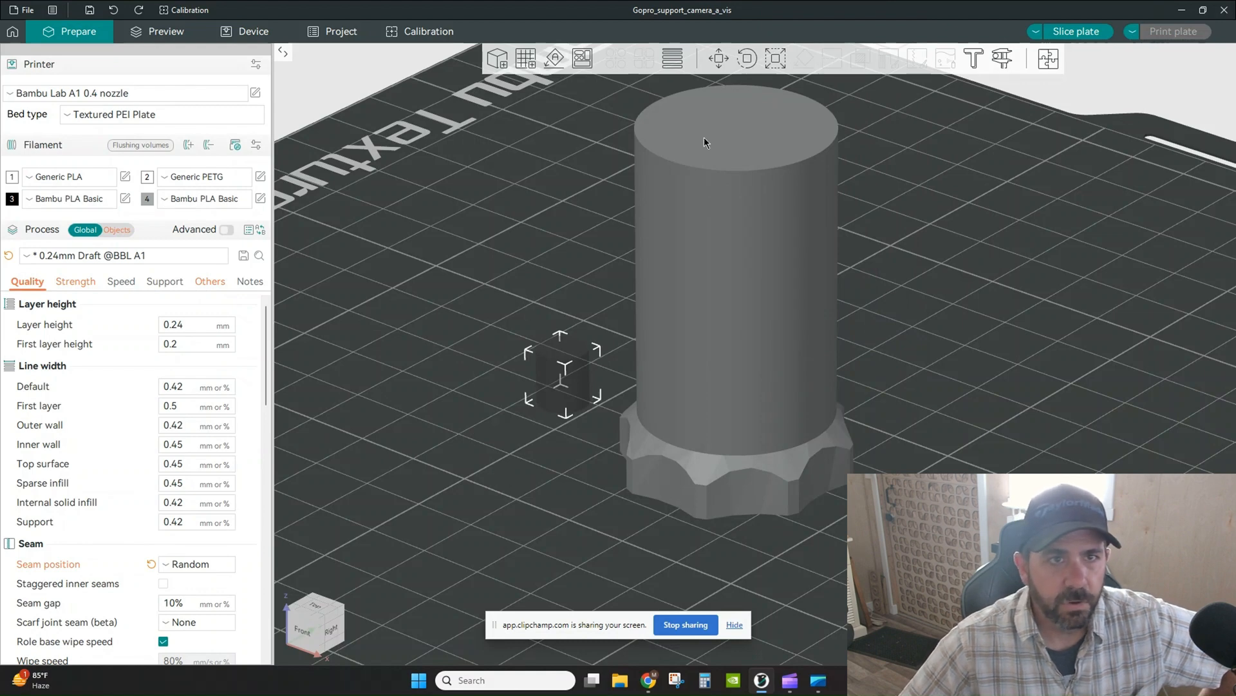
left_click(774, 58)
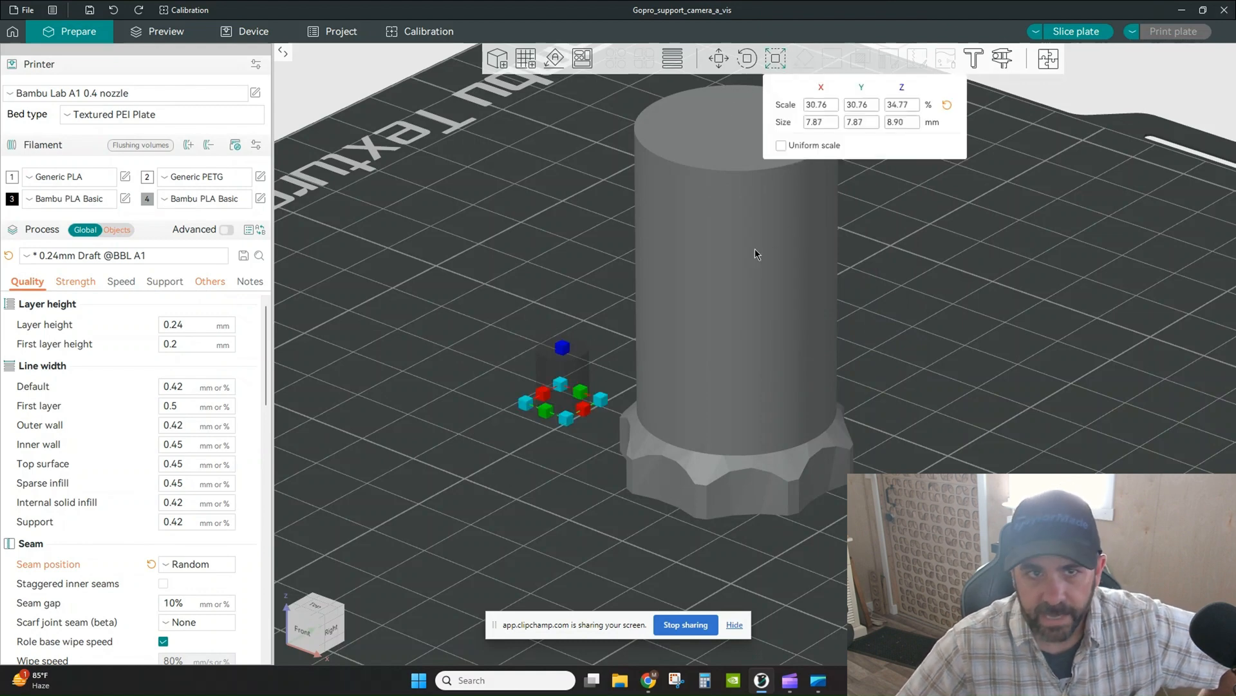
mouse_move(542, 483)
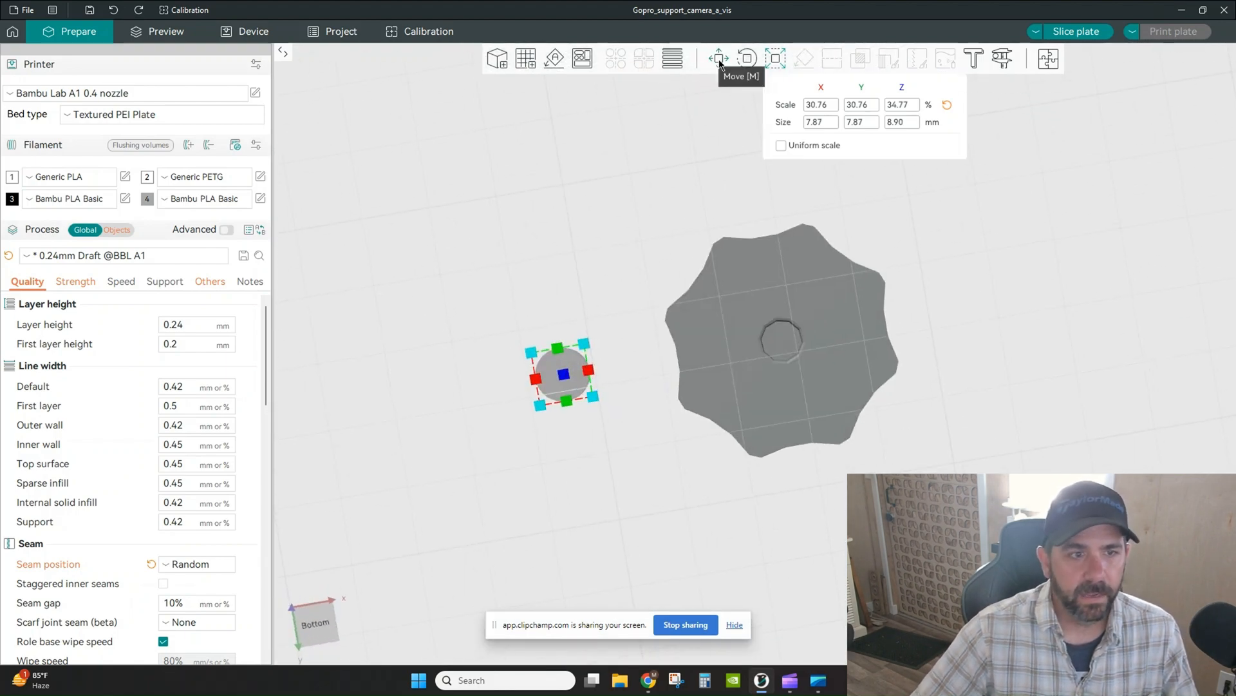
Move the negative cylinder into the knob's centre hole for the threaded insert
left_click(717, 58)
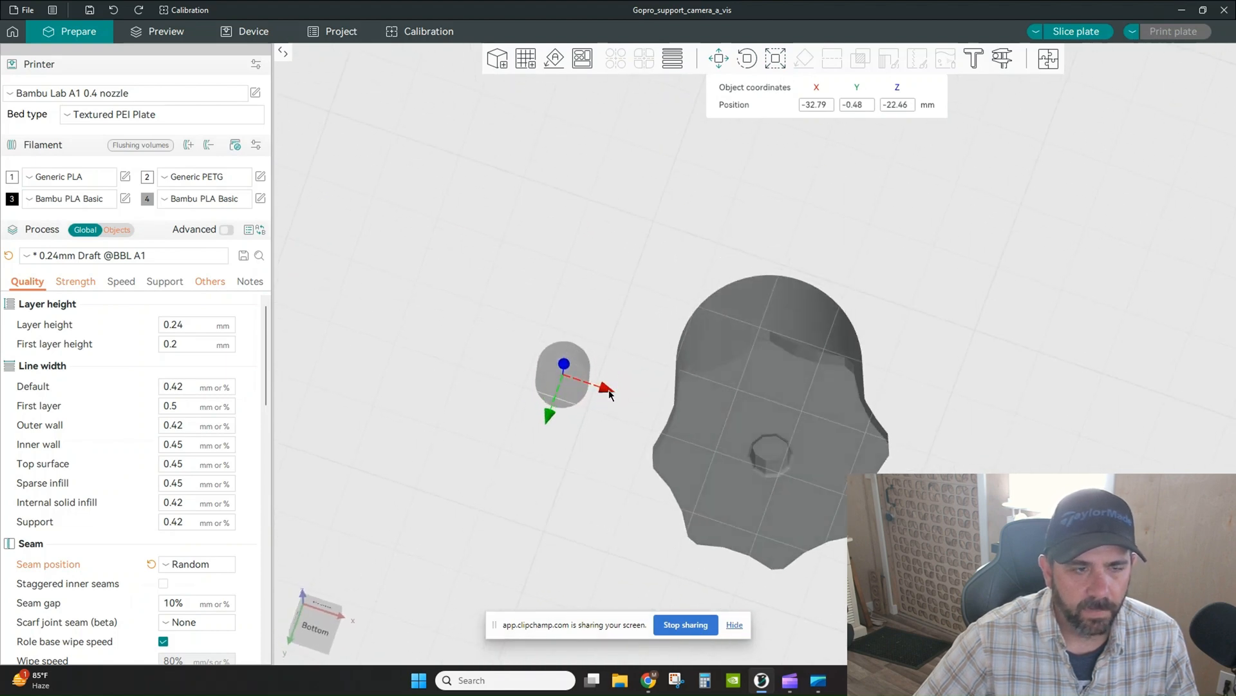
left_click_drag(563, 383, 673, 401)
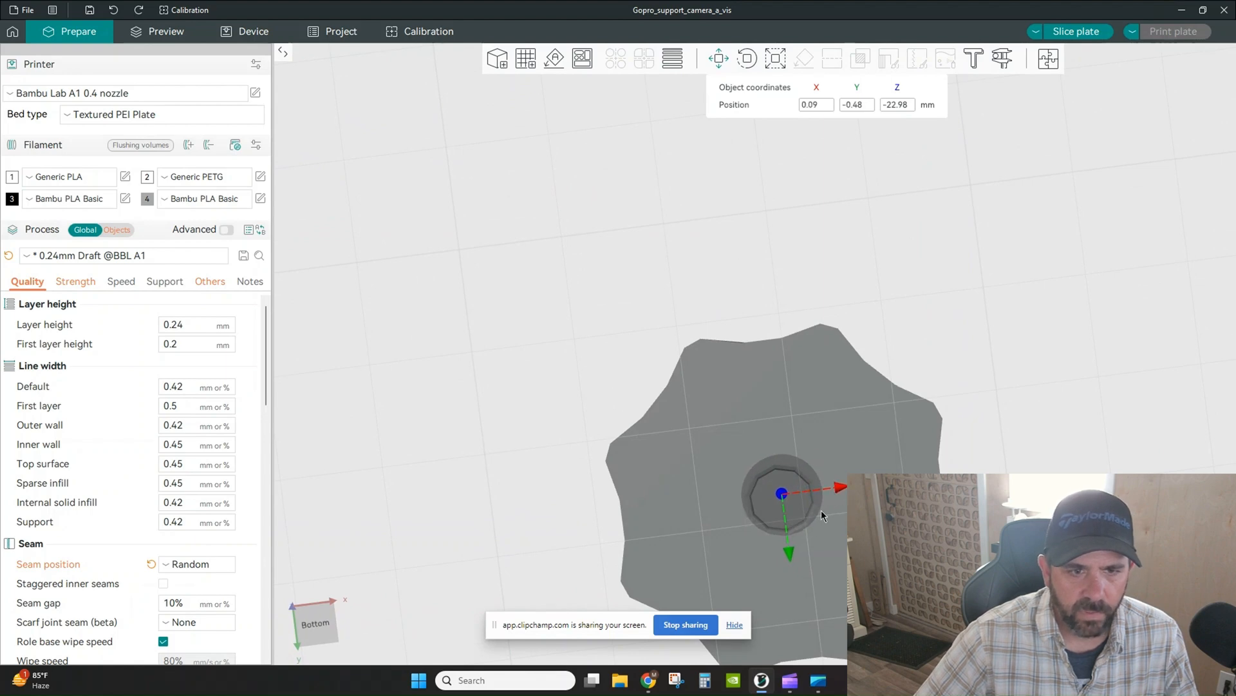
left_click_drag(789, 493, 789, 556)
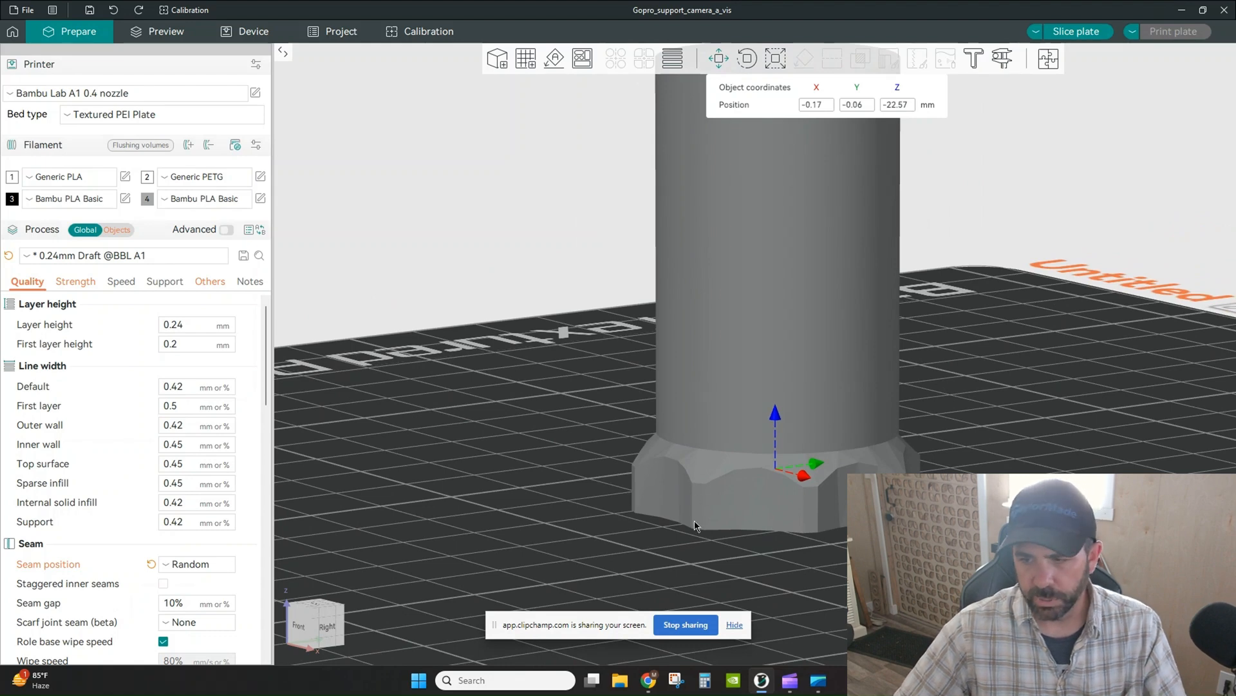
mouse_move(567, 501)
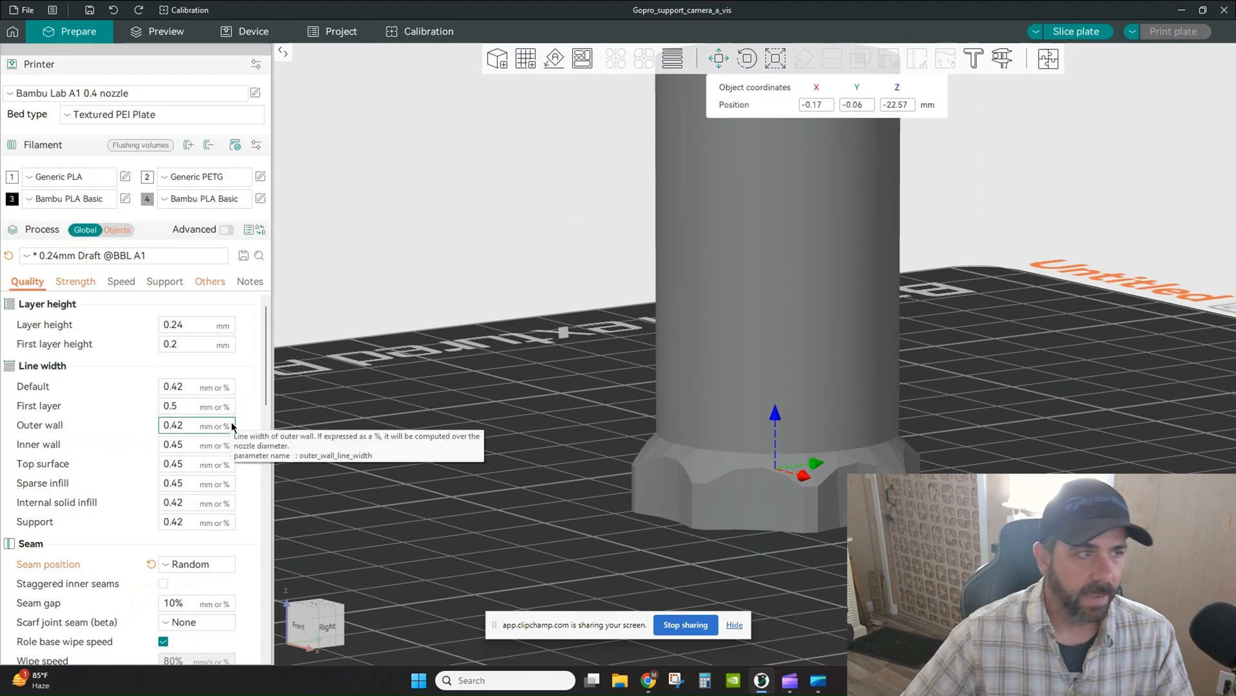
Switch Process to per-object settings and select each part in the object list
left_click(117, 230)
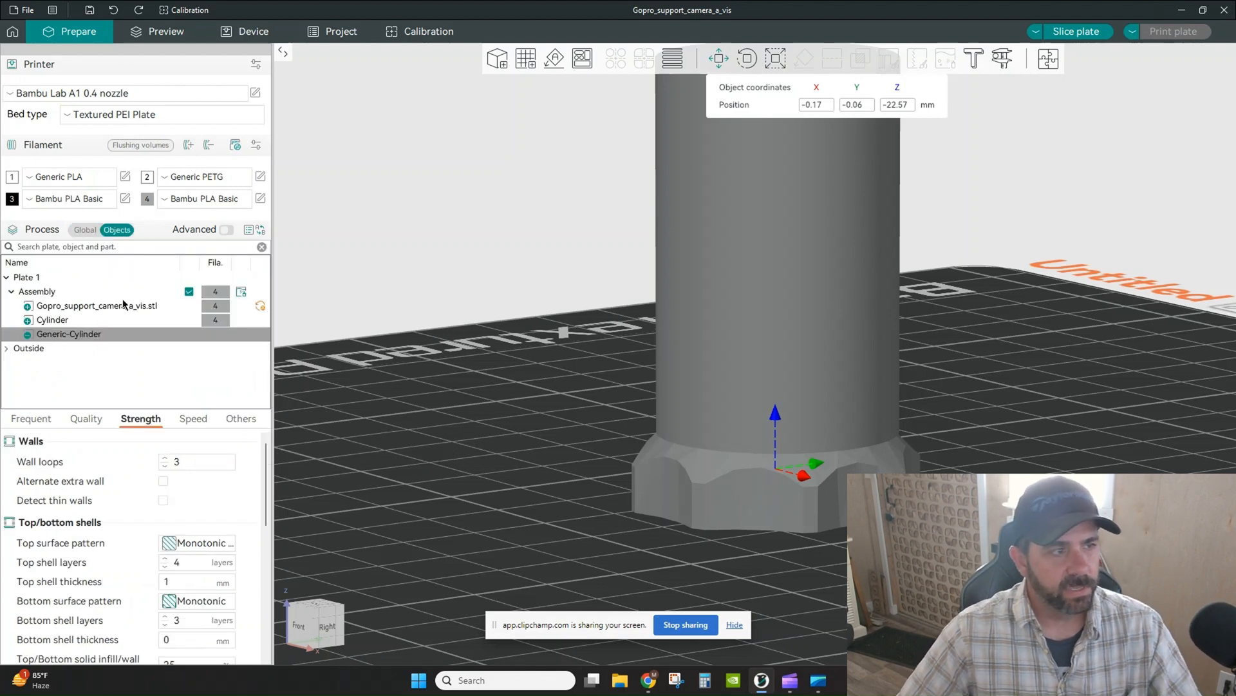
left_click(96, 306)
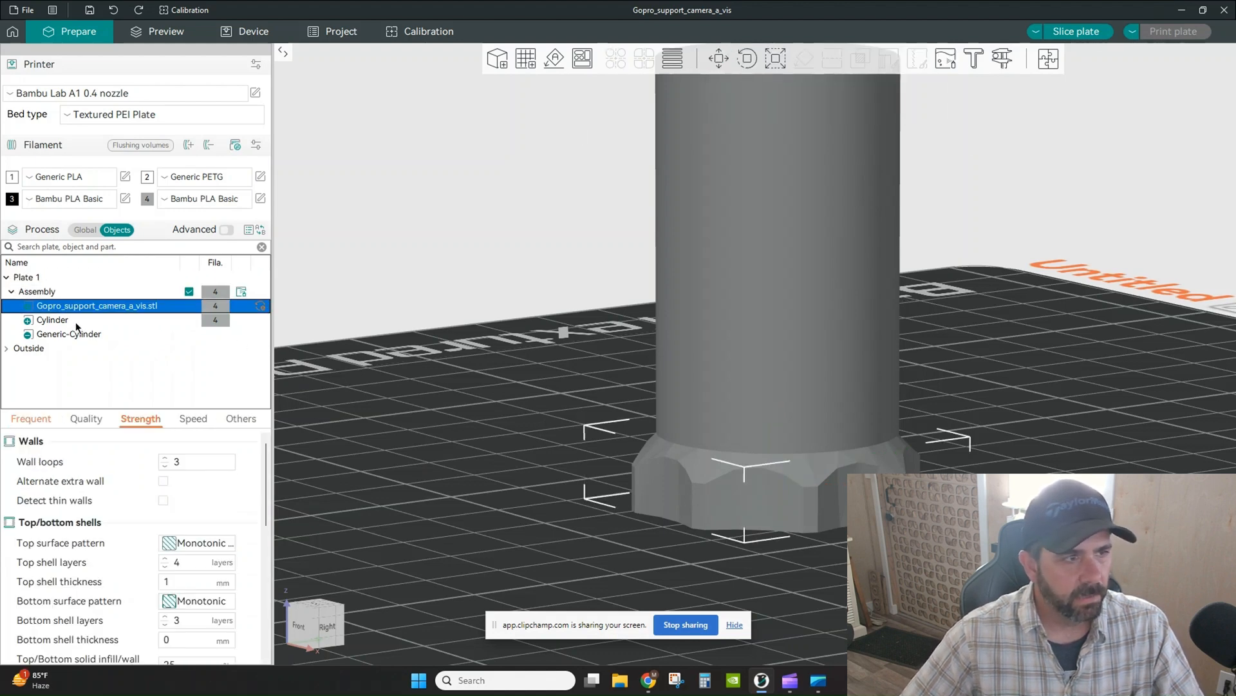
left_click(52, 320)
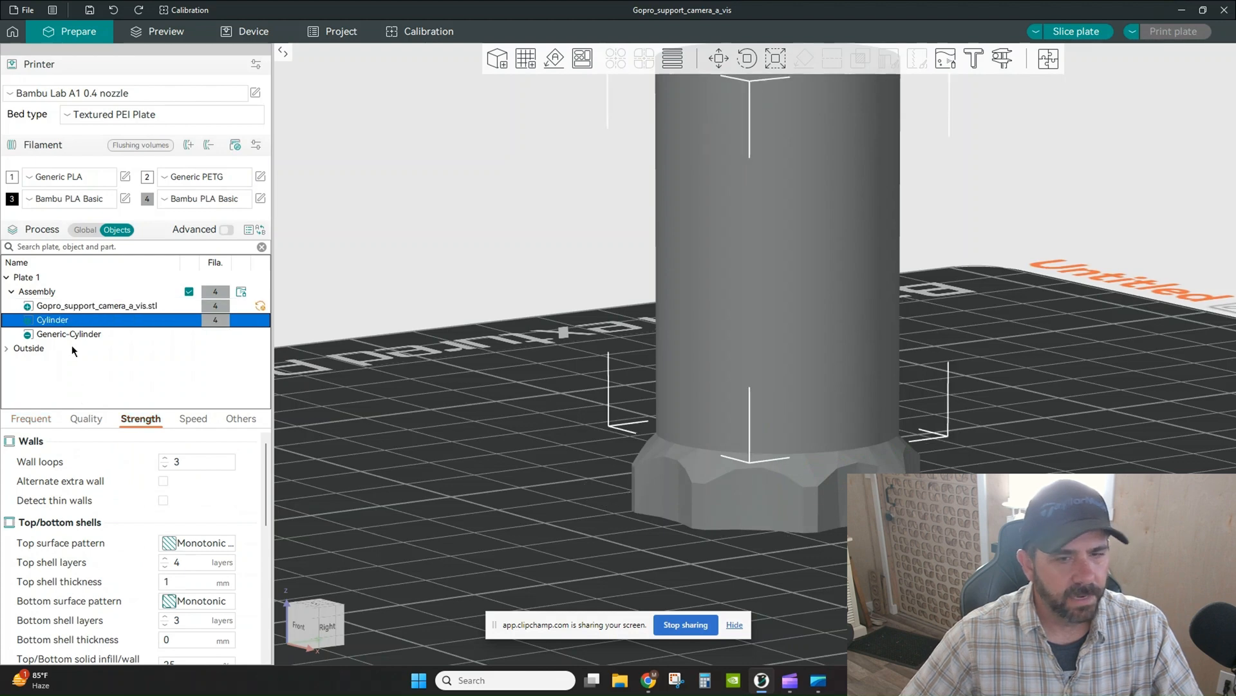
left_click(68, 333)
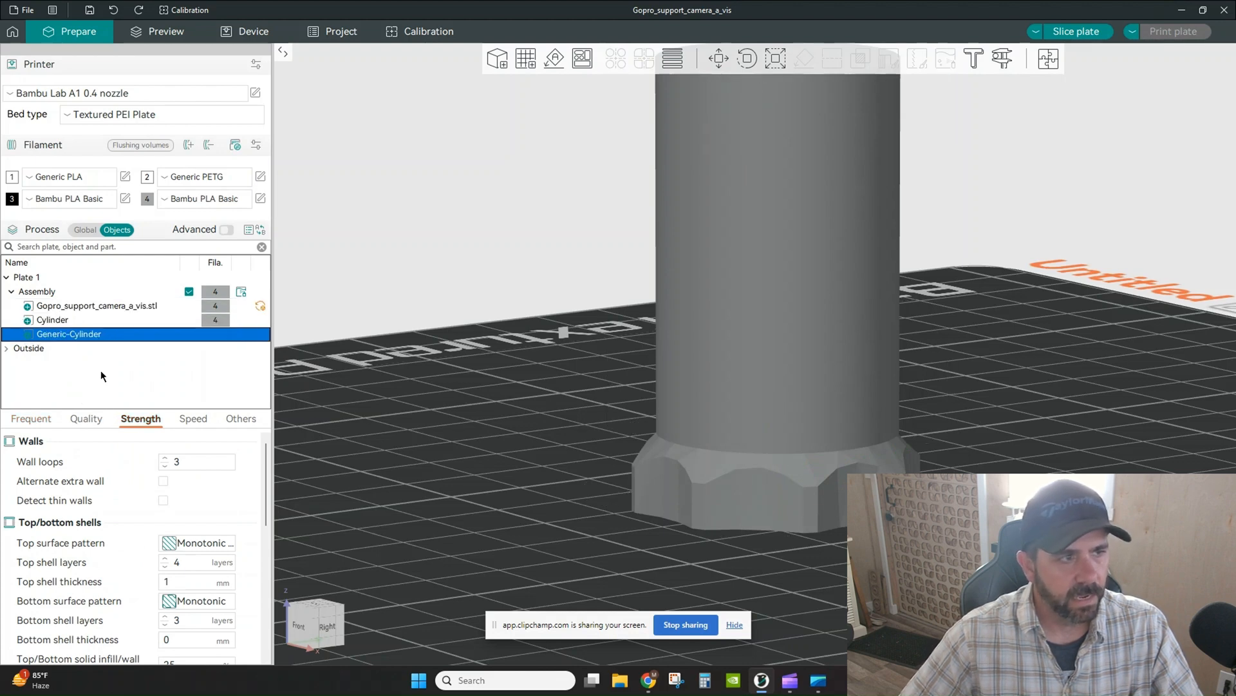
Compare sparse infill density: knob base at 100%, cylinder at 10%
left_click(97, 305)
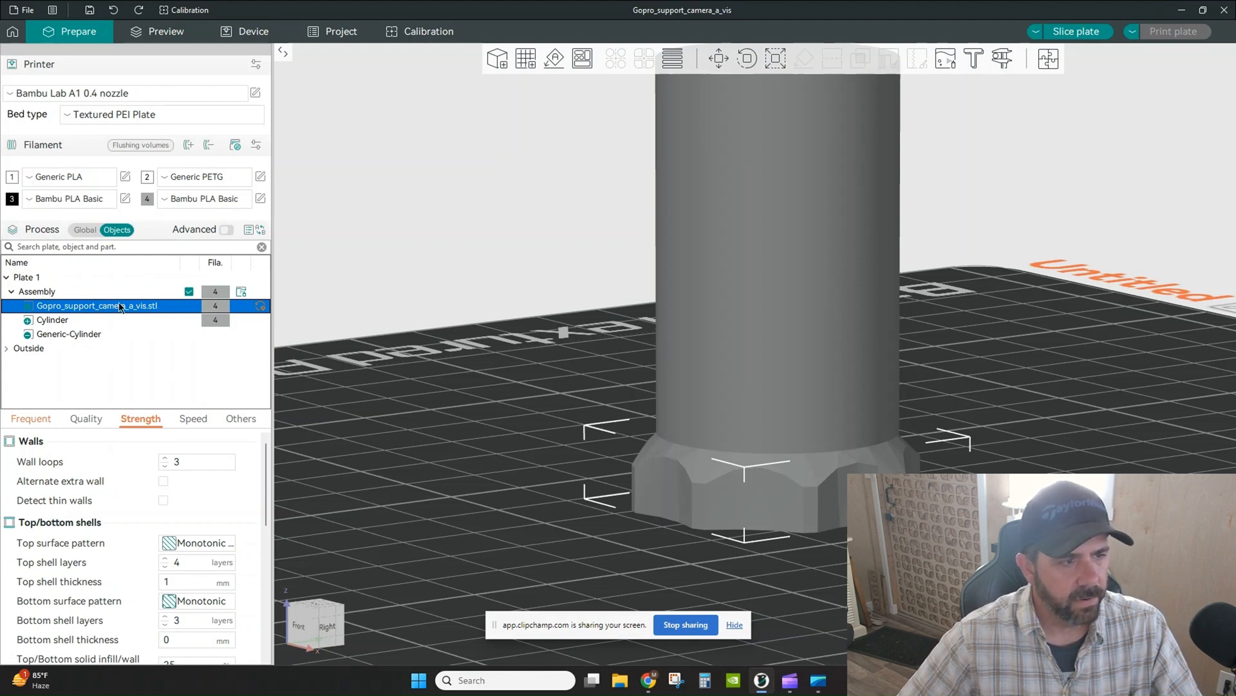
mouse_move(145, 490)
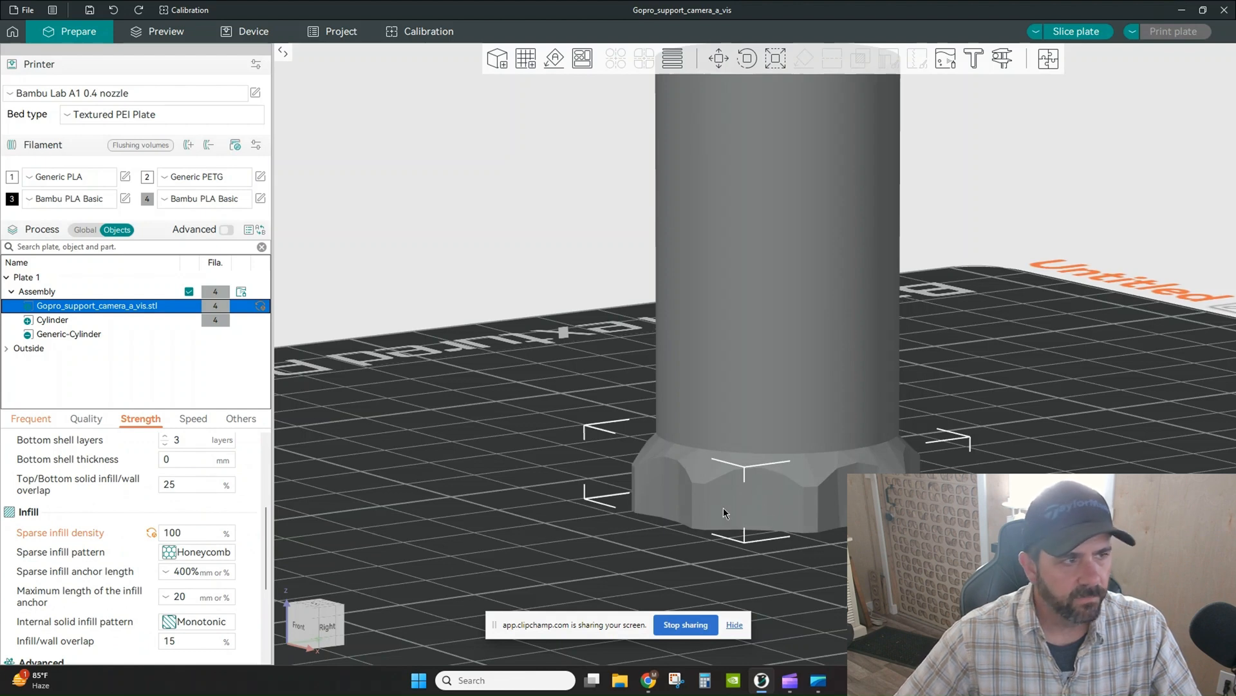
left_click(53, 321)
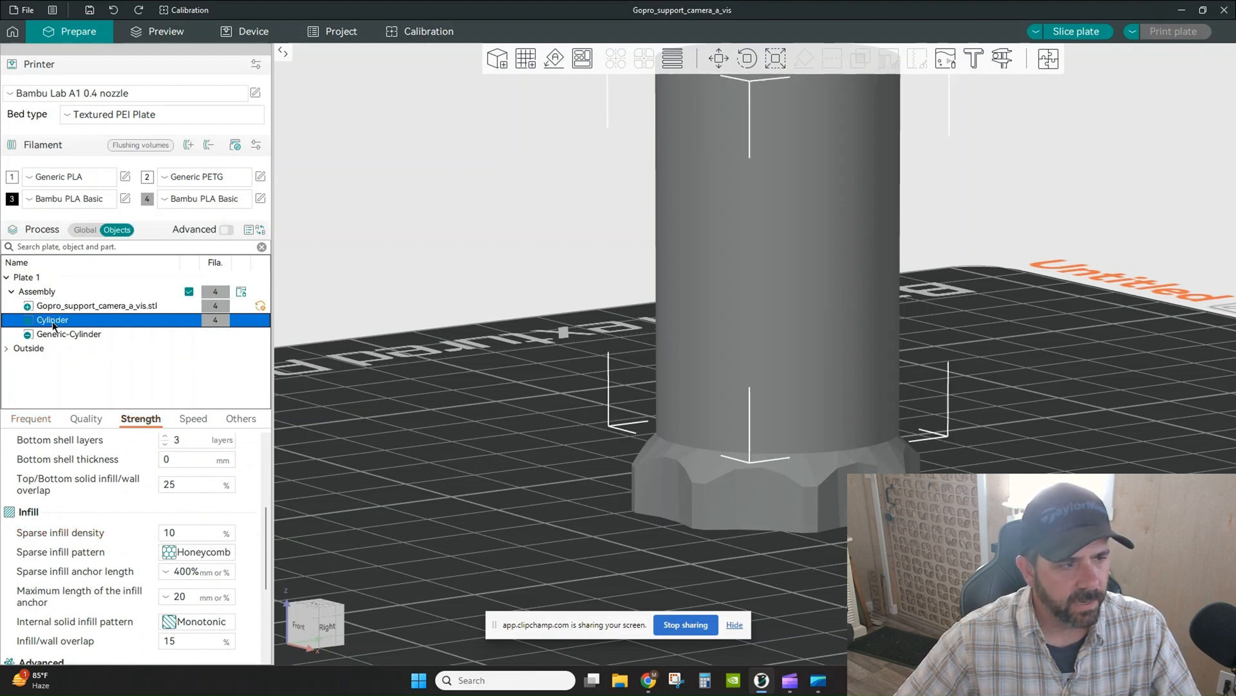
mouse_move(379, 489)
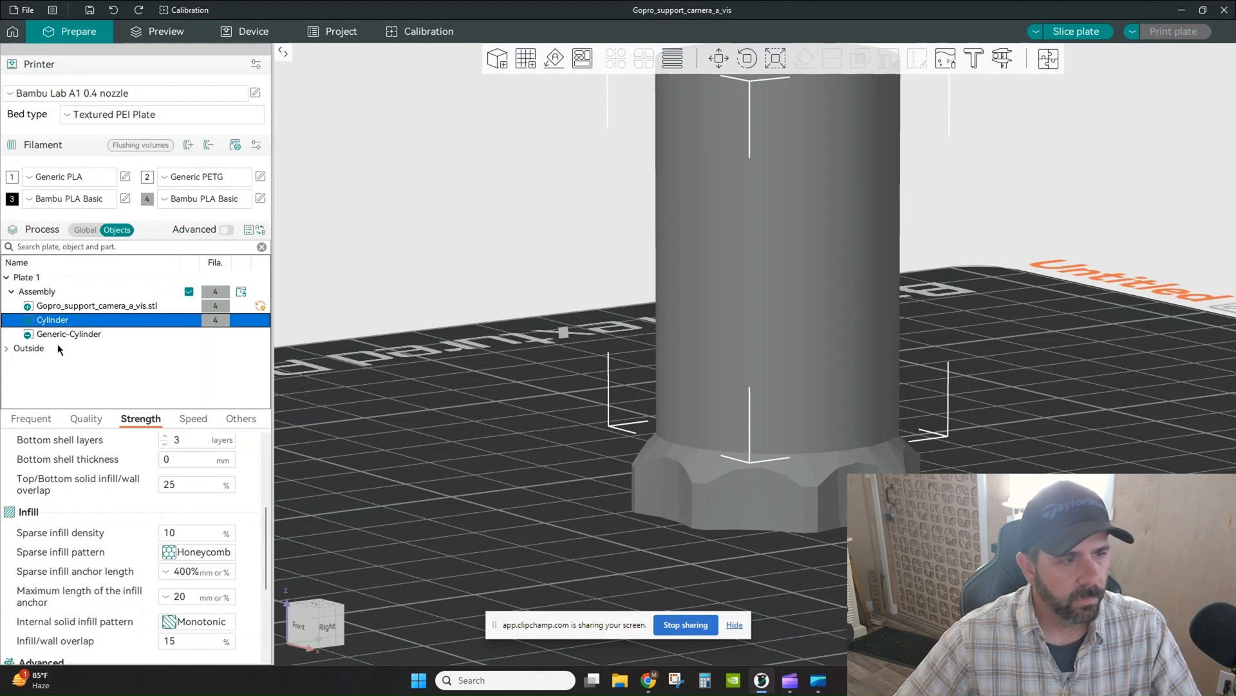
left_click(69, 333)
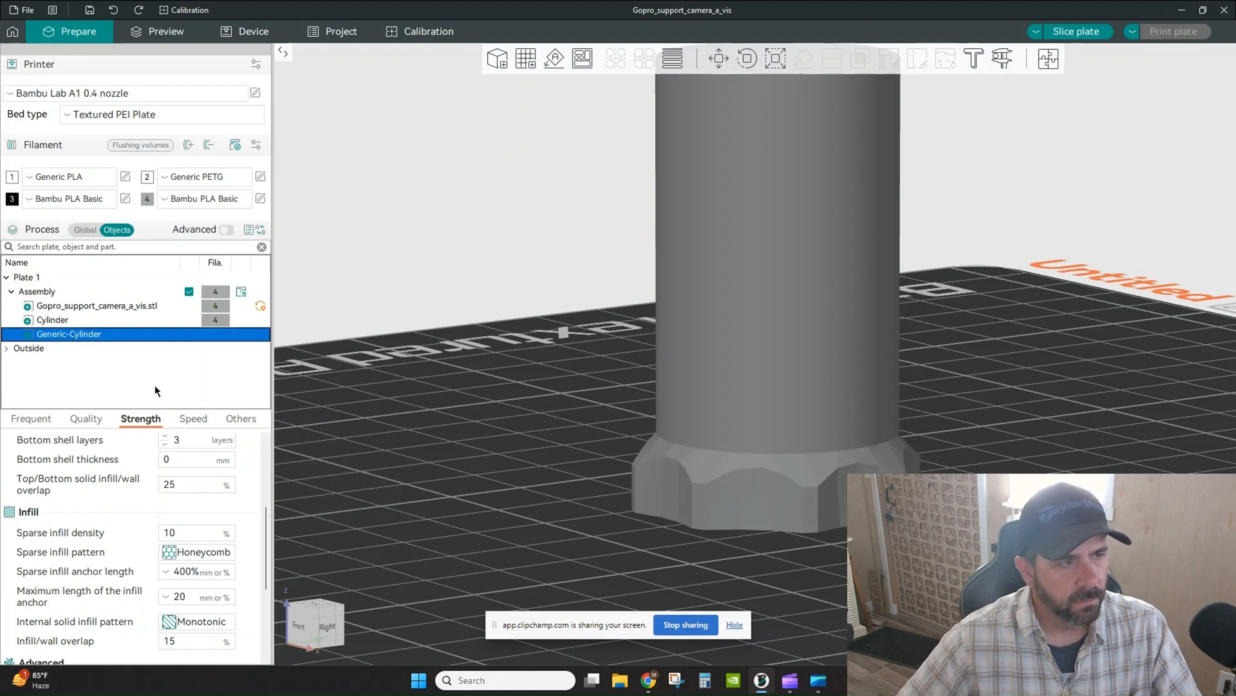
left_click(195, 483)
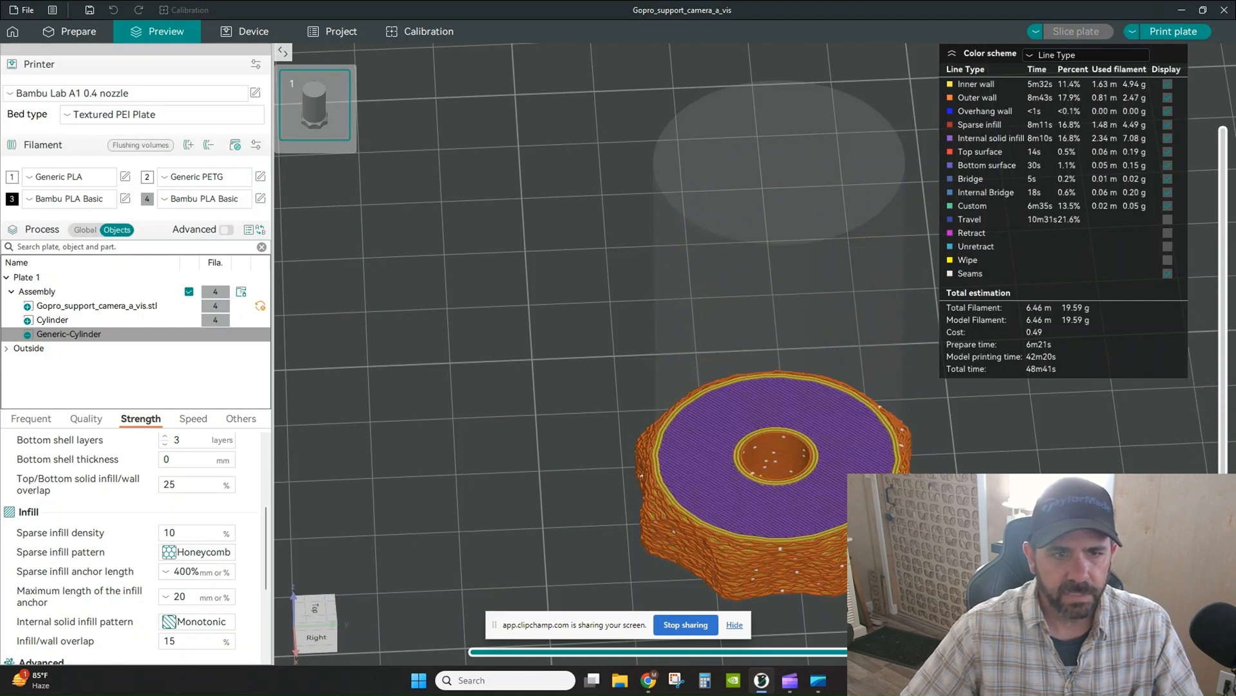
mouse_move(831, 484)
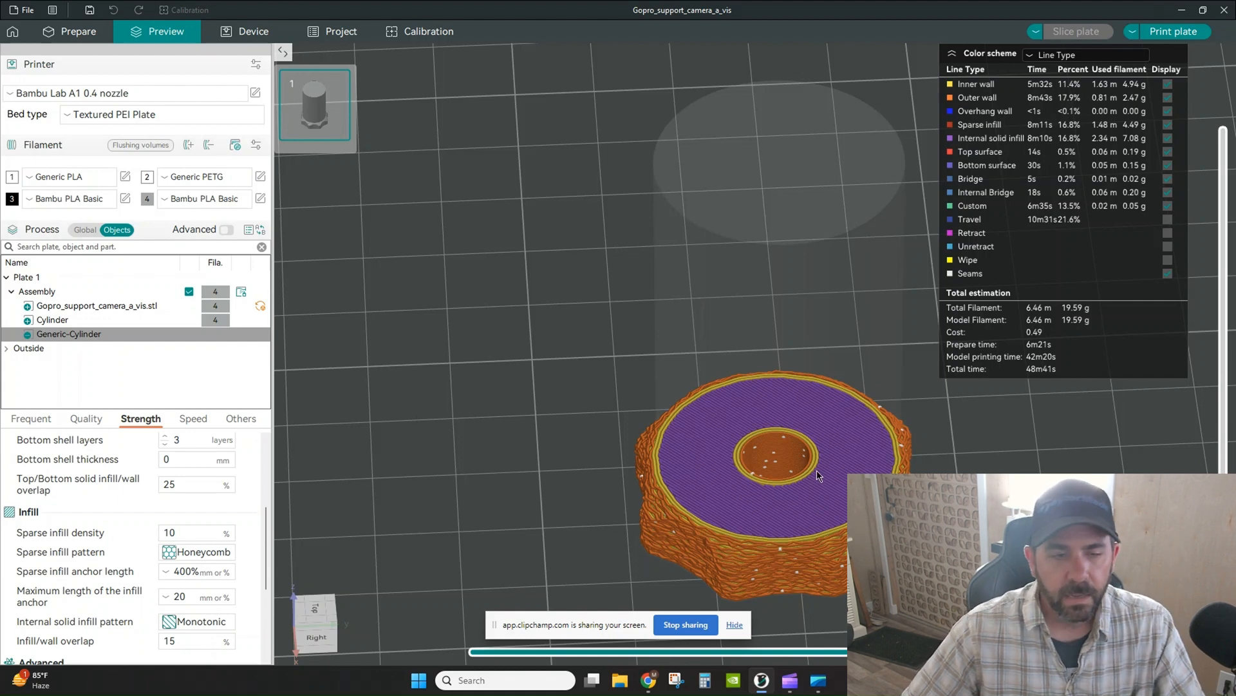
mouse_move(787, 465)
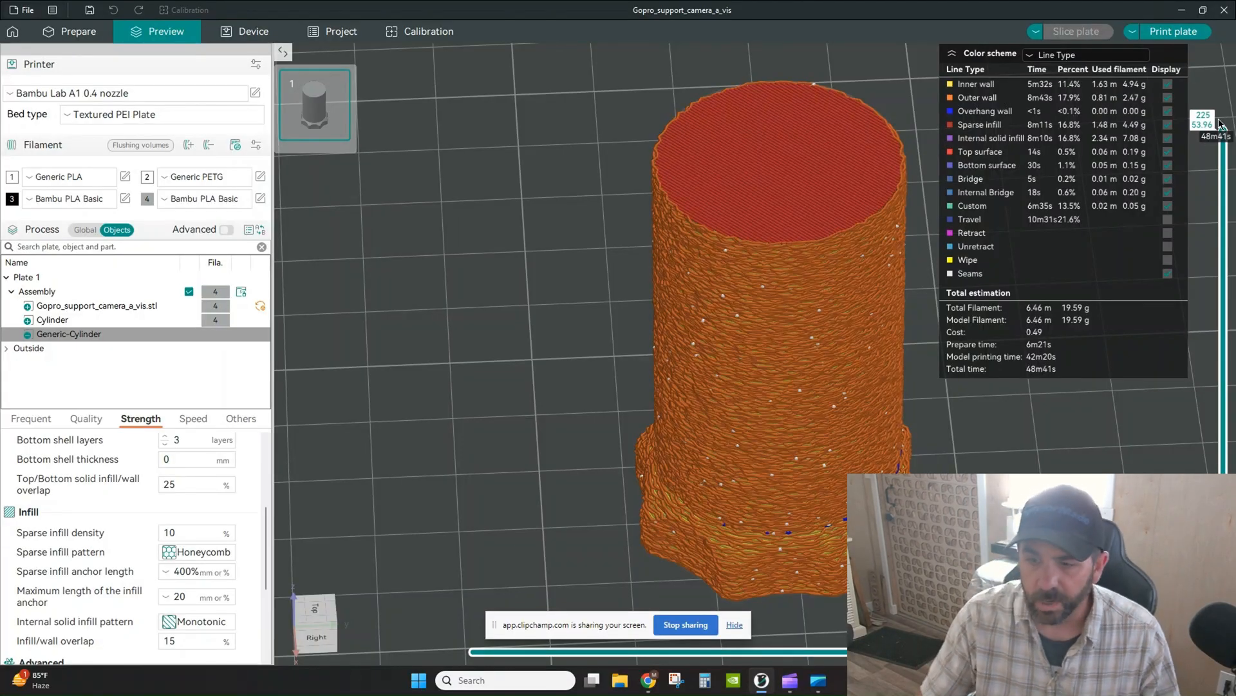
mouse_move(834, 609)
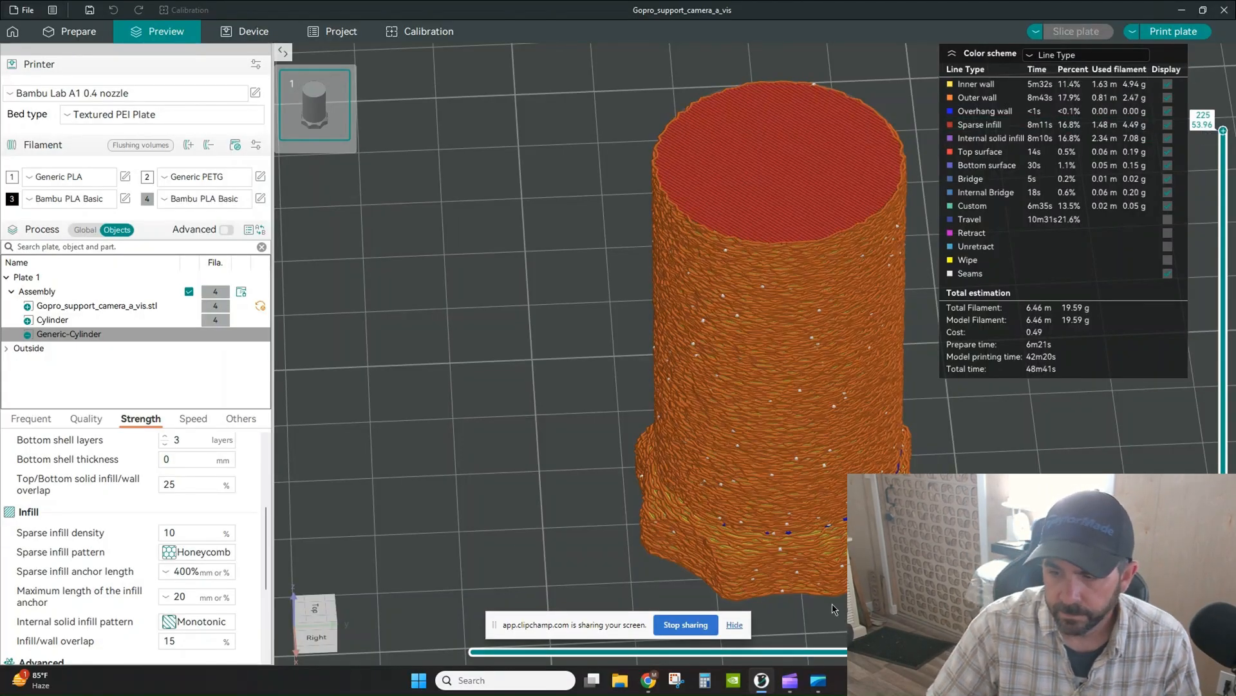